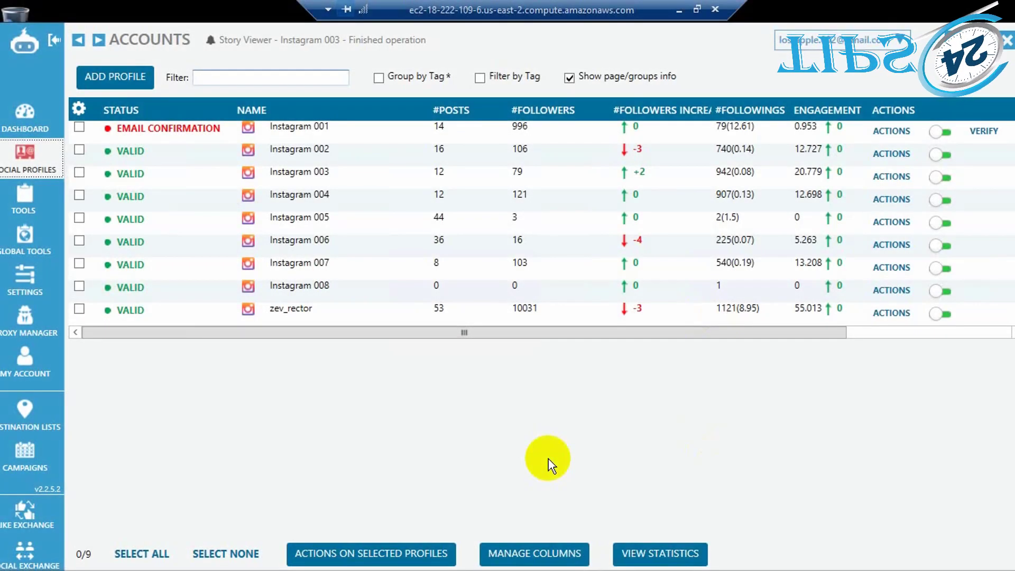
pyautogui.moveTo(259, 337)
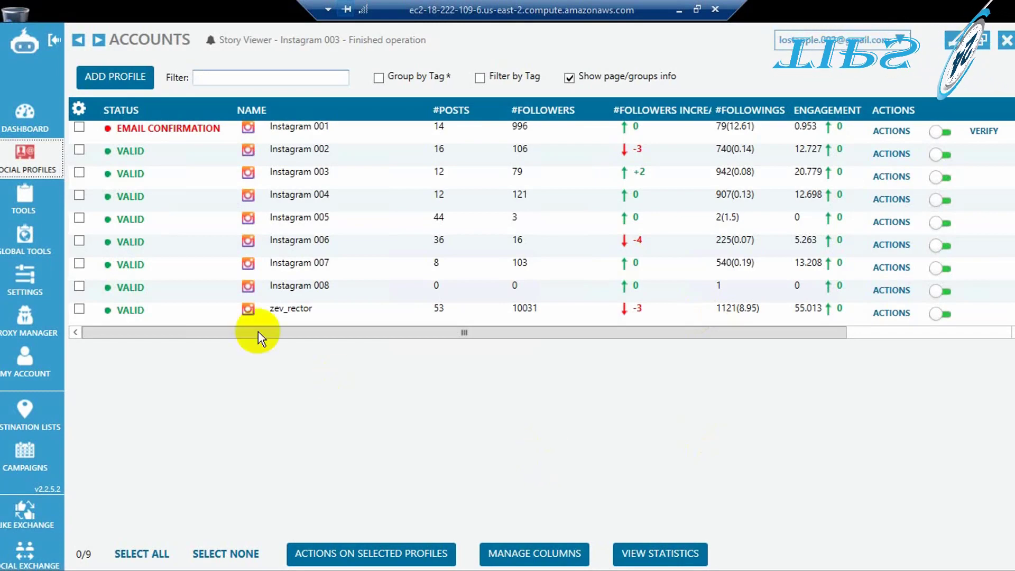
pyautogui.moveTo(217, 266)
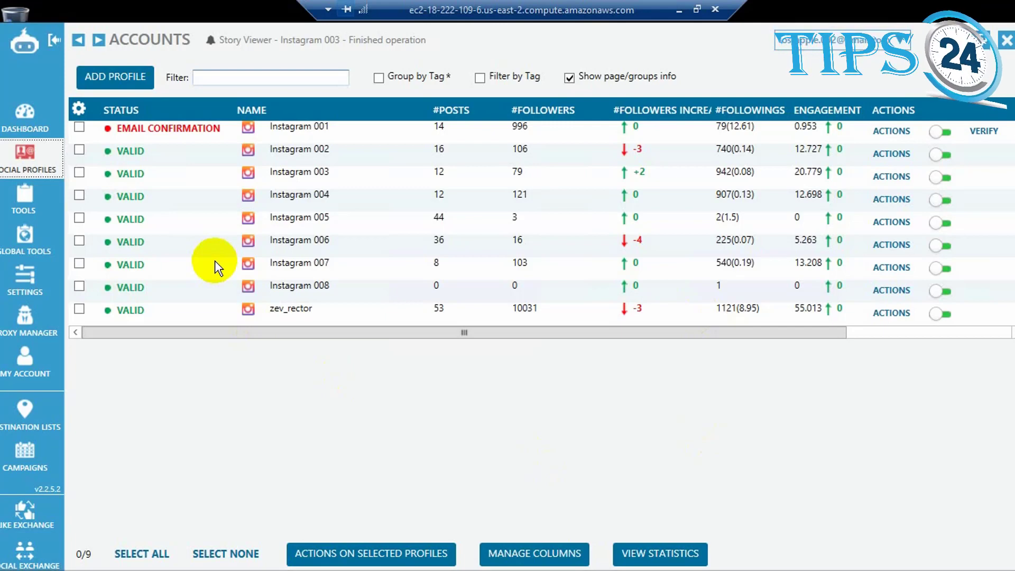
pyautogui.moveTo(161, 120)
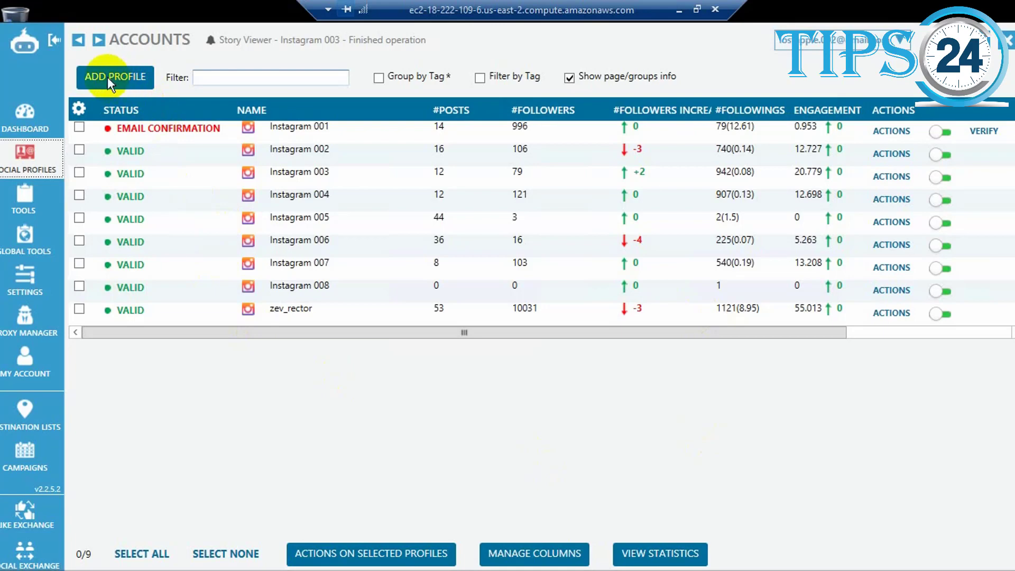
# - Add a new Instagram profile, 'Instagram Account 10', through the Add New Profile dialog
pyautogui.click(114, 76)
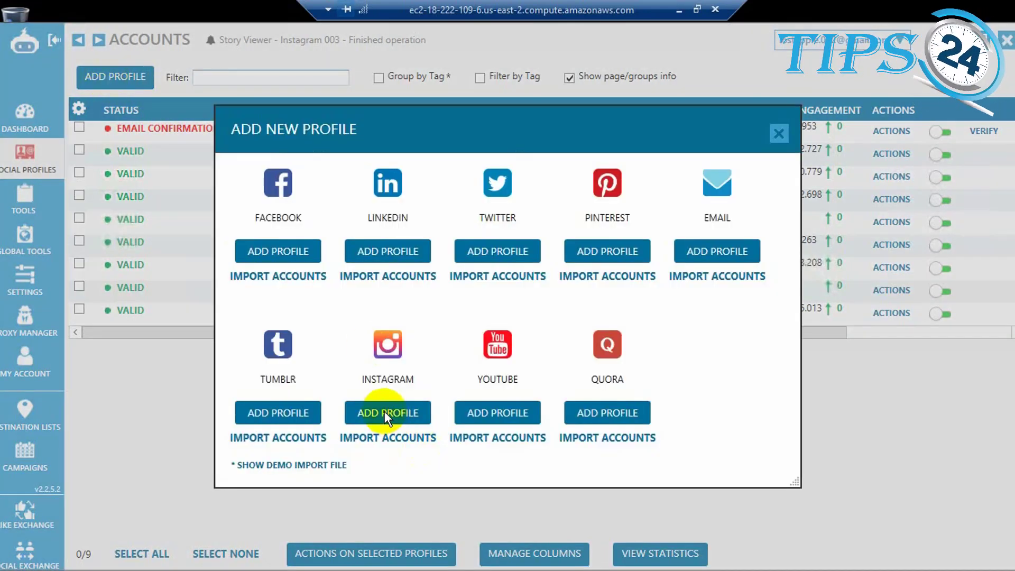
pyautogui.click(778, 133)
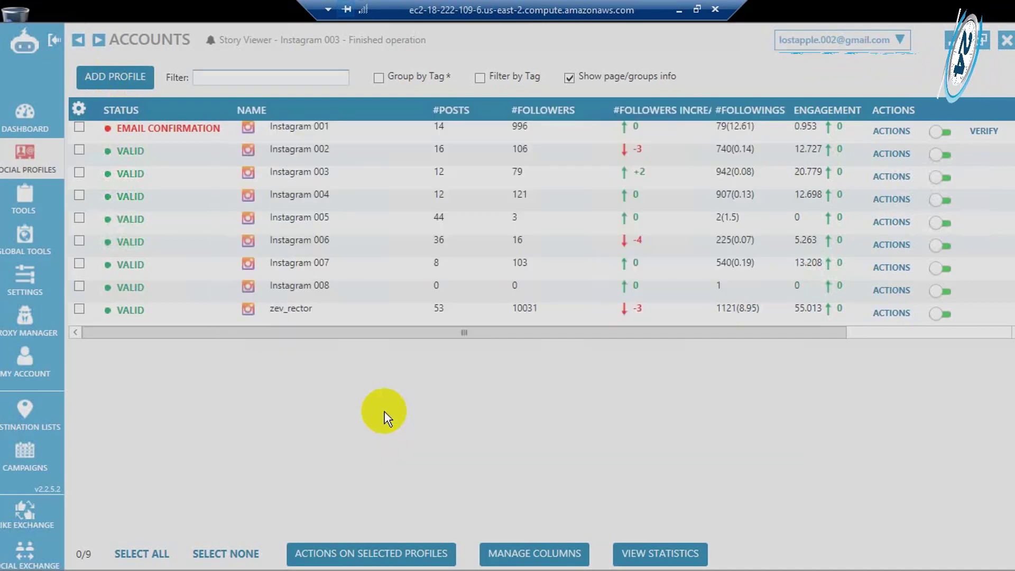
pyautogui.click(115, 76)
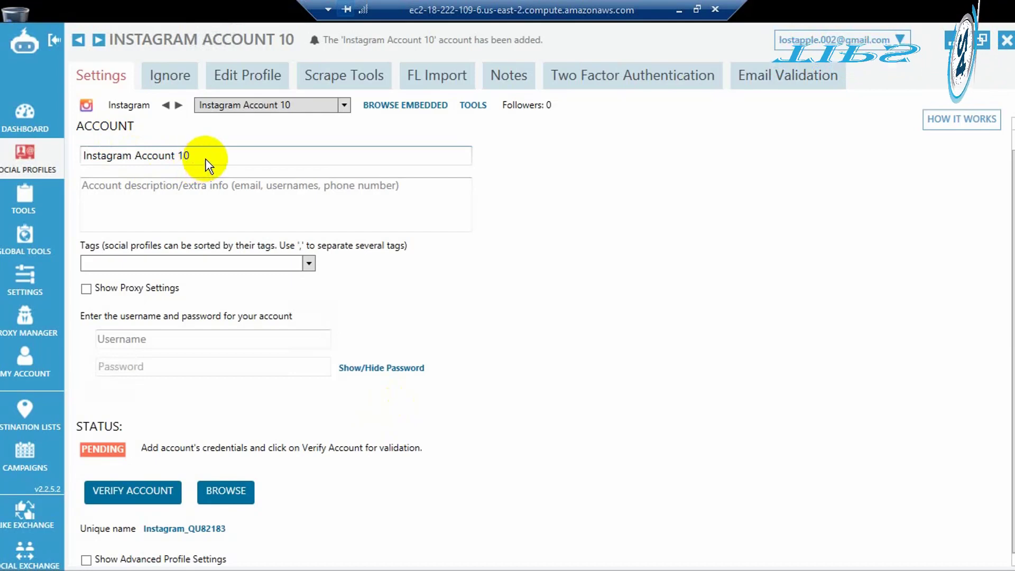
# - Rename the profile 'snp_grl_ofd', enter username snp_grl_ofc, and move to the password box
pyautogui.tripleClick(136, 156)
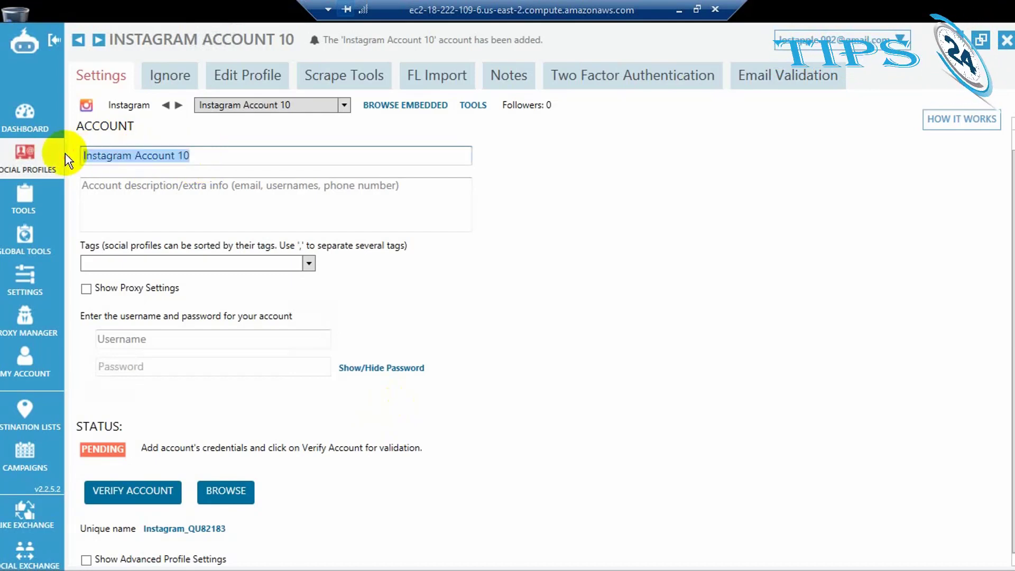
pyautogui.write('snp_grl_ofd')
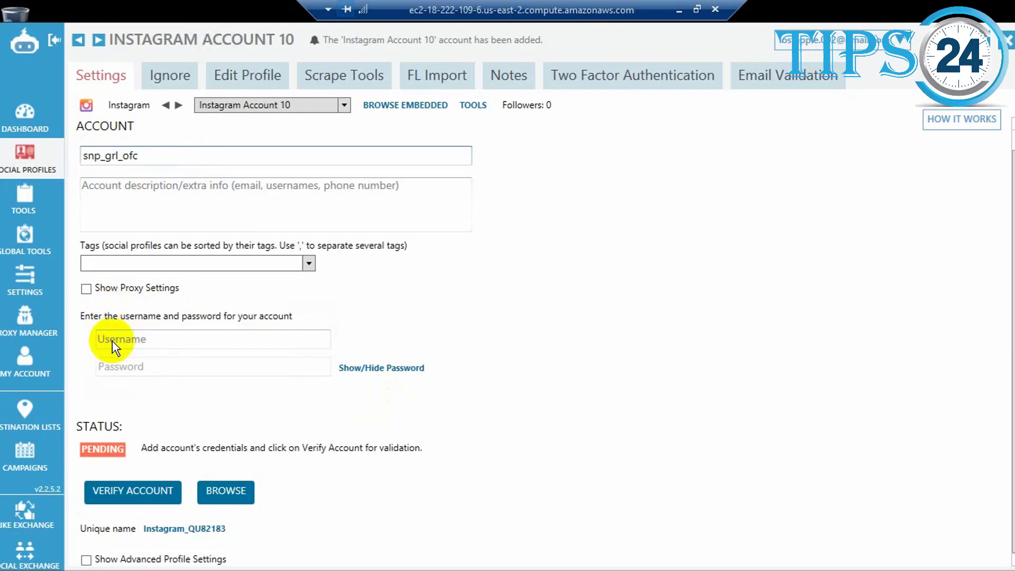
pyautogui.click(213, 338)
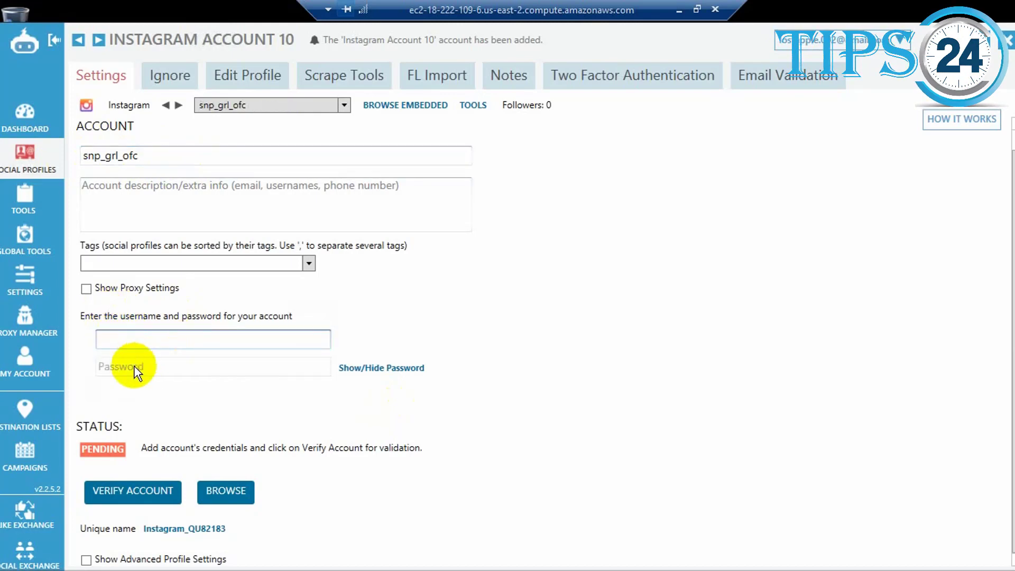
pyautogui.write('snp_grl_ofc')
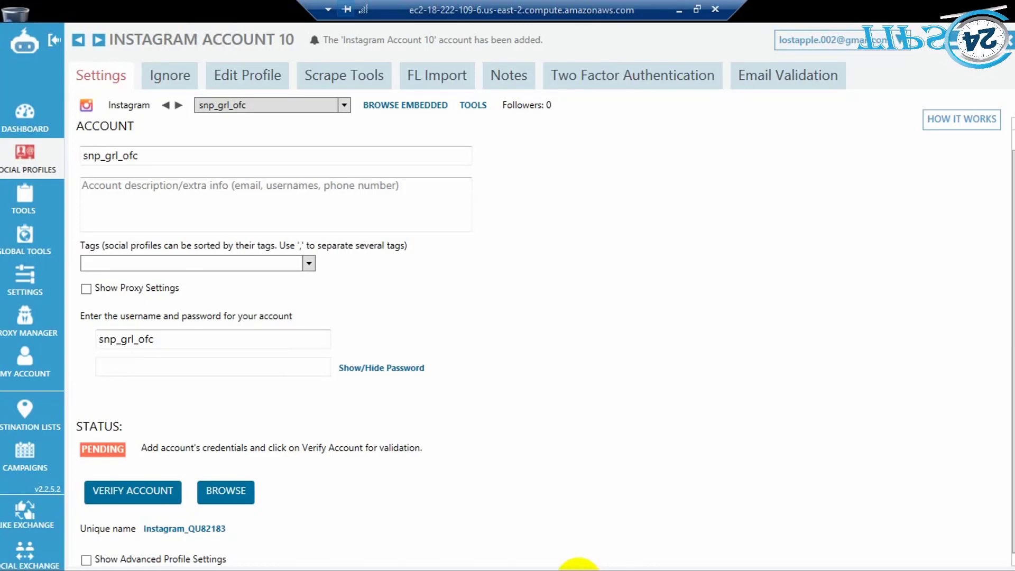
pyautogui.click(211, 367)
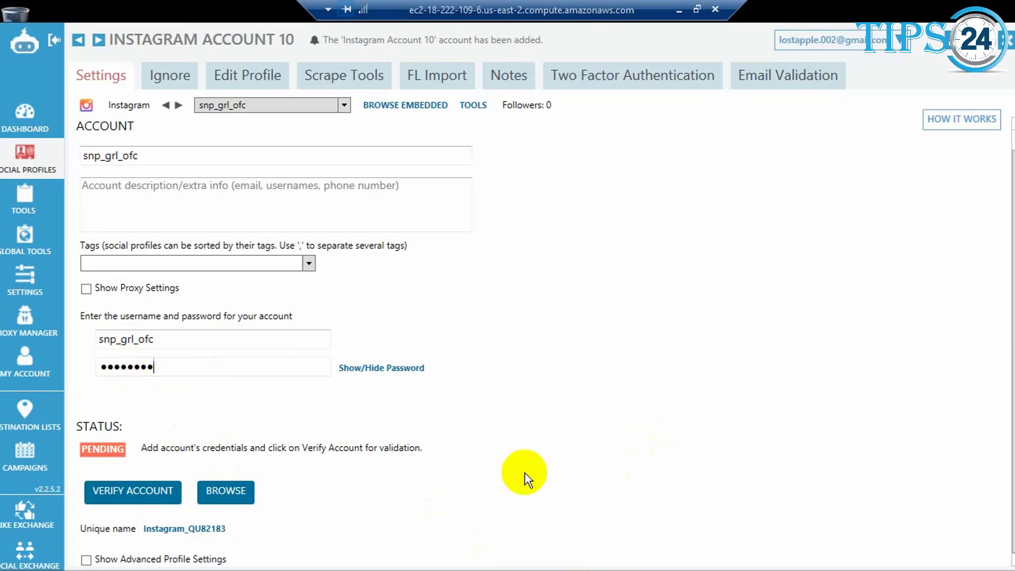
pyautogui.moveTo(558, 448)
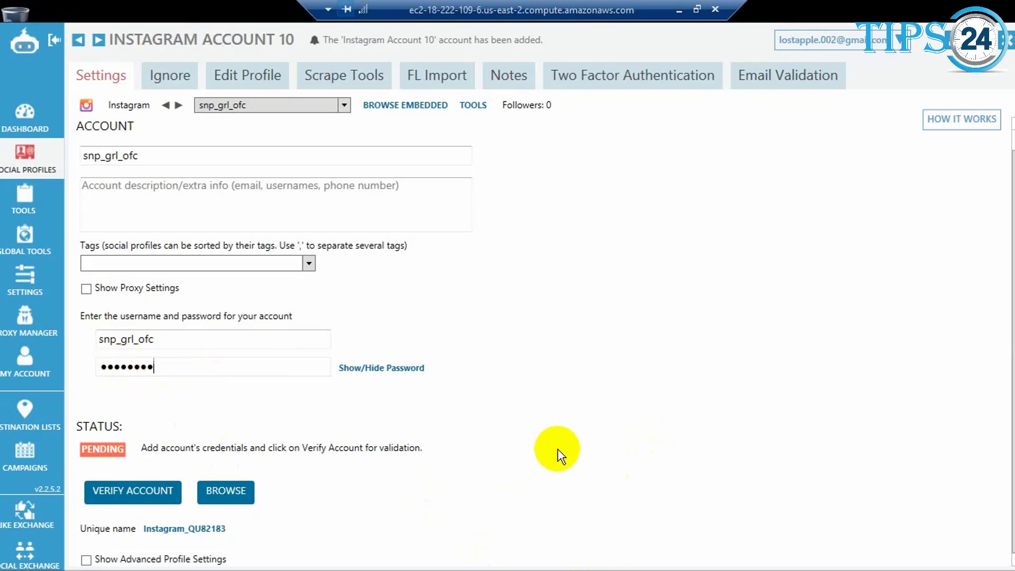
pyautogui.moveTo(513, 414)
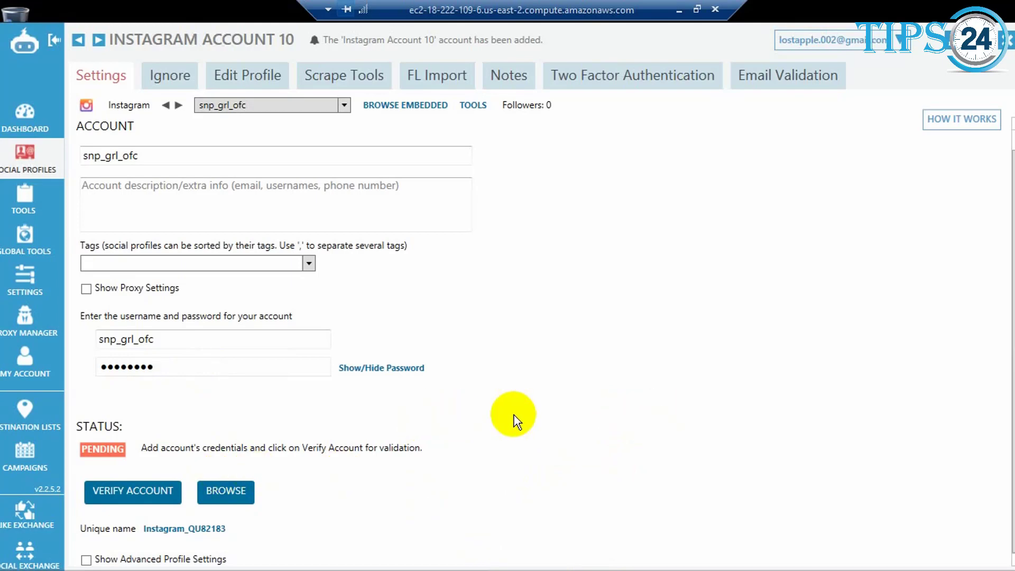
pyautogui.moveTo(341, 504)
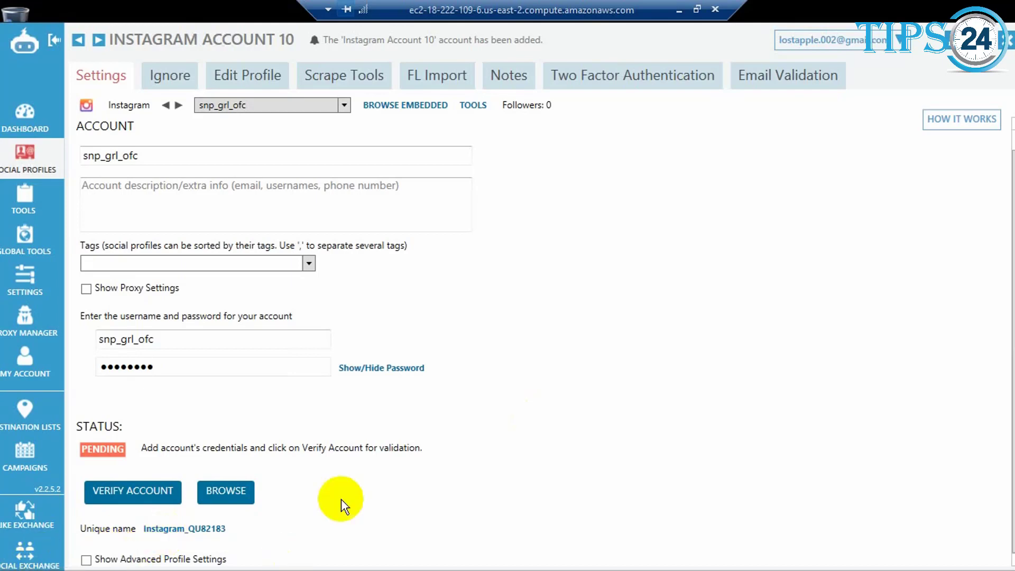
# - Enable Show Advanced Profile Settings and scroll down to the General options
pyautogui.click(213, 366)
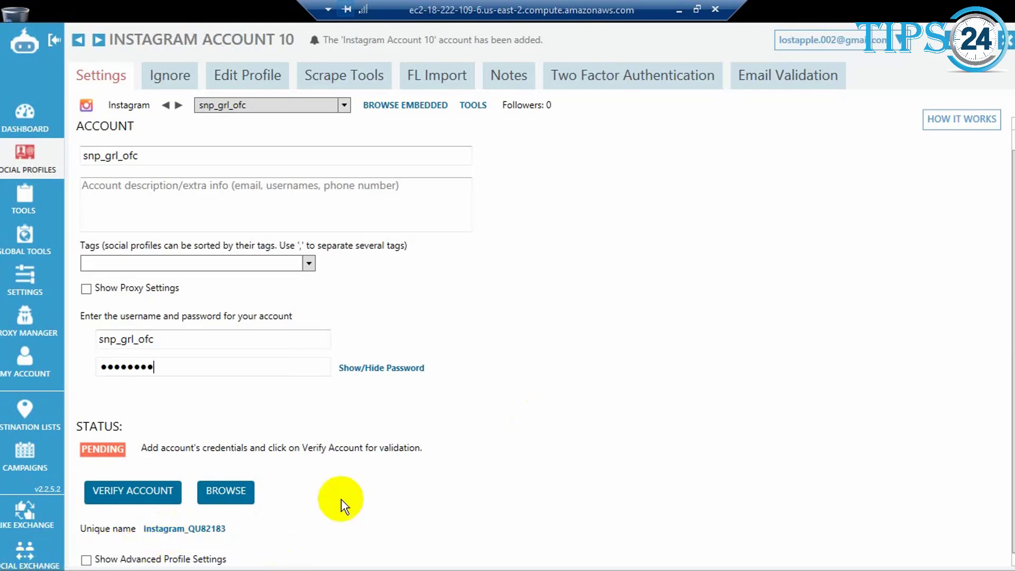
pyautogui.click(87, 559)
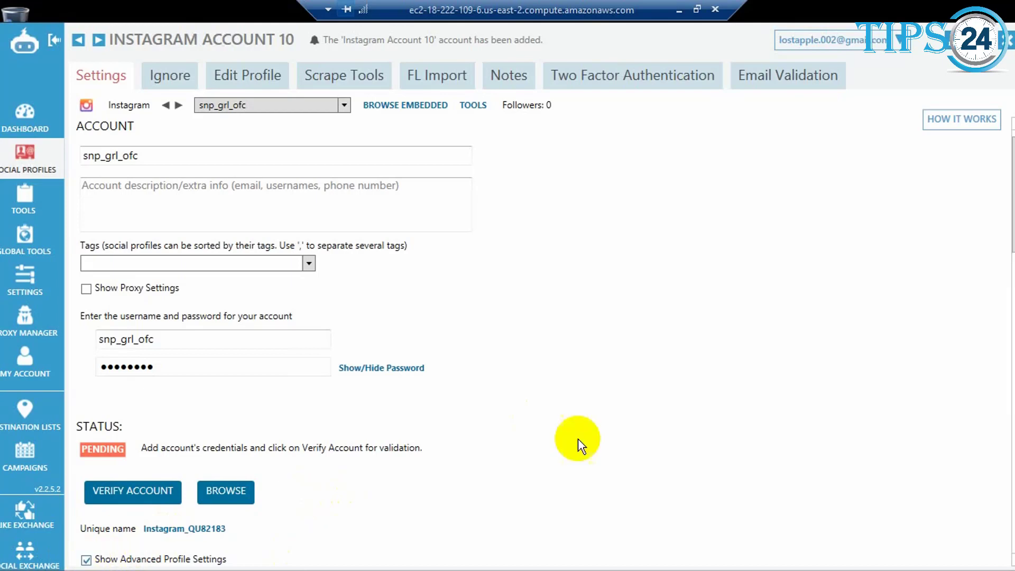
pyautogui.scroll(-3)
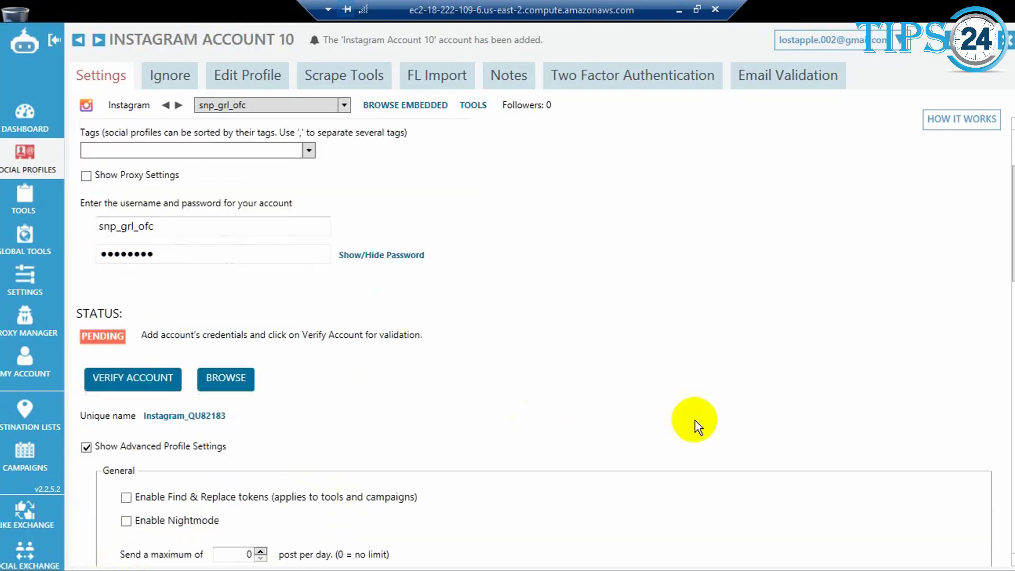
pyautogui.moveTo(996, 553)
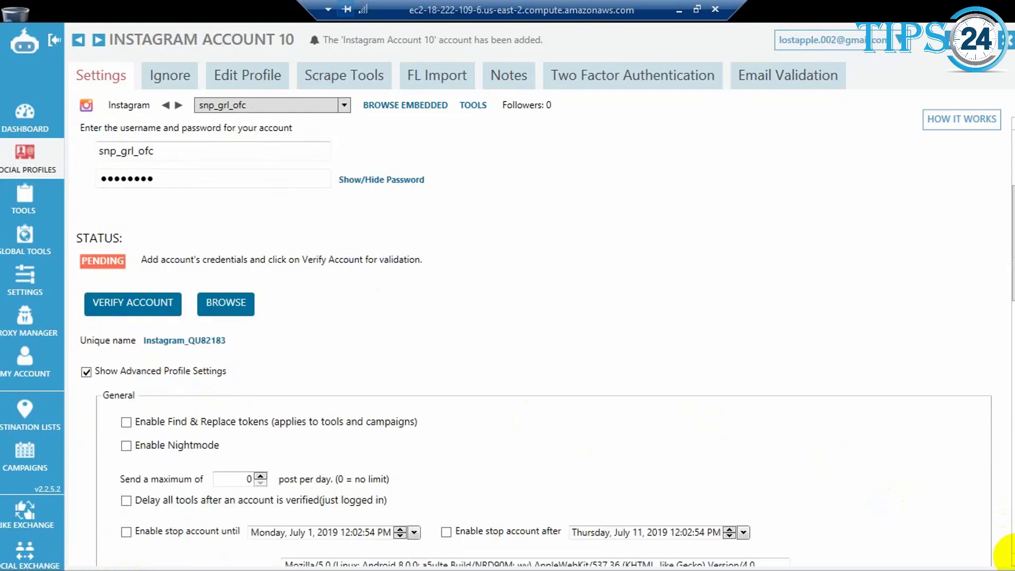
pyautogui.scroll(-3)
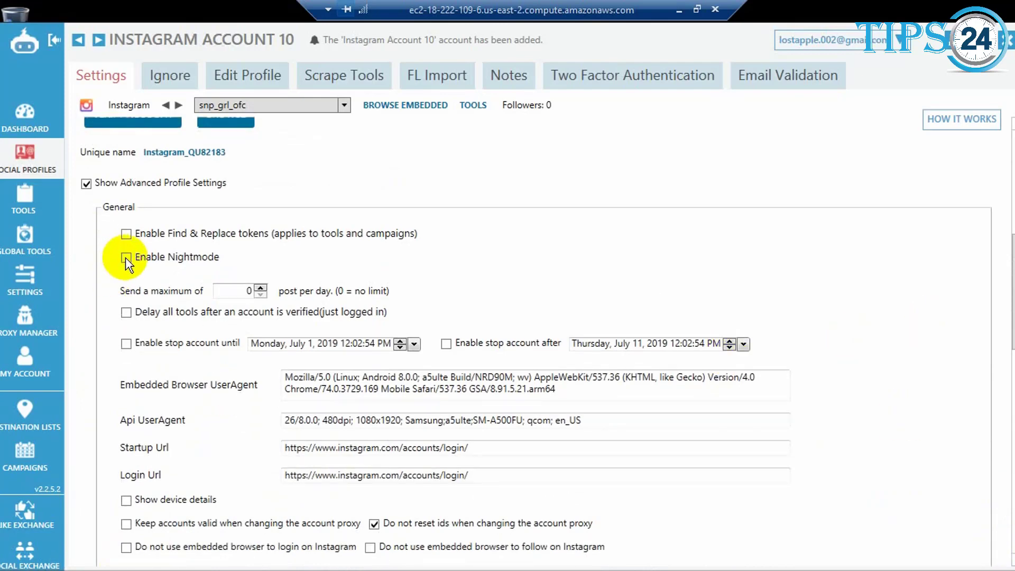
# - Turn on Nightmode and set its end time to 7:00 AM
pyautogui.click(127, 257)
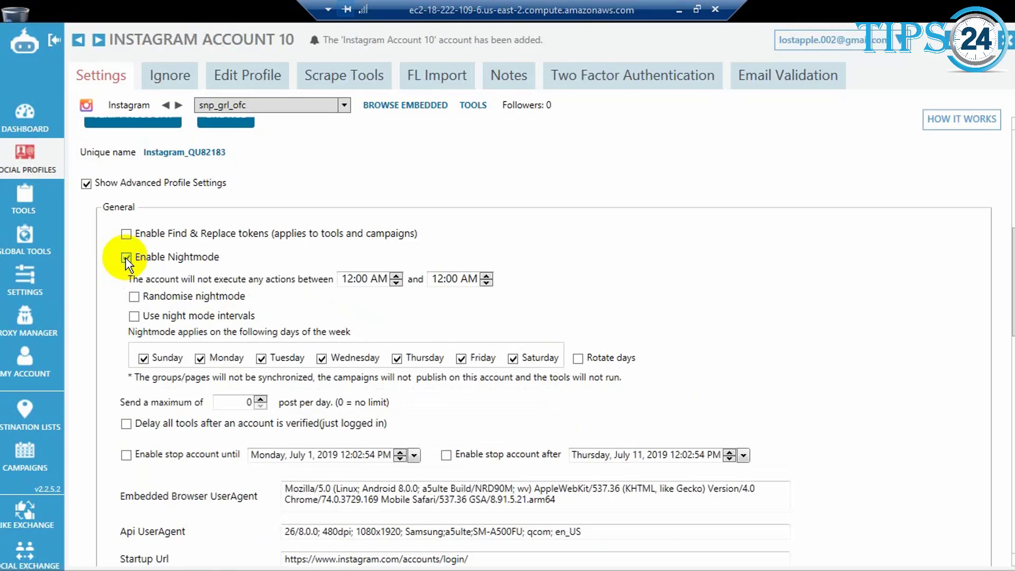
pyautogui.click(127, 257)
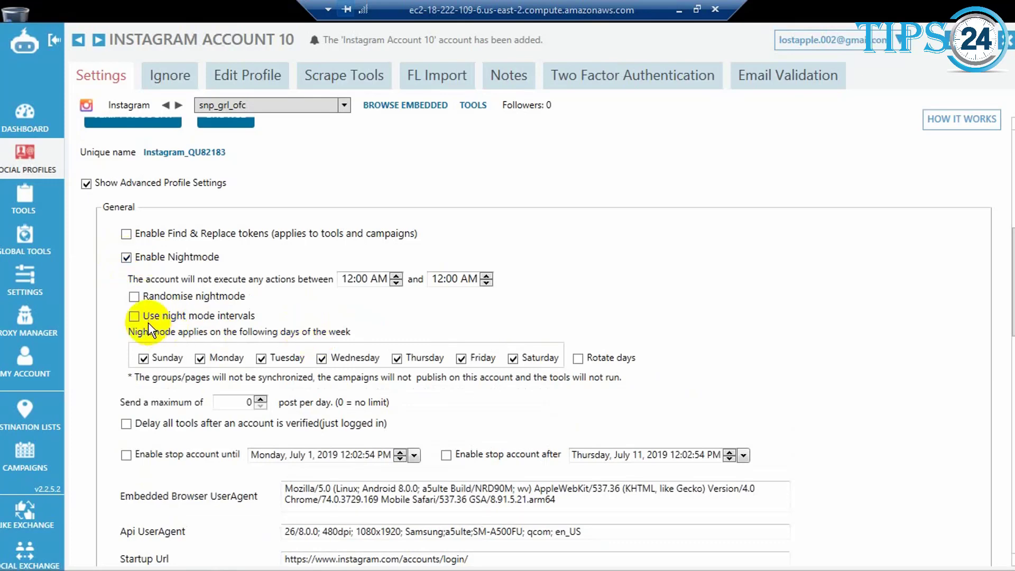
pyautogui.moveTo(355, 317)
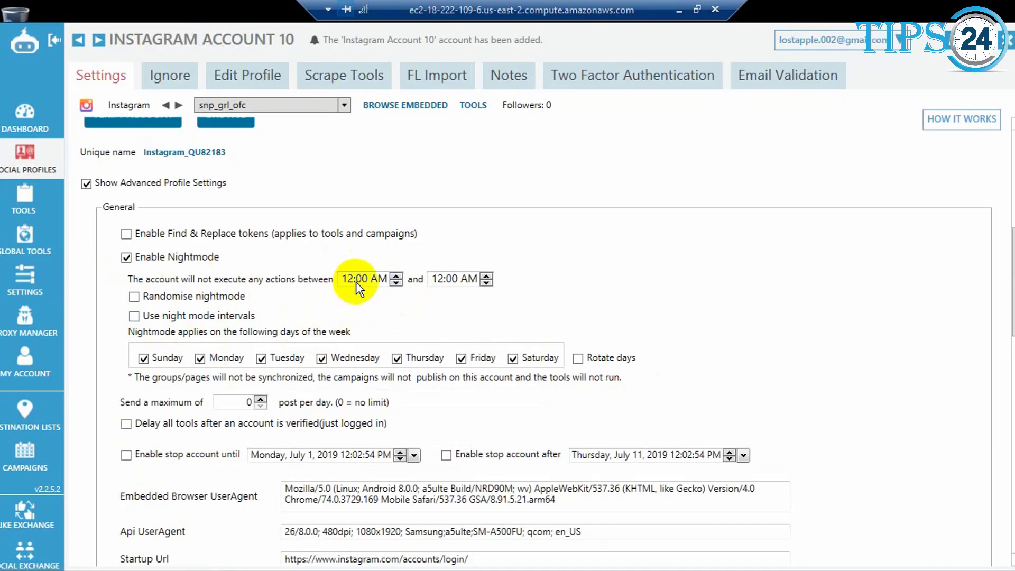
pyautogui.moveTo(441, 284)
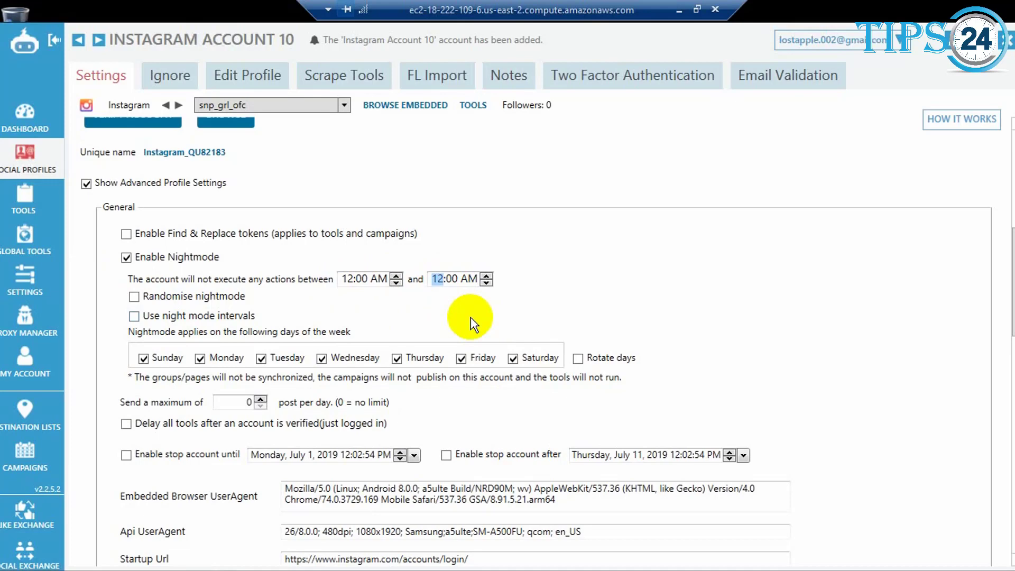
pyautogui.click(486, 275)
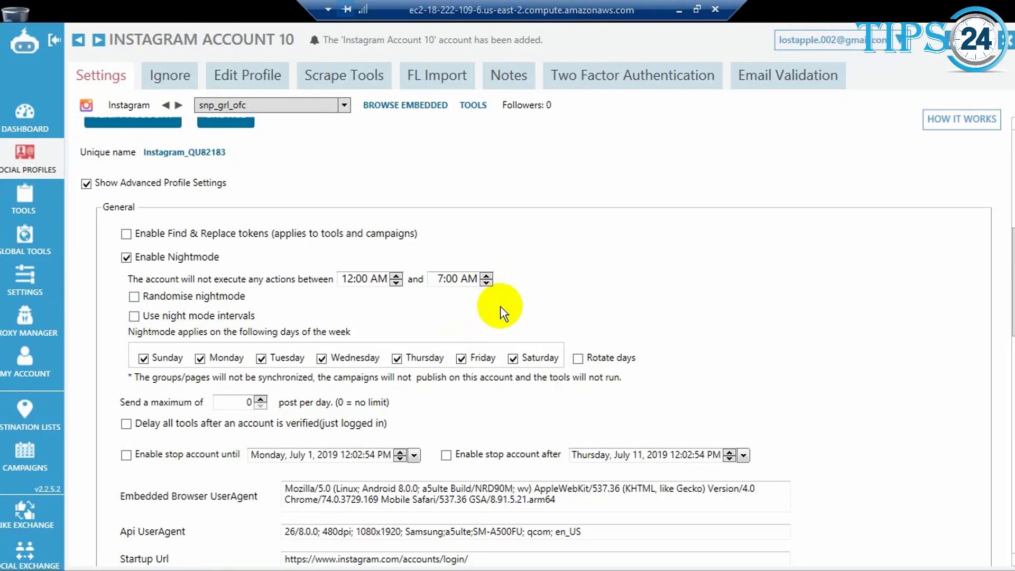
pyautogui.moveTo(136, 304)
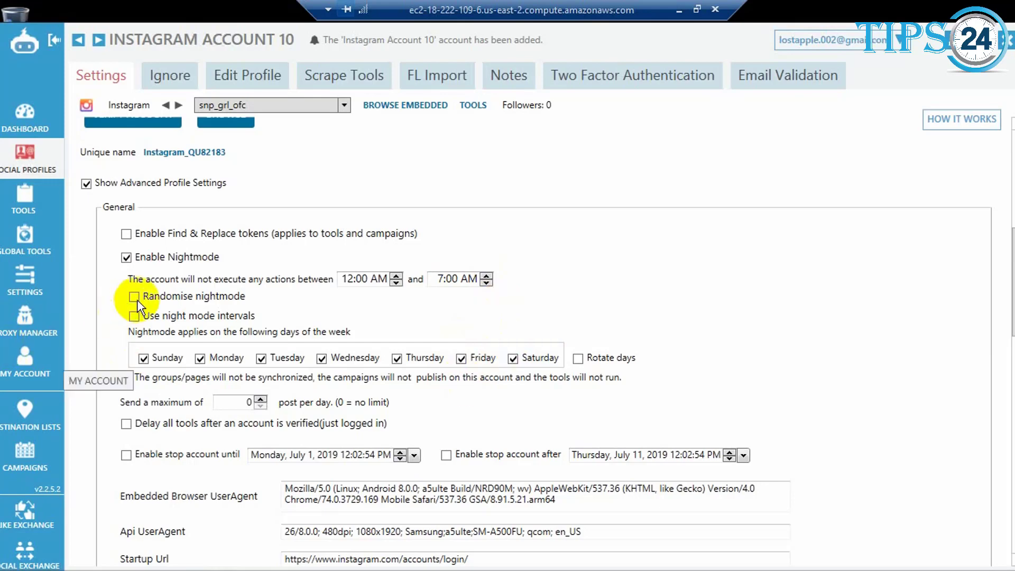
pyautogui.moveTo(123, 319)
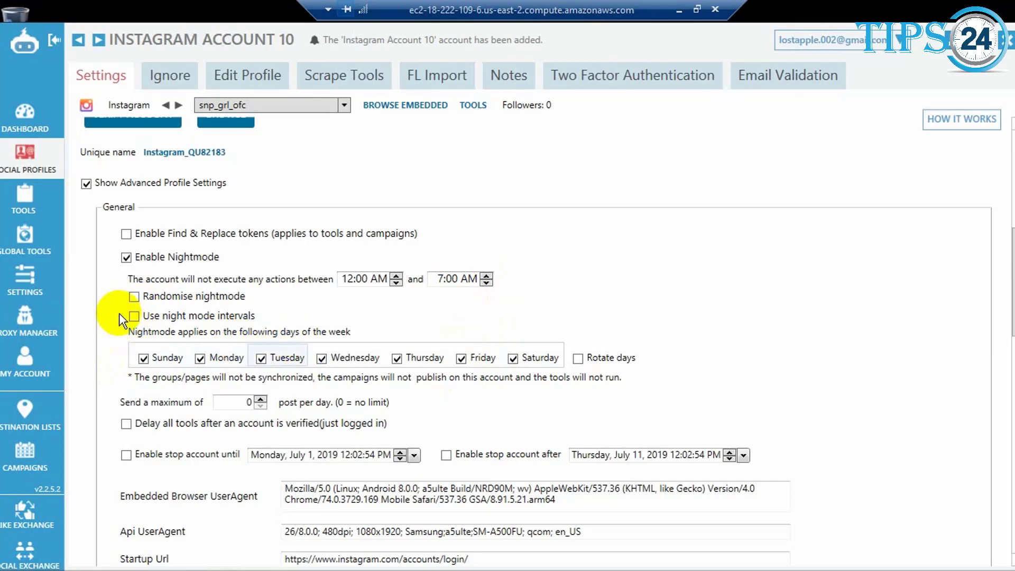
pyautogui.moveTo(864, 361)
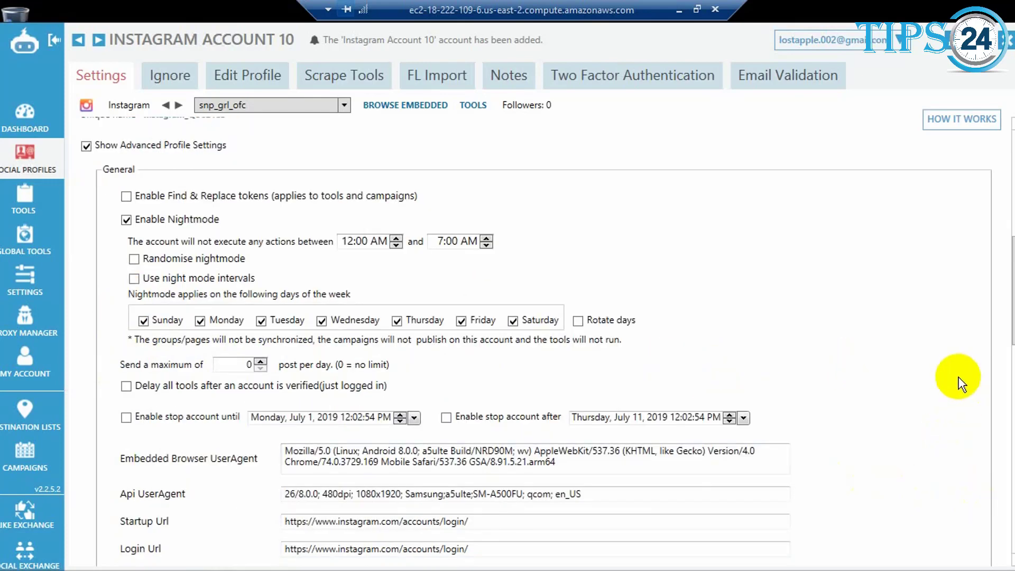
# - Keep the account valid on proxy changes and stop embedded-browser login and follow
pyautogui.scroll(-3)
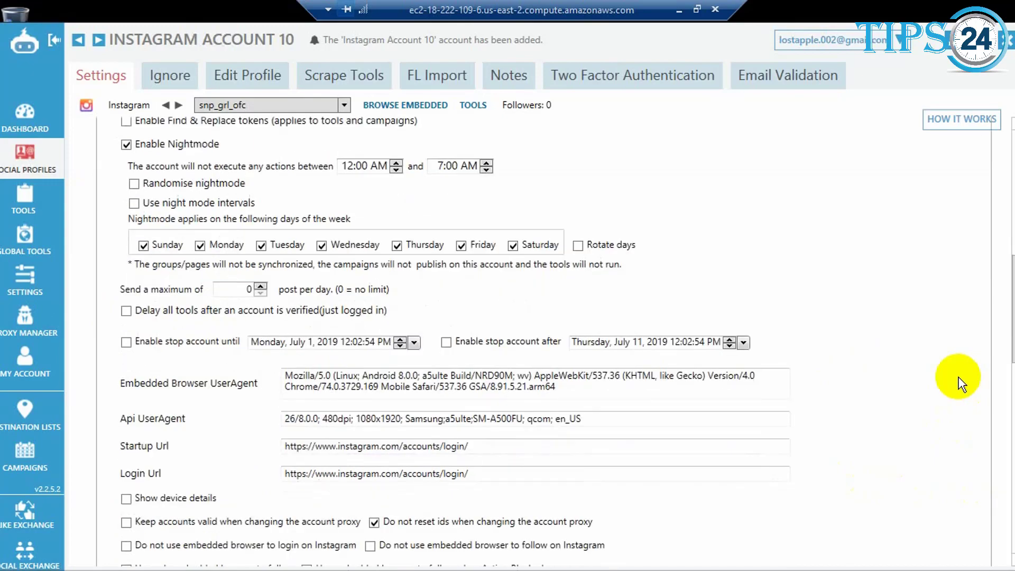
pyautogui.scroll(-3)
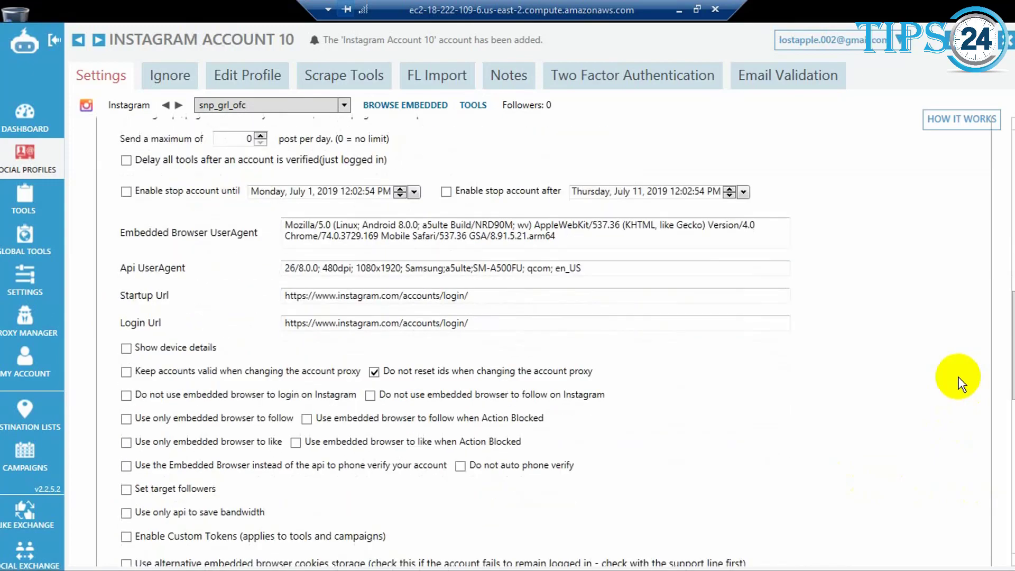
pyautogui.scroll(-3)
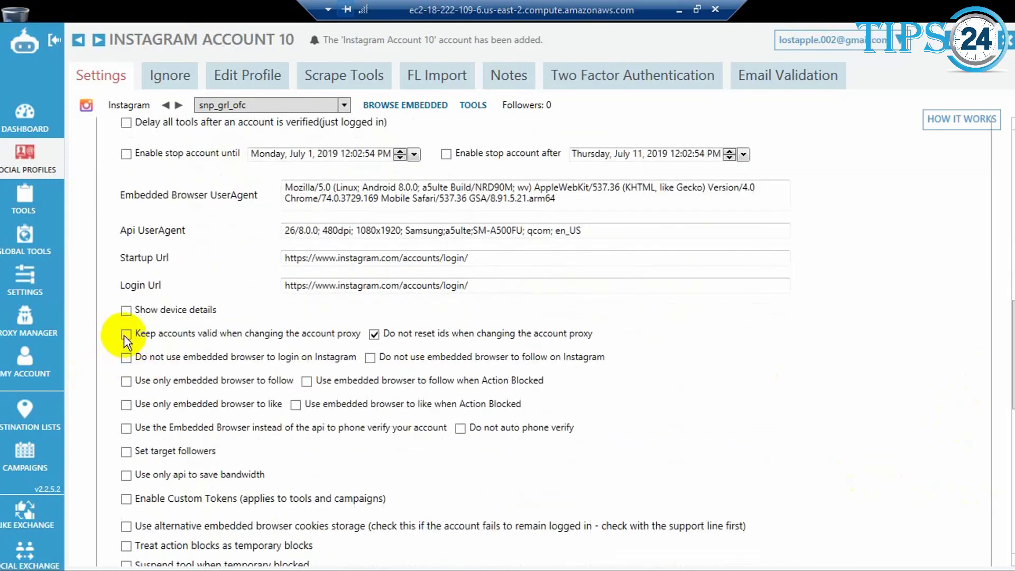
pyautogui.moveTo(276, 344)
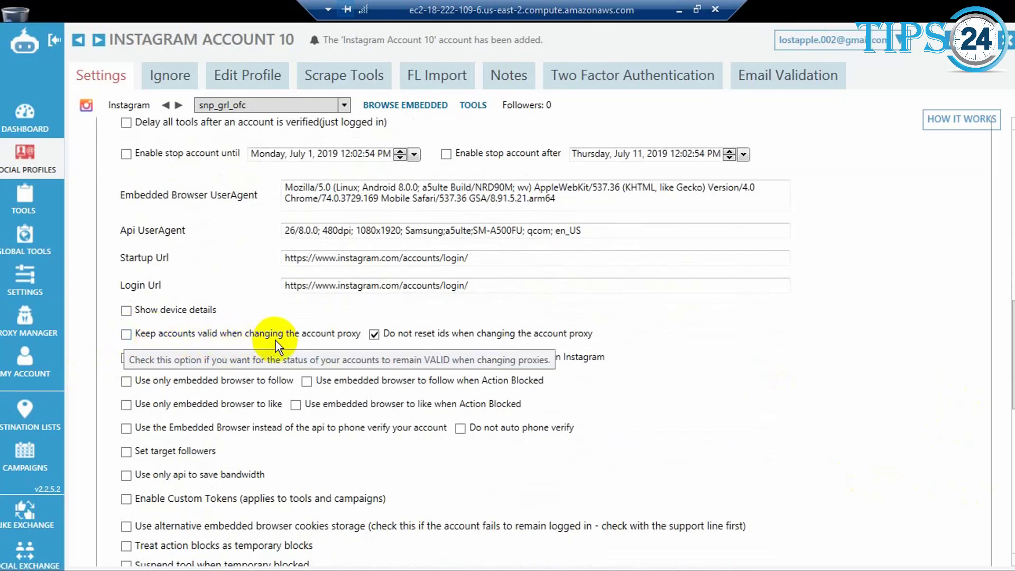
pyautogui.moveTo(126, 334)
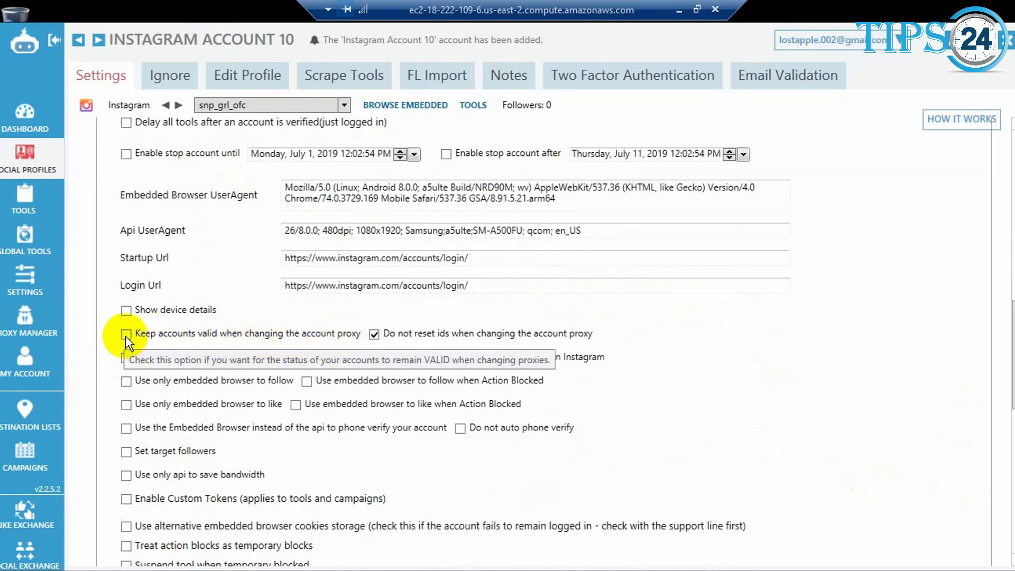
pyautogui.click(127, 334)
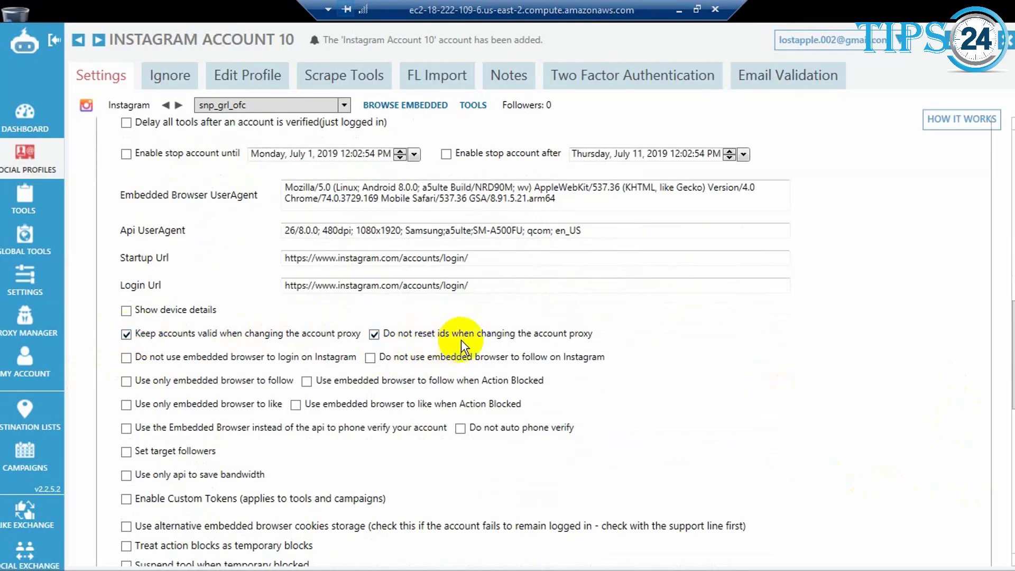
pyautogui.moveTo(583, 334)
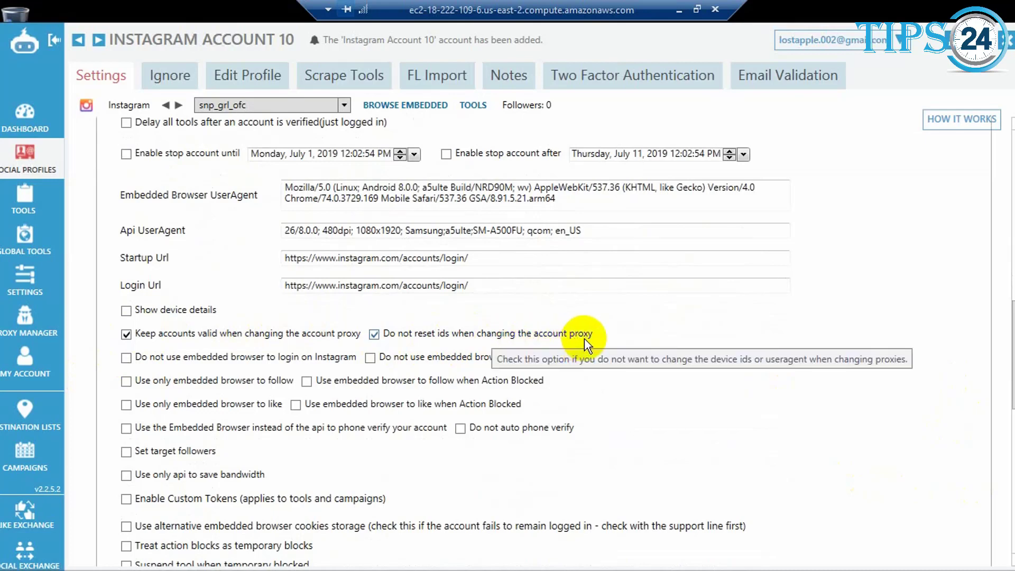
pyautogui.moveTo(453, 393)
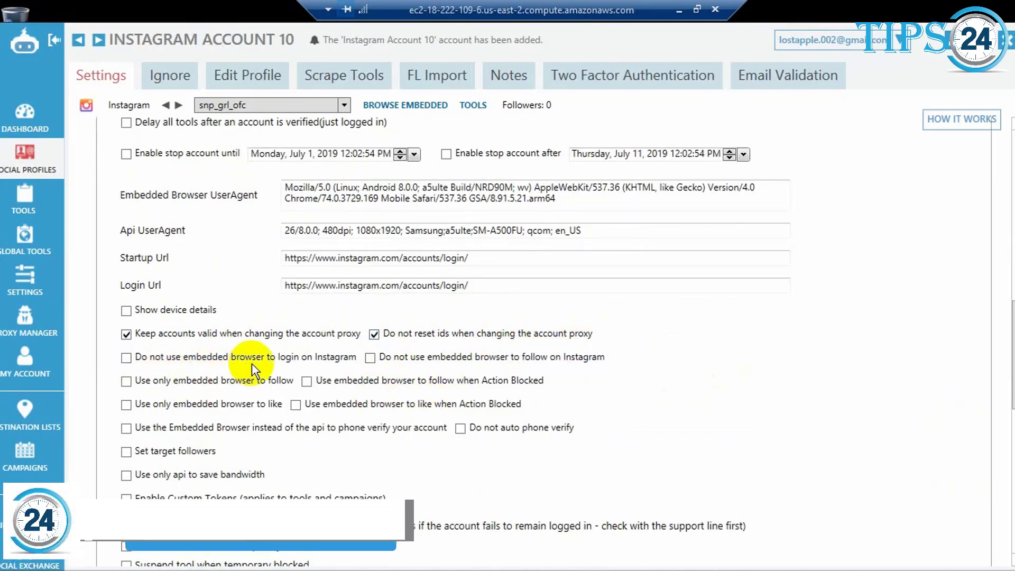
pyautogui.moveTo(127, 356)
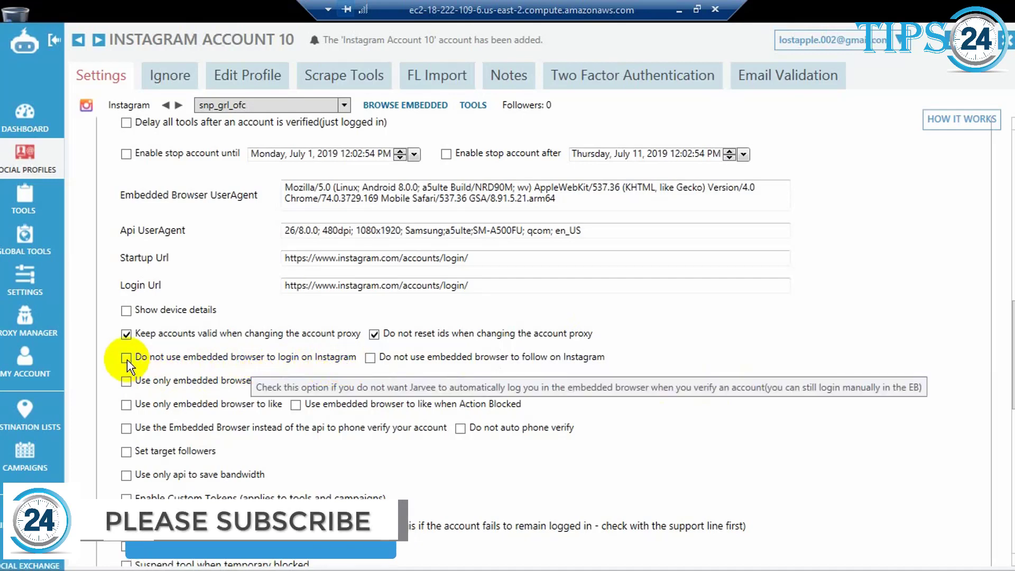
pyautogui.click(125, 356)
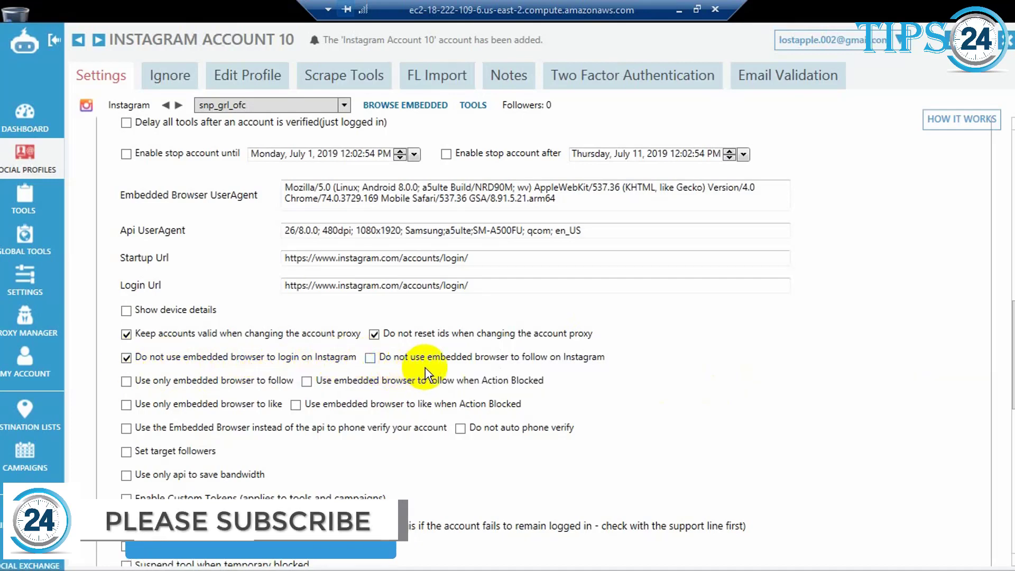
pyautogui.moveTo(518, 363)
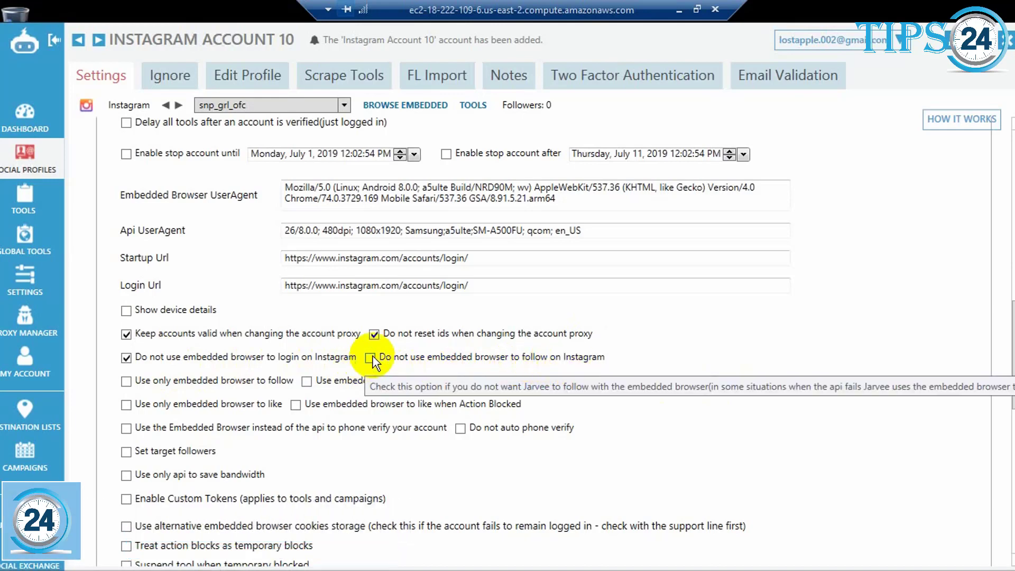
pyautogui.click(371, 356)
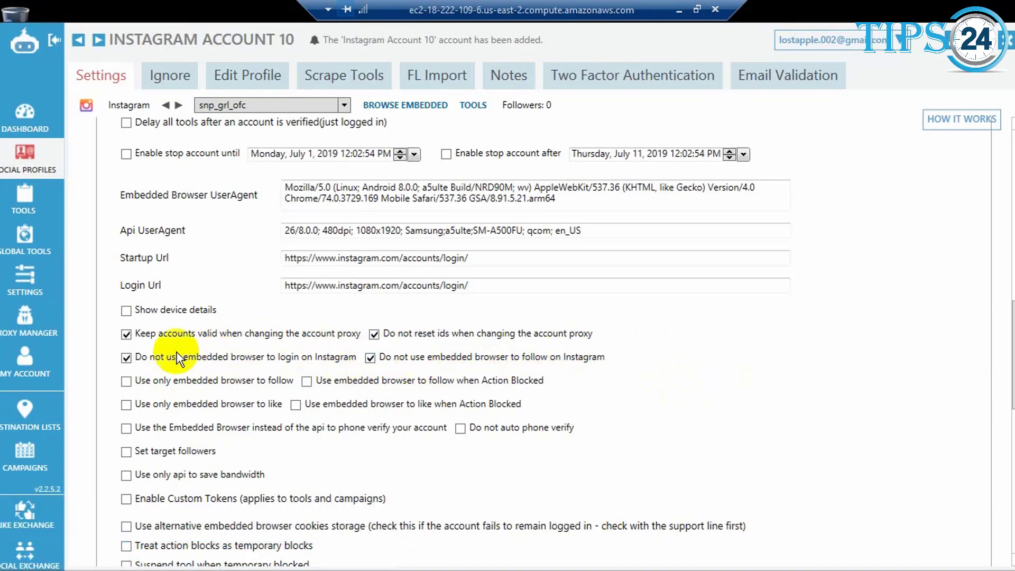
pyautogui.moveTo(386, 362)
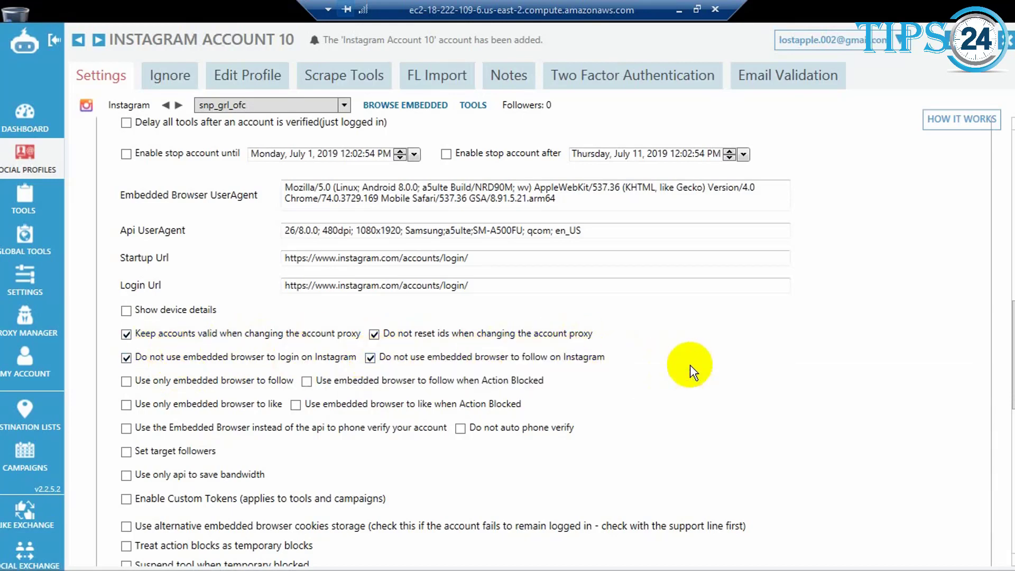
# - Enable 'Use alternative embedded browser cookies storage' for the account
pyautogui.scroll(-3)
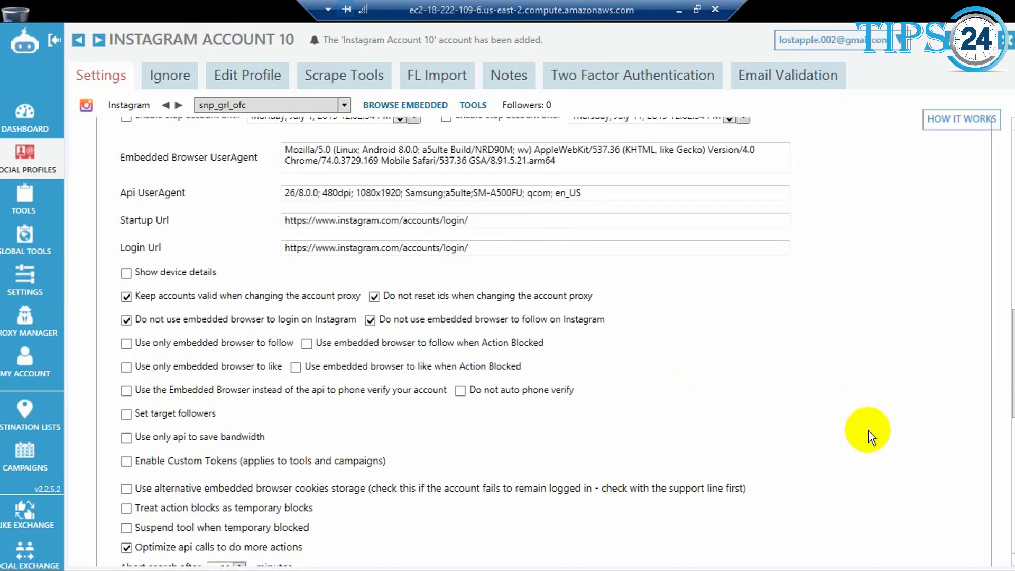
pyautogui.scroll(-3)
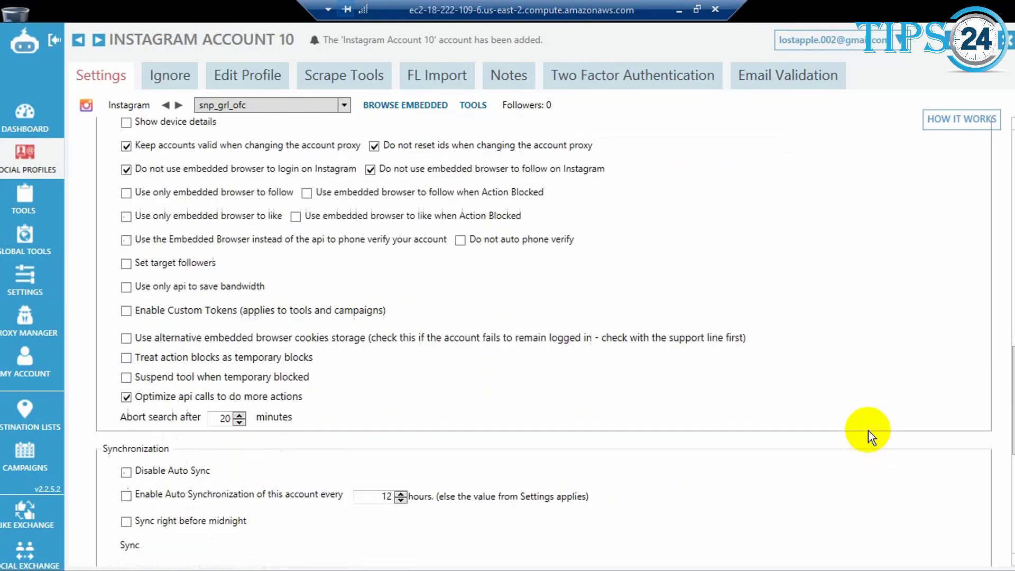
pyautogui.moveTo(127, 337)
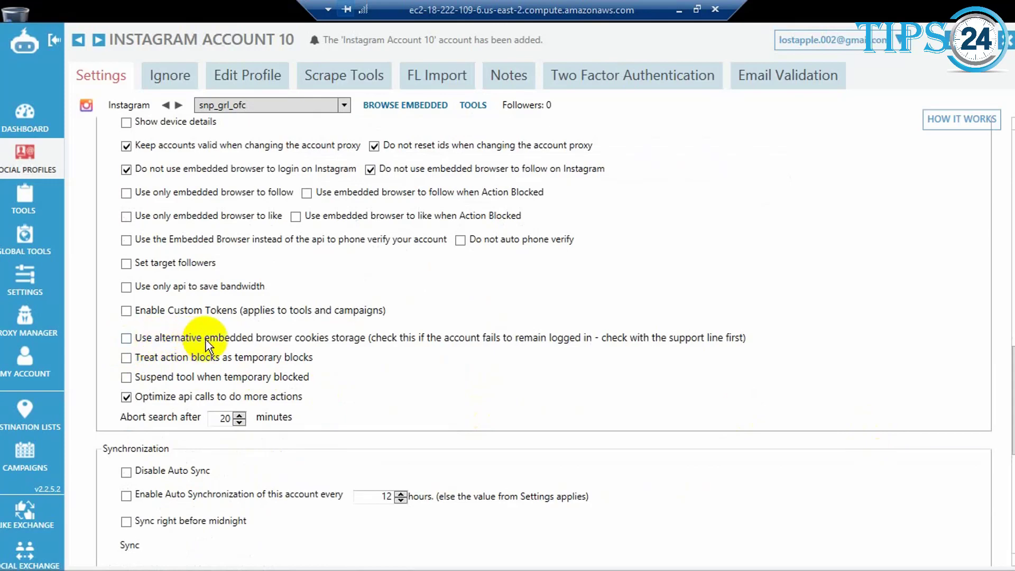
pyautogui.moveTo(269, 346)
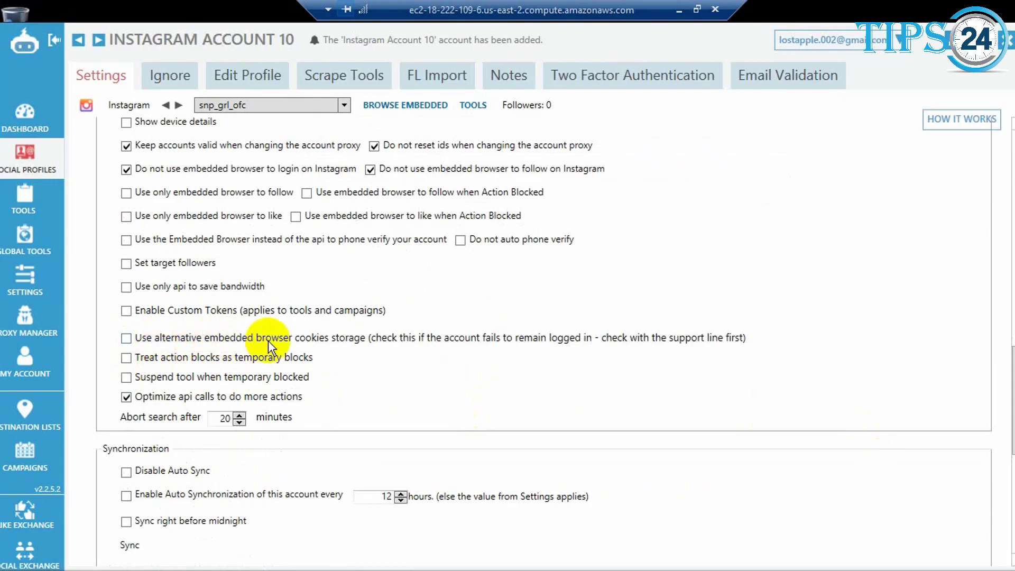
pyautogui.moveTo(377, 350)
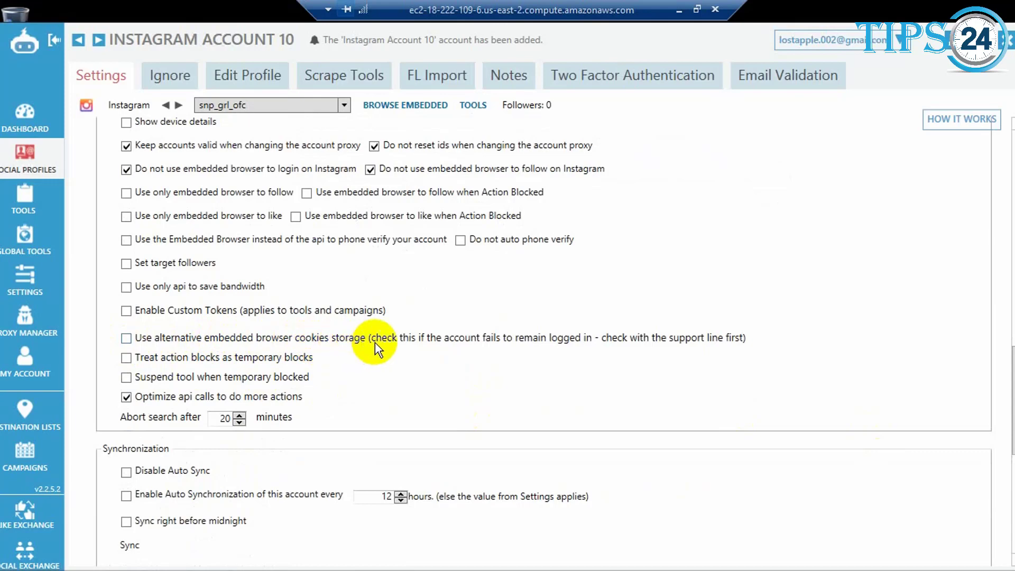
pyautogui.moveTo(435, 352)
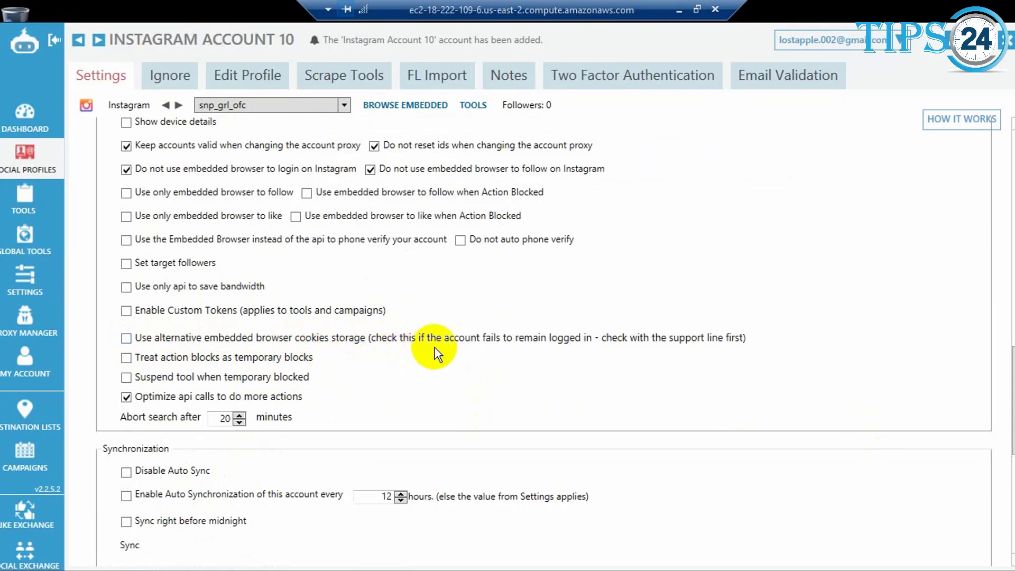
pyautogui.moveTo(529, 343)
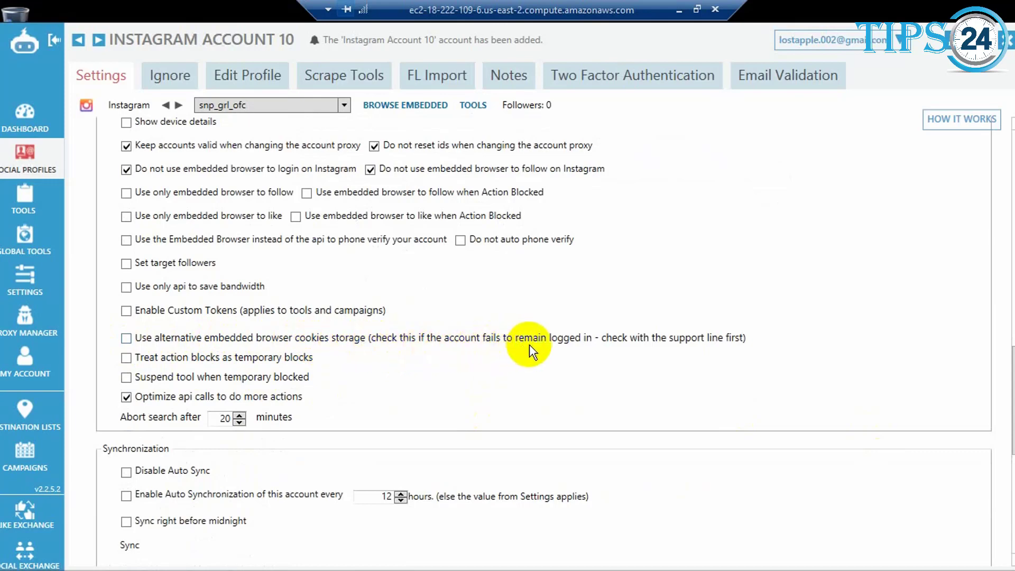
pyautogui.moveTo(631, 350)
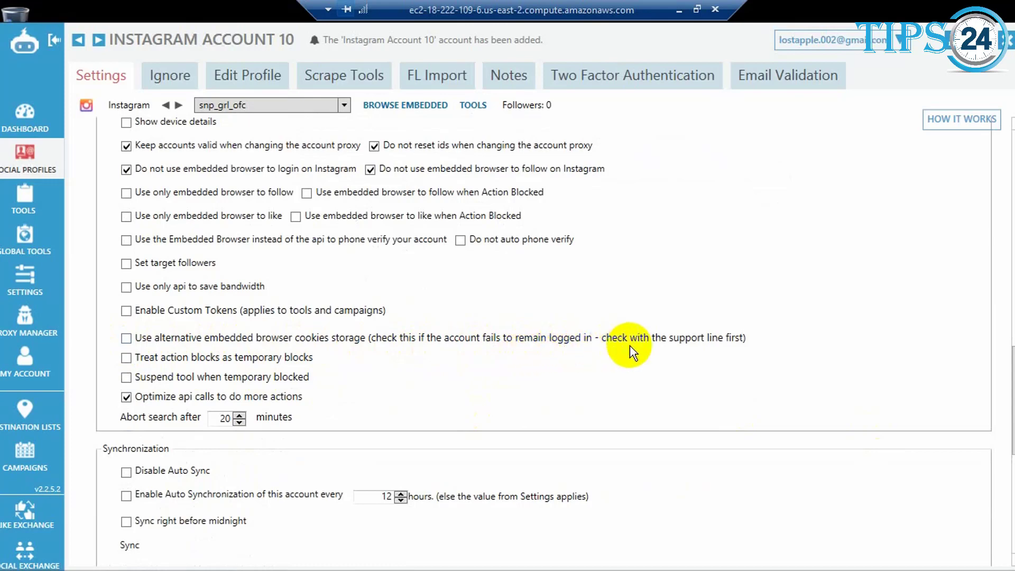
pyautogui.moveTo(724, 349)
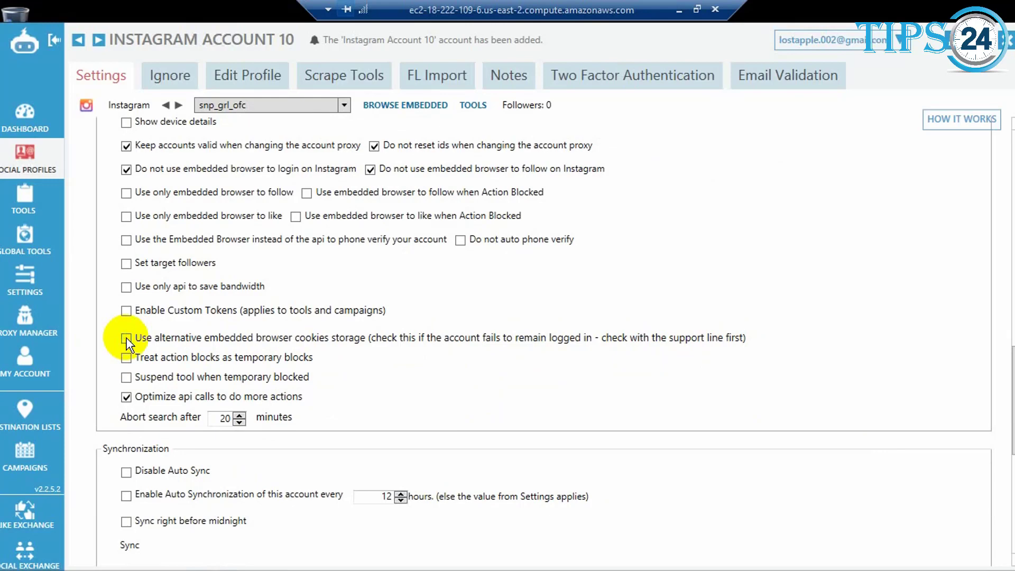
pyautogui.click(126, 337)
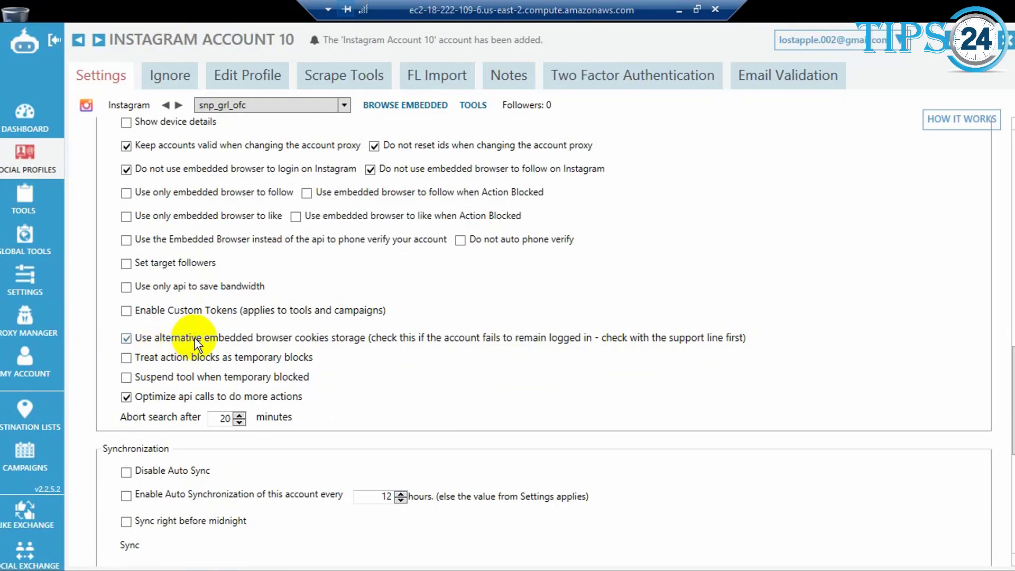
pyautogui.moveTo(343, 343)
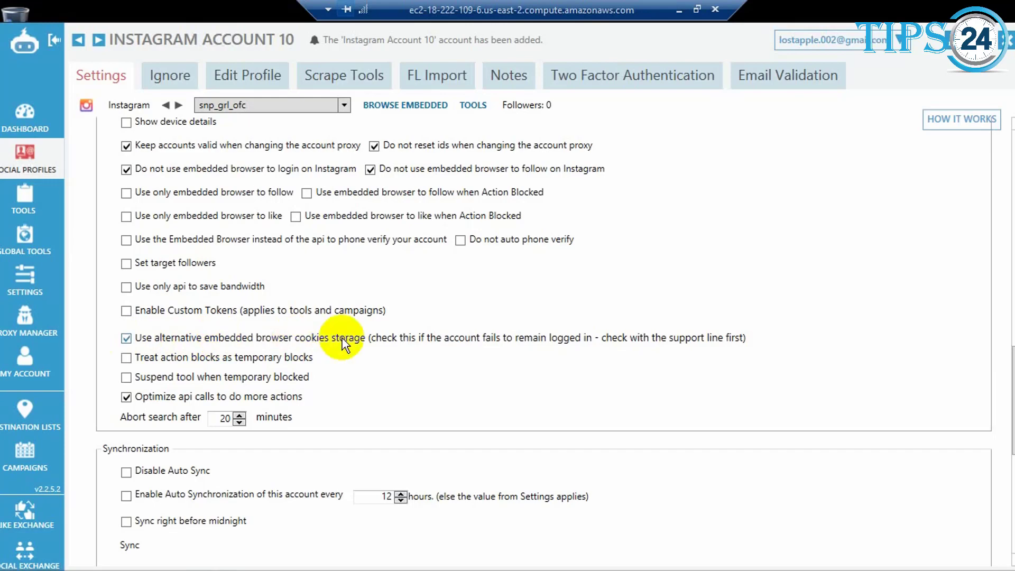
pyautogui.moveTo(208, 411)
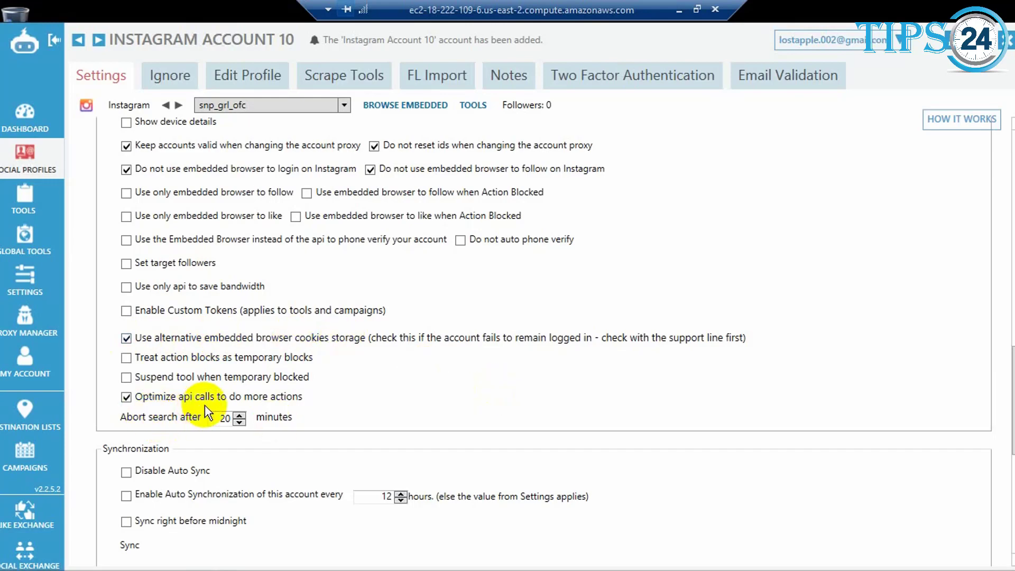
pyautogui.moveTo(507, 427)
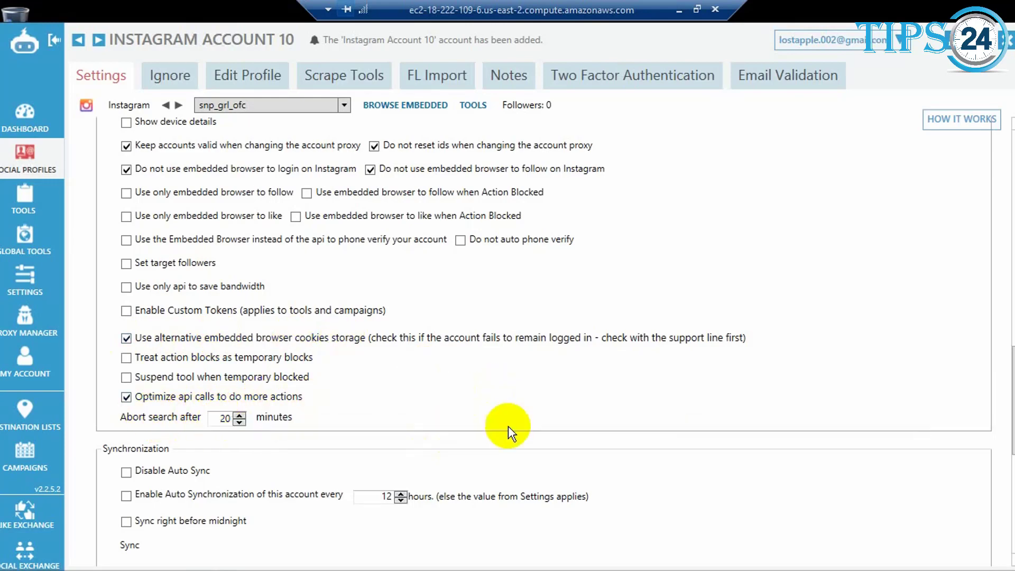
pyautogui.scroll(-3)
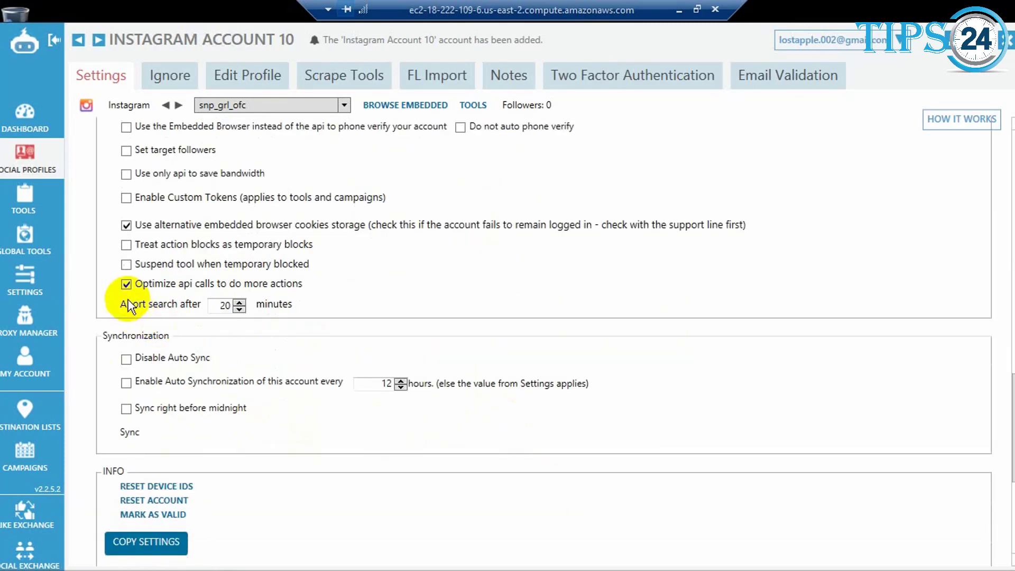
pyautogui.moveTo(707, 433)
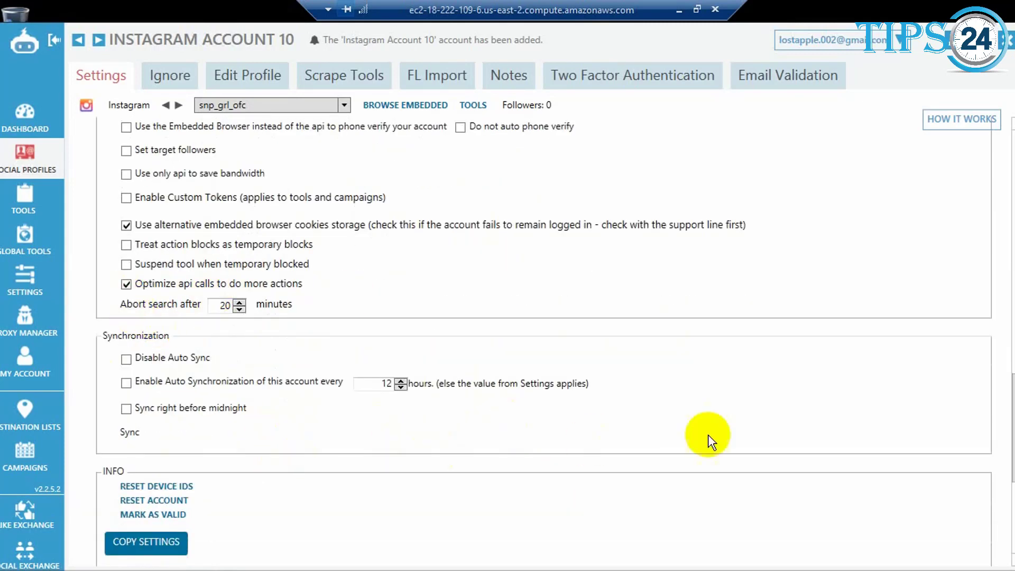
pyautogui.scroll(3)
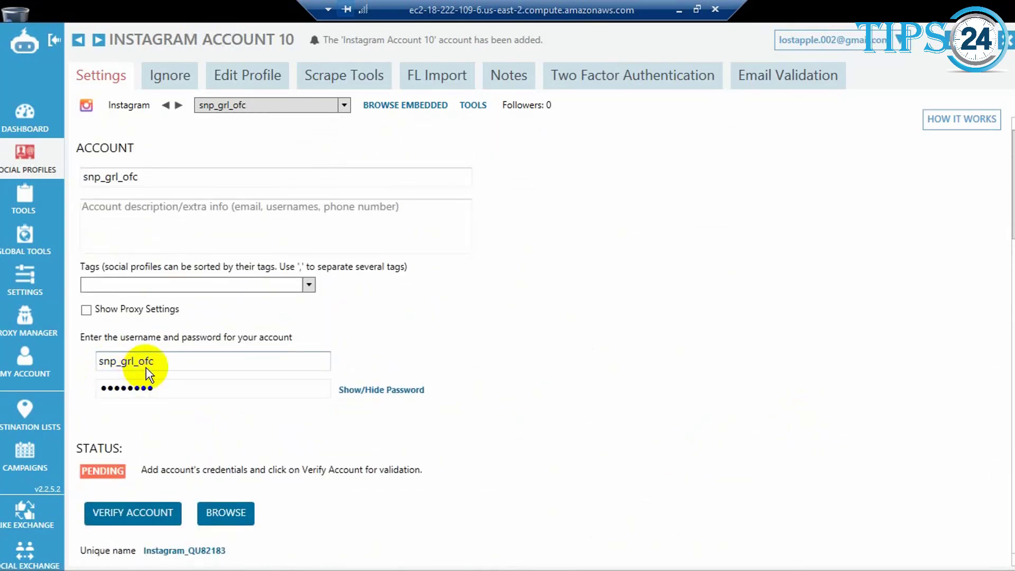
pyautogui.moveTo(322, 385)
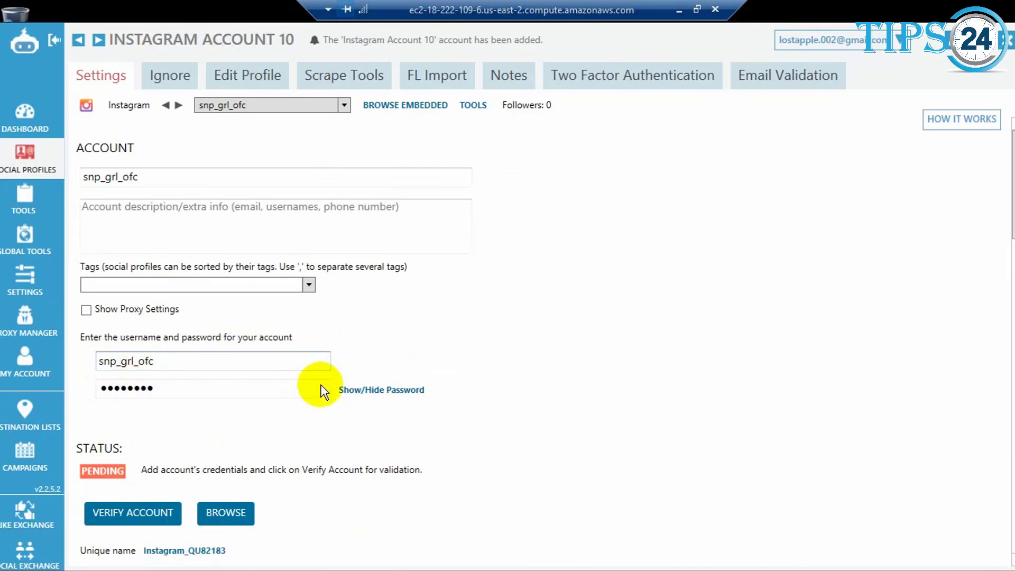
pyautogui.moveTo(161, 187)
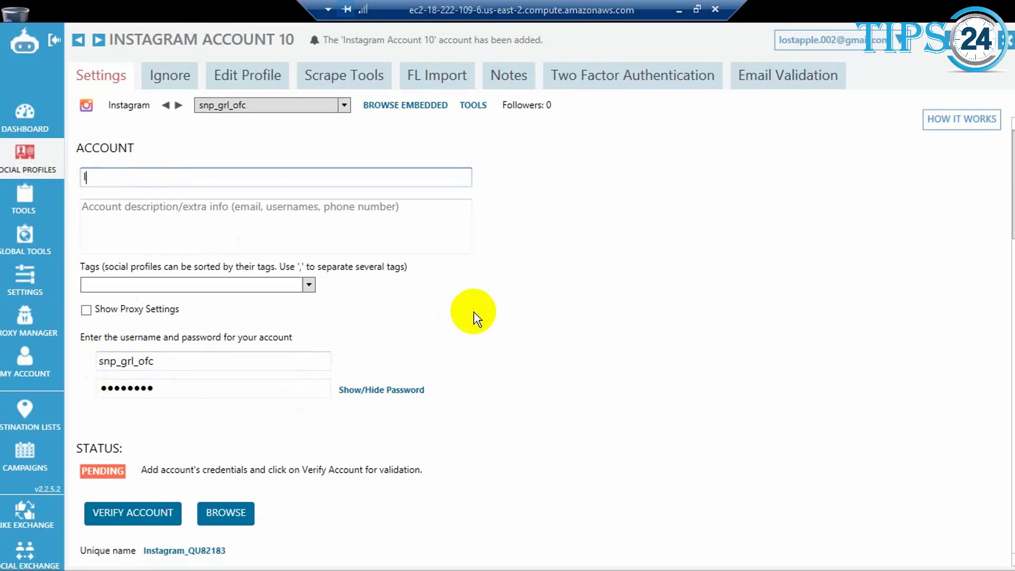
# - Change the account name from the username to 'Instagram Account 9'
pyautogui.write('Instagram')
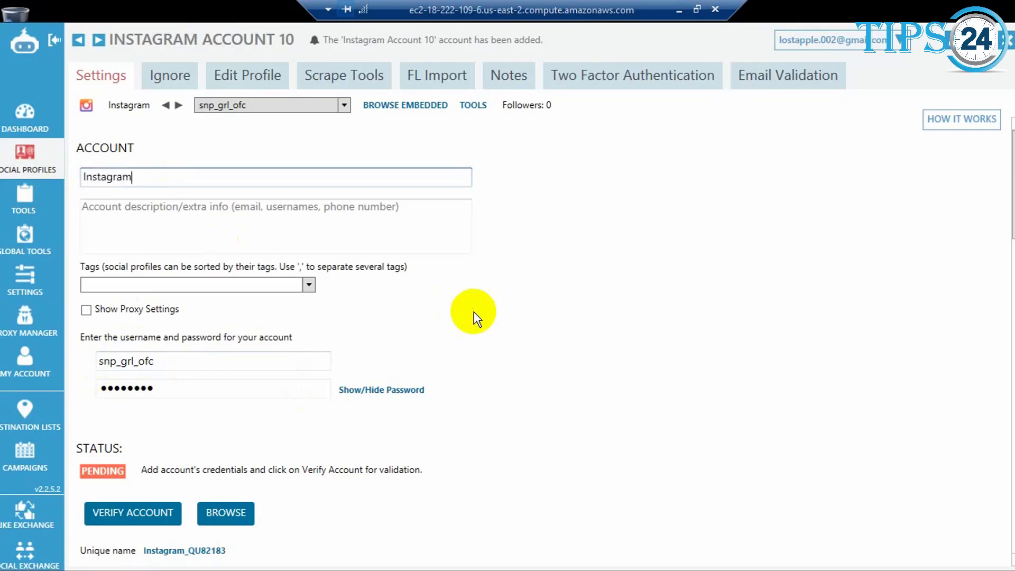
pyautogui.write('Acc')
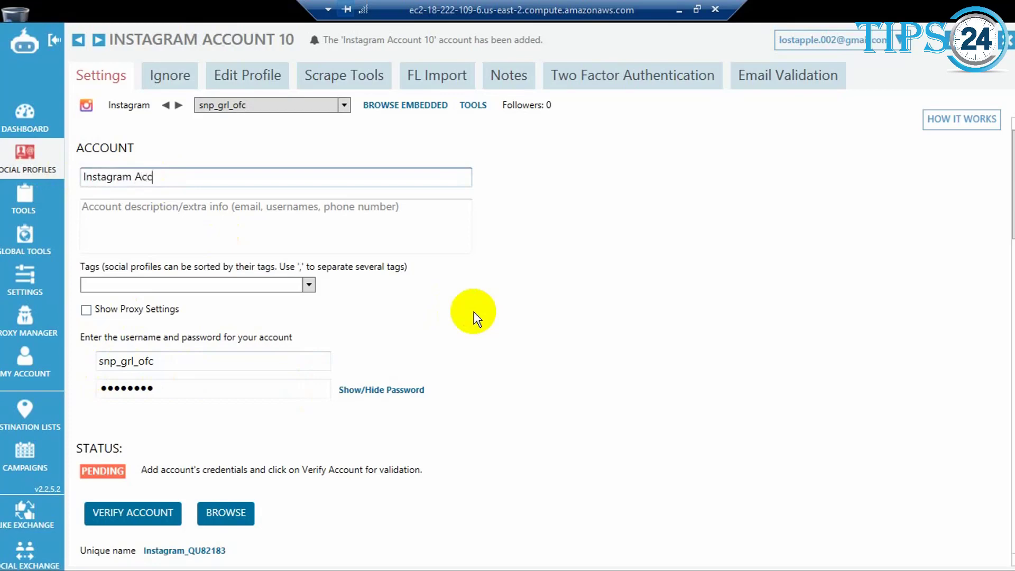
pyautogui.write('ount')
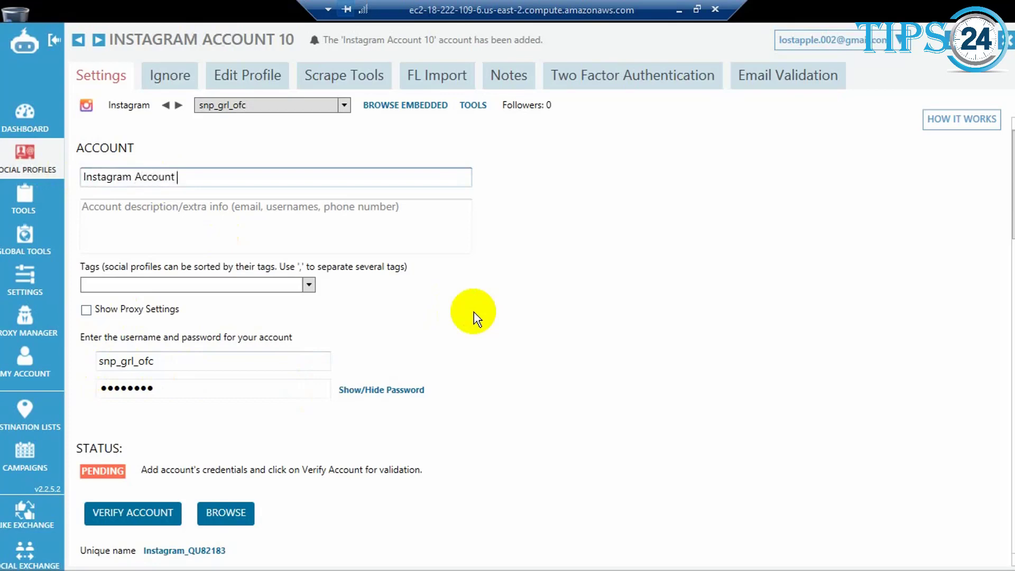
pyautogui.write('9')
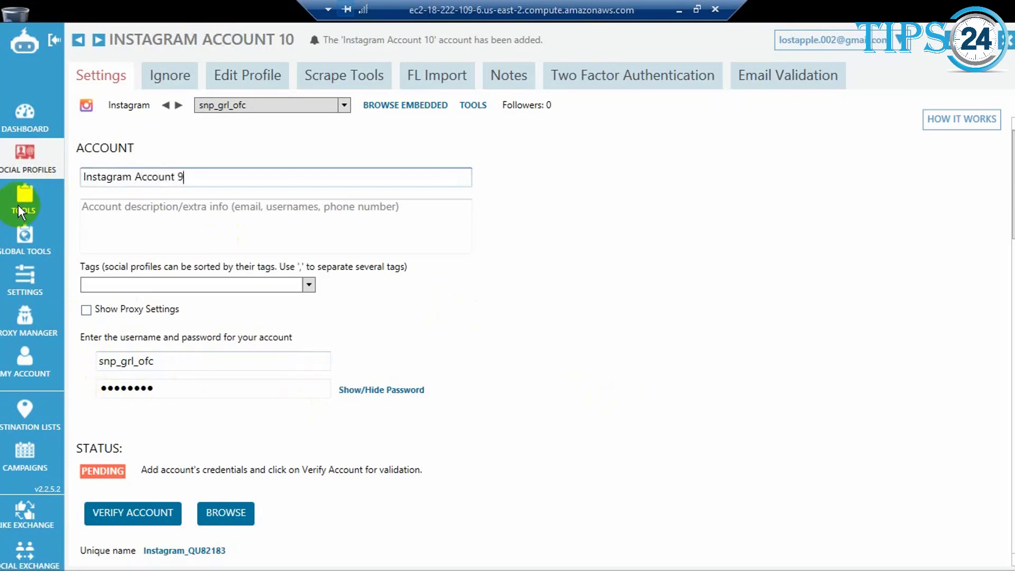
pyautogui.moveTo(24, 318)
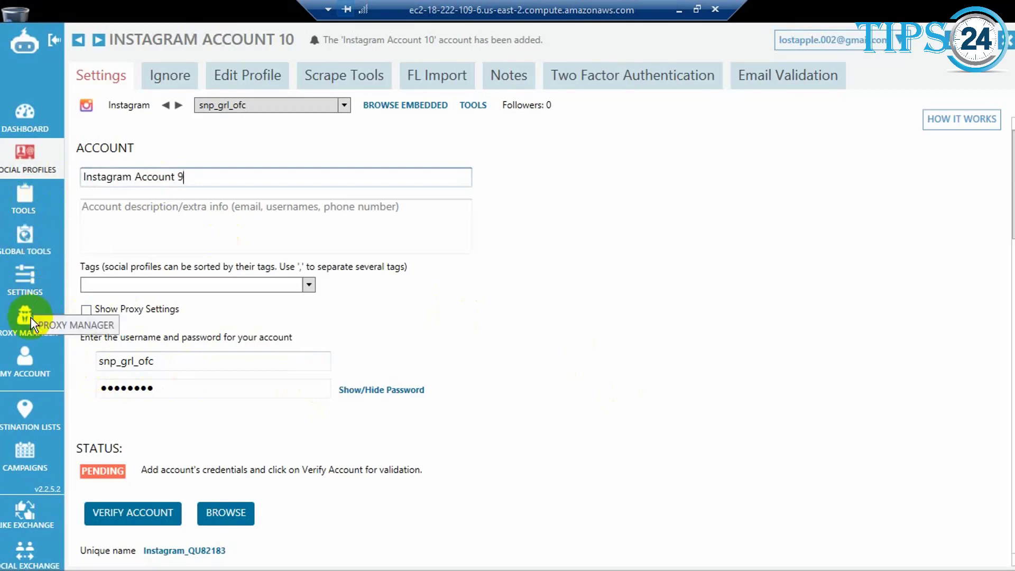
pyautogui.click(26, 317)
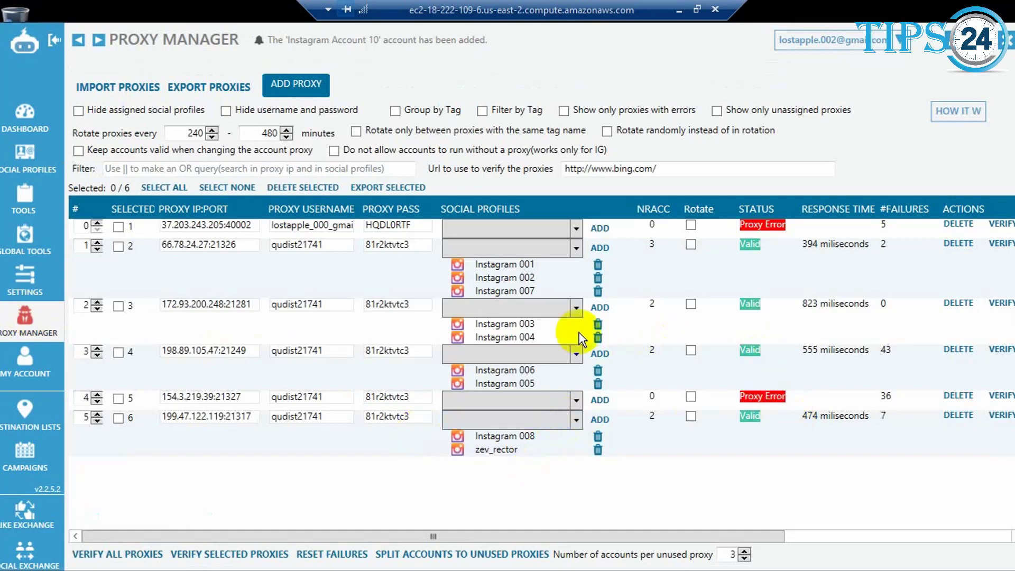
pyautogui.moveTo(576, 427)
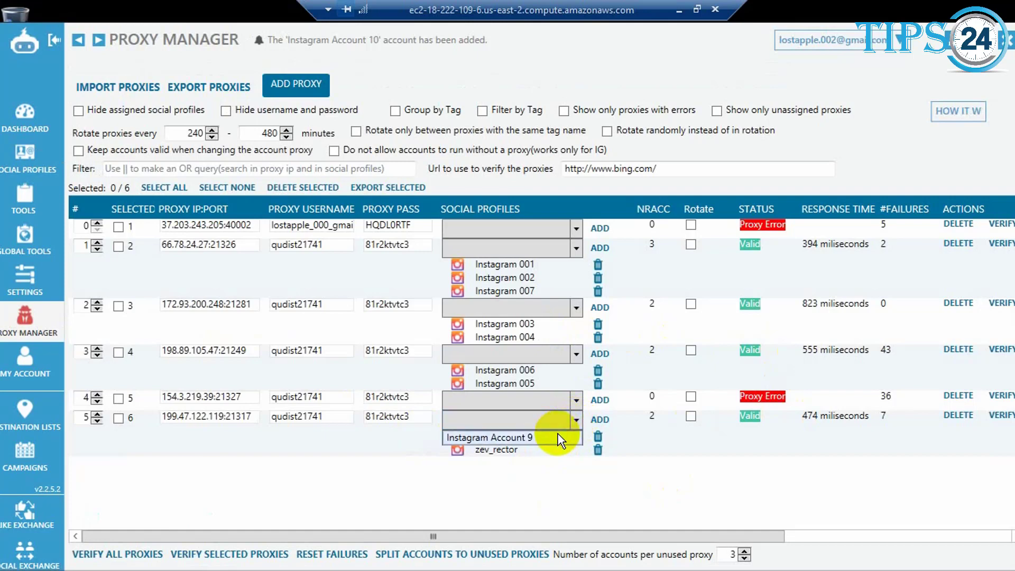
# - Assign Instagram Account 9 to proxy 199.47.122.119:21317 in Proxy Manager
pyautogui.click(495, 437)
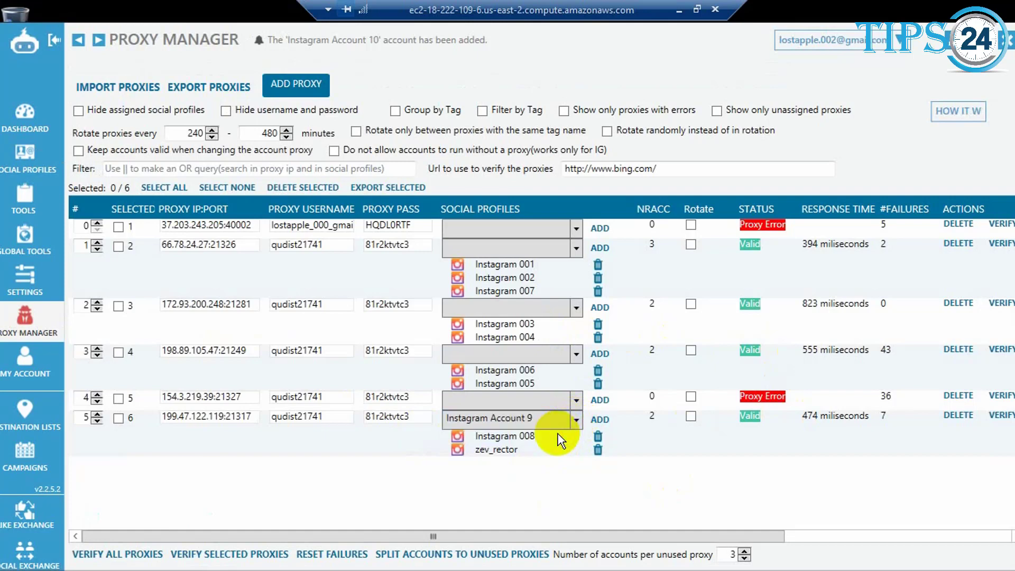
pyautogui.click(599, 419)
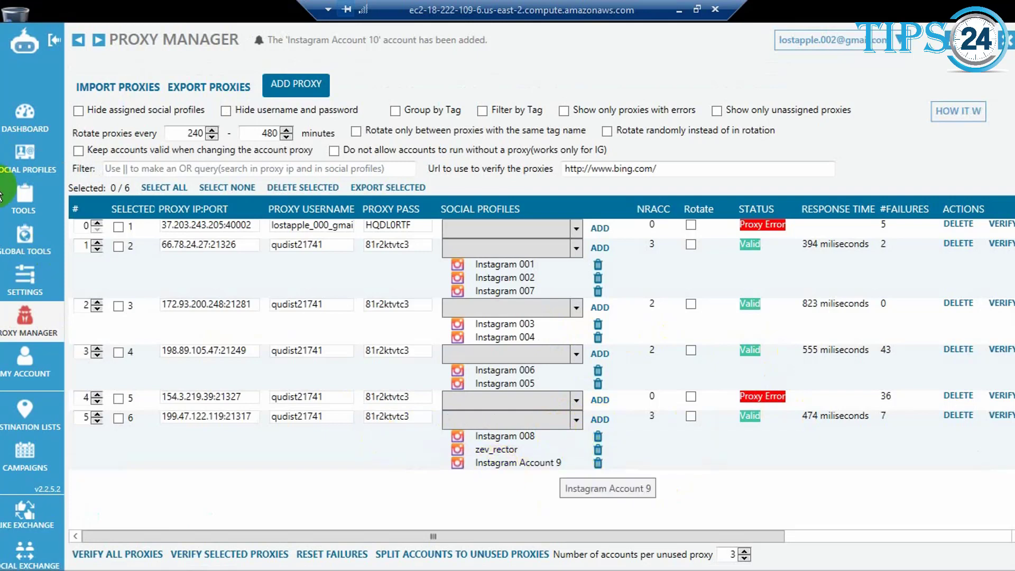
pyautogui.moveTo(24, 152)
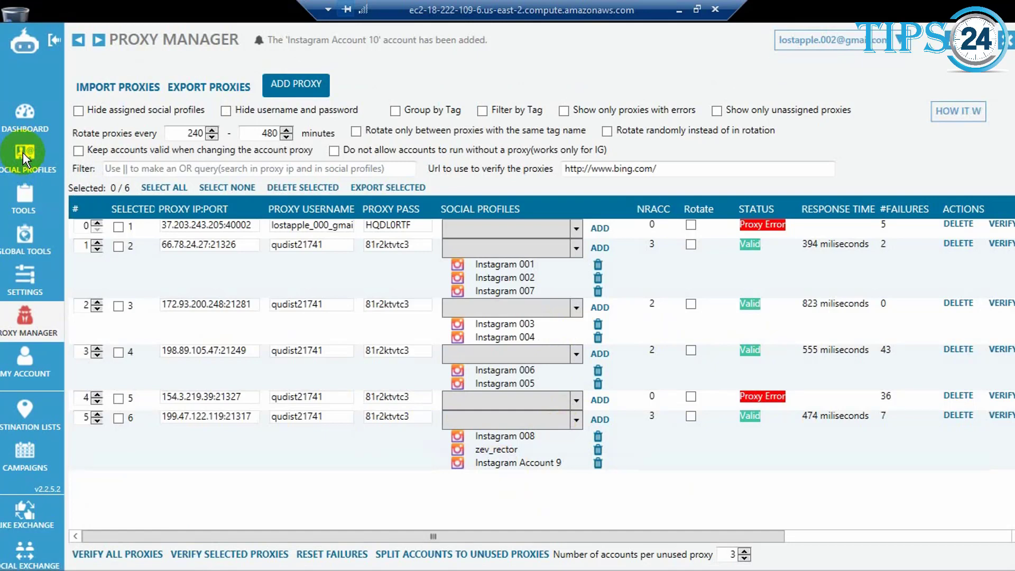
# - Rename Instagram Account 9 to 'Instagram 9' and reveal its proxy settings
pyautogui.click(24, 153)
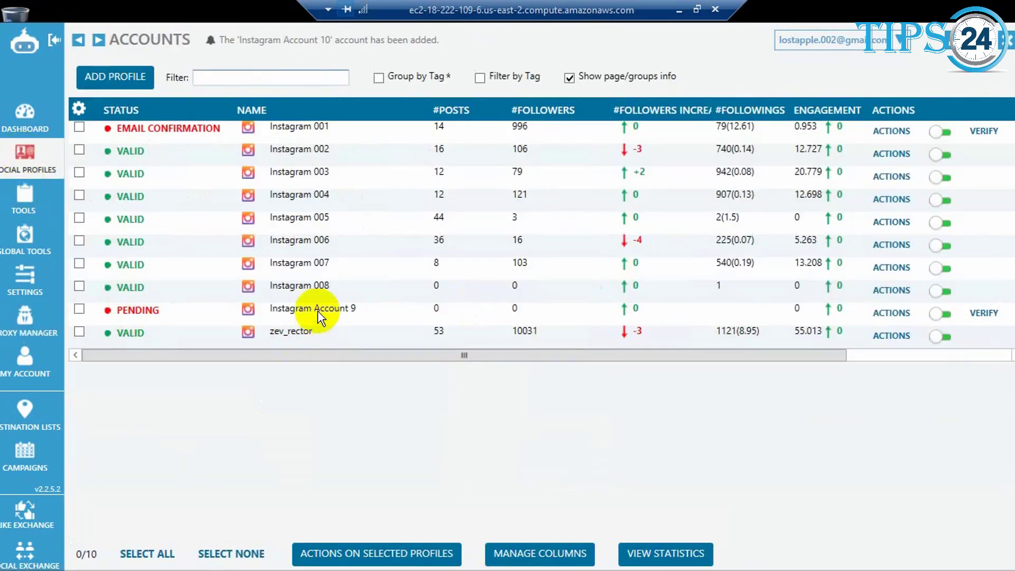
pyautogui.click(312, 308)
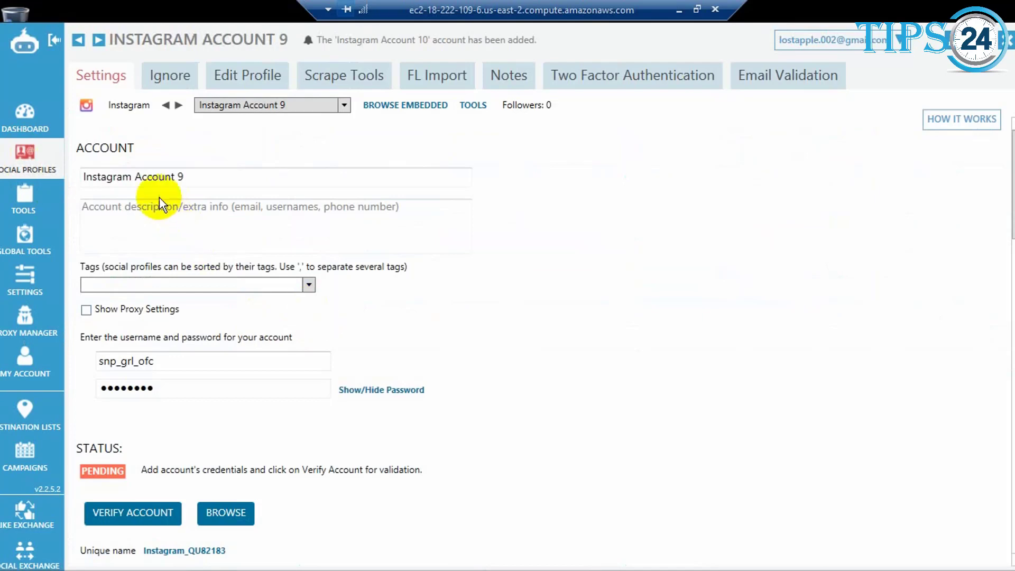
pyautogui.click(181, 176)
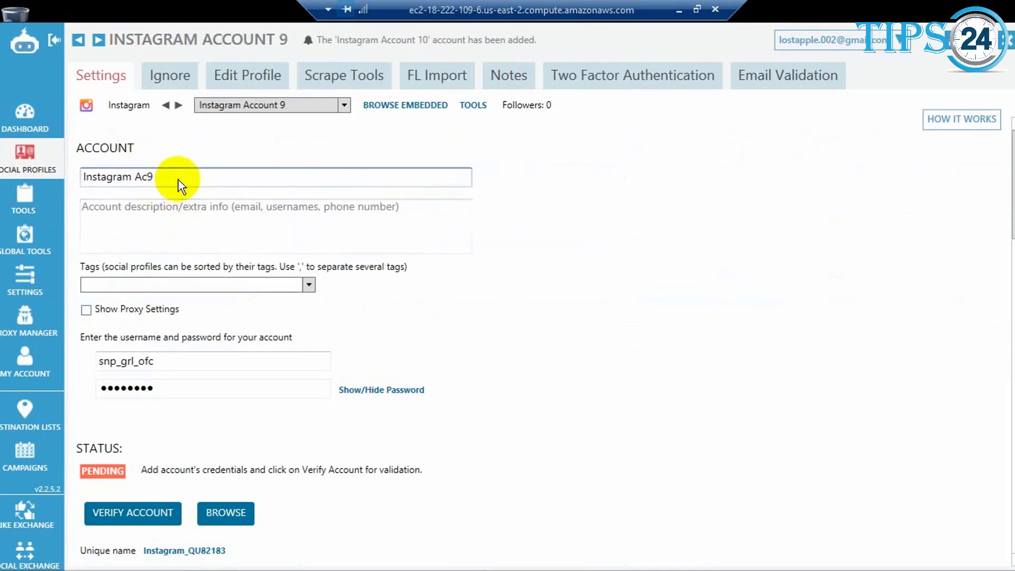
pyautogui.write('Instagram 9')
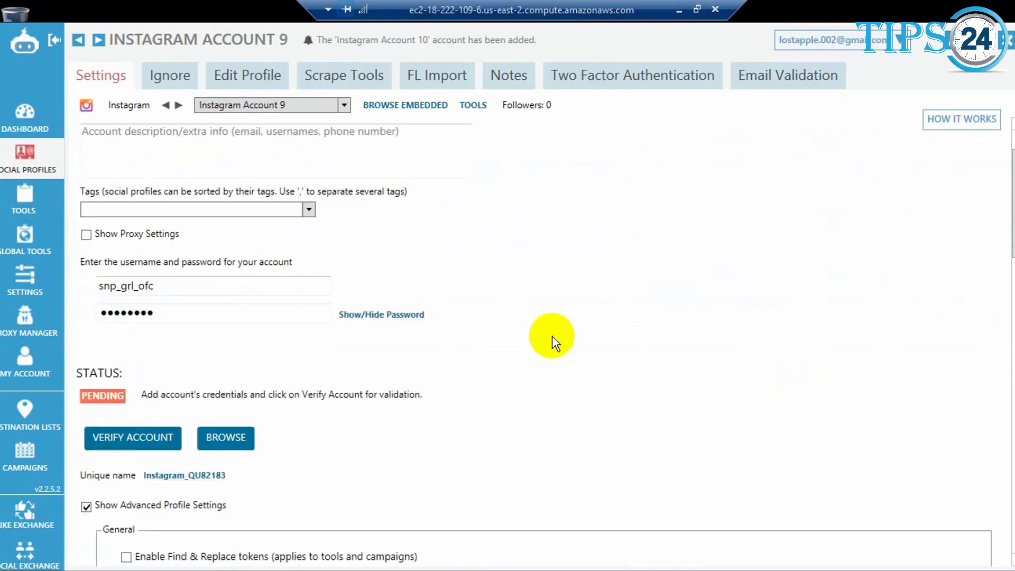
pyautogui.click(86, 234)
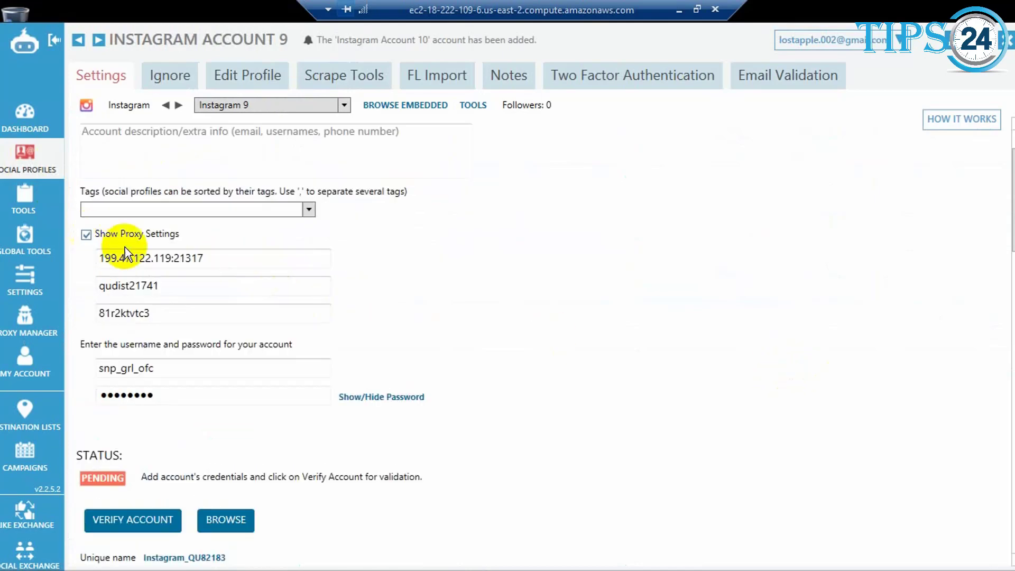
pyautogui.moveTo(133, 520)
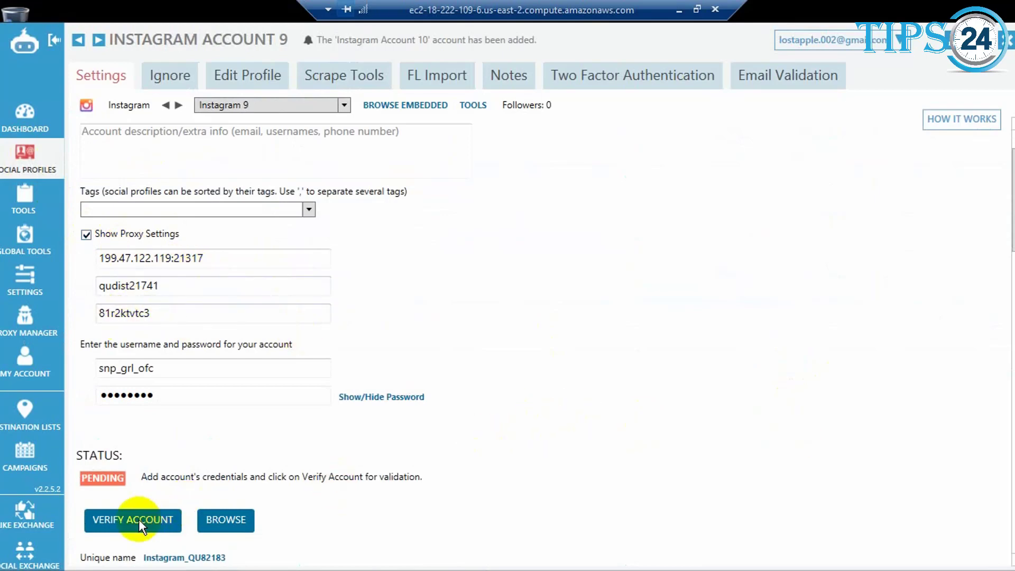
# - Verify Instagram 9 and review the challenge_required error and Email Confirmation status
pyautogui.click(132, 520)
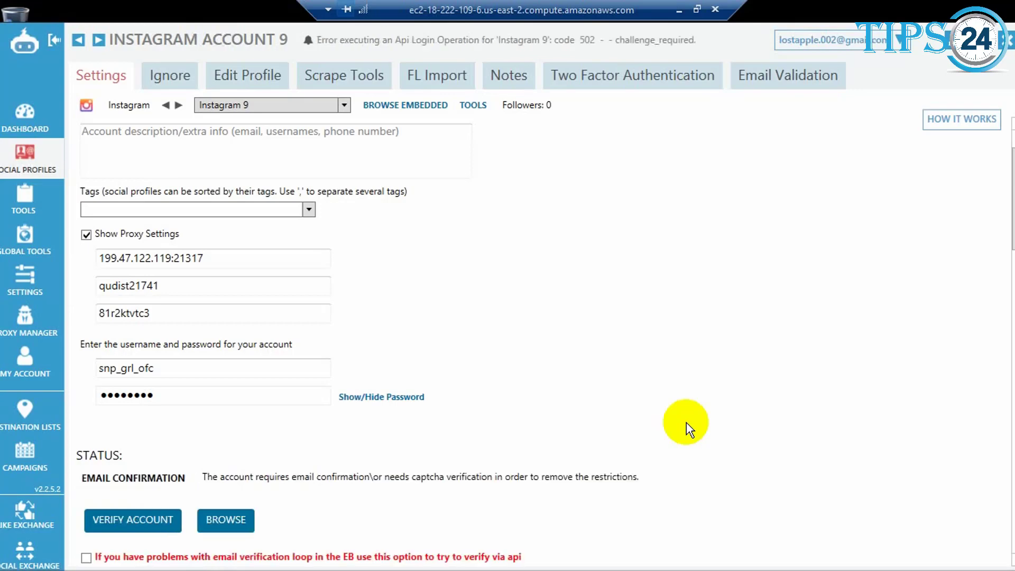
pyautogui.moveTo(695, 445)
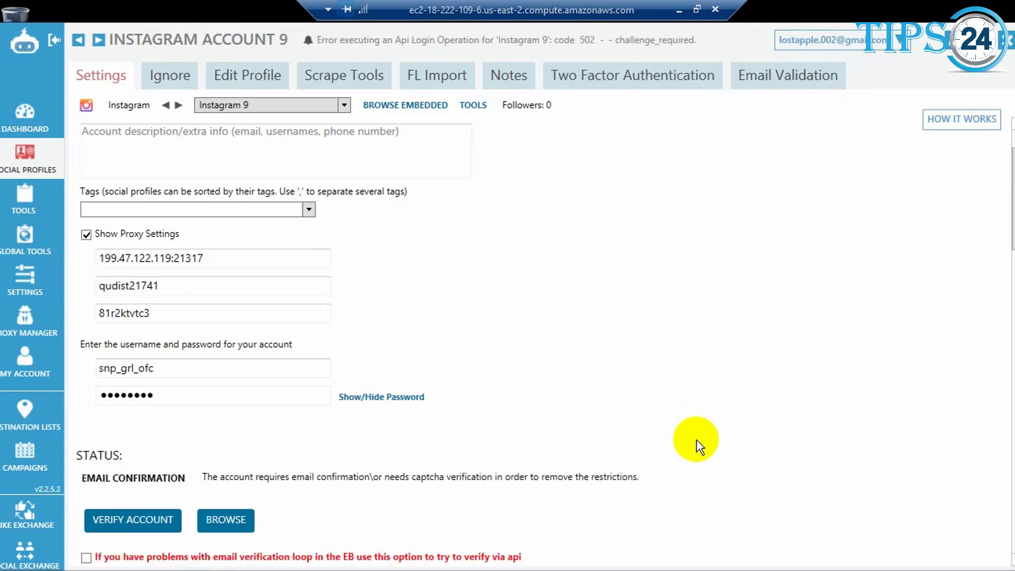
pyautogui.scroll(-3)
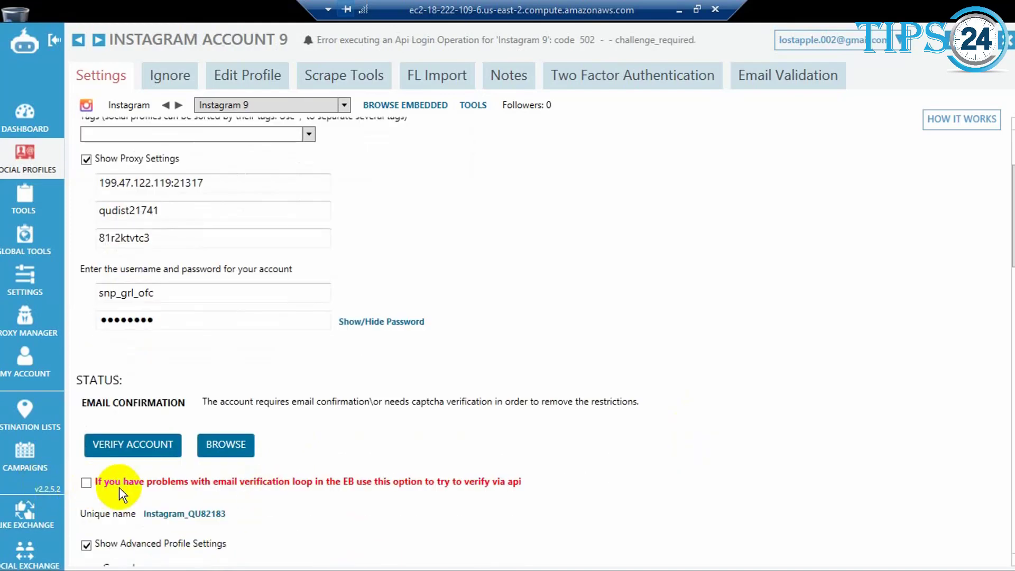
pyautogui.moveTo(386, 492)
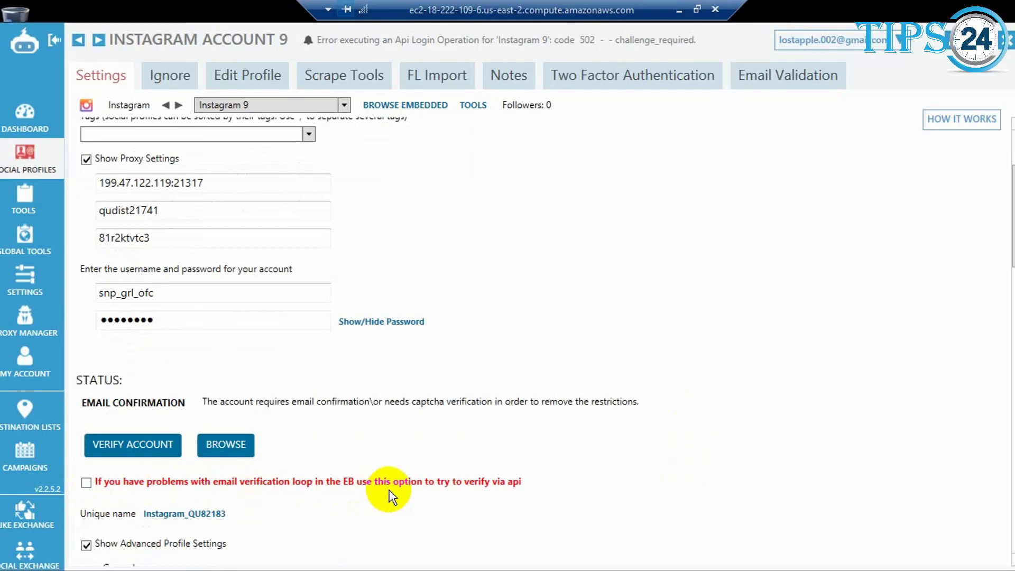
pyautogui.scroll(-3)
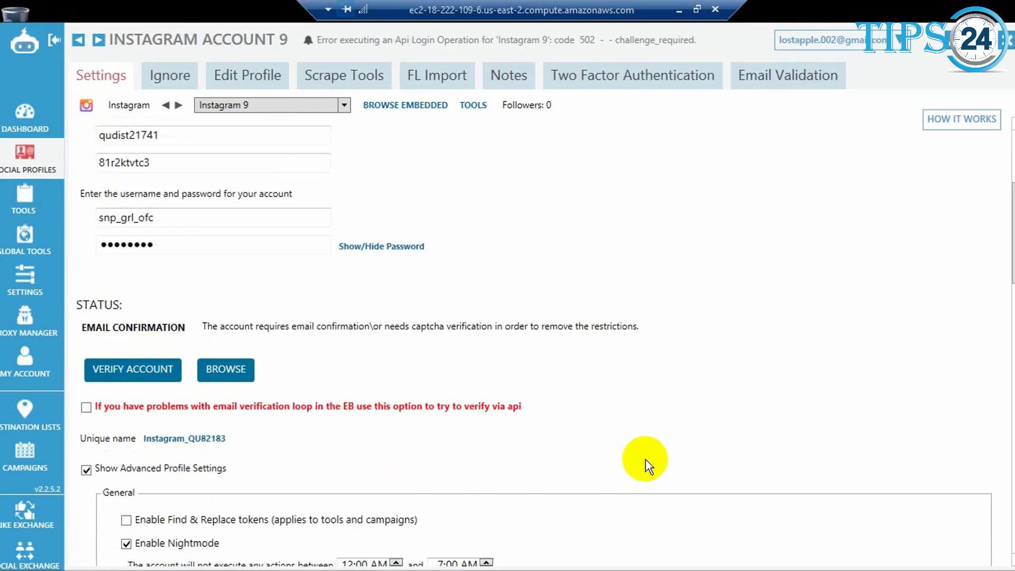
pyautogui.moveTo(582, 422)
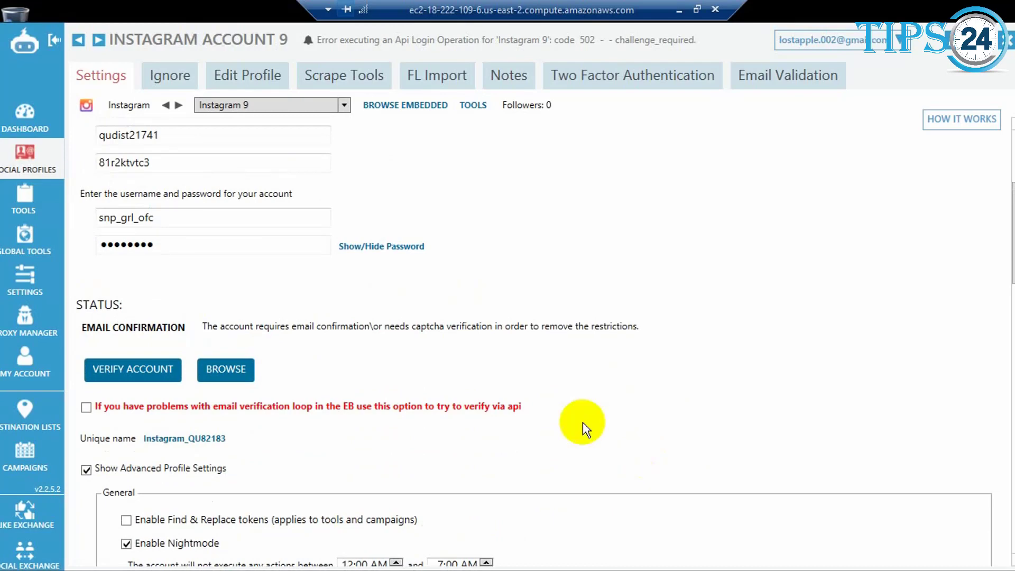
pyautogui.moveTo(473, 459)
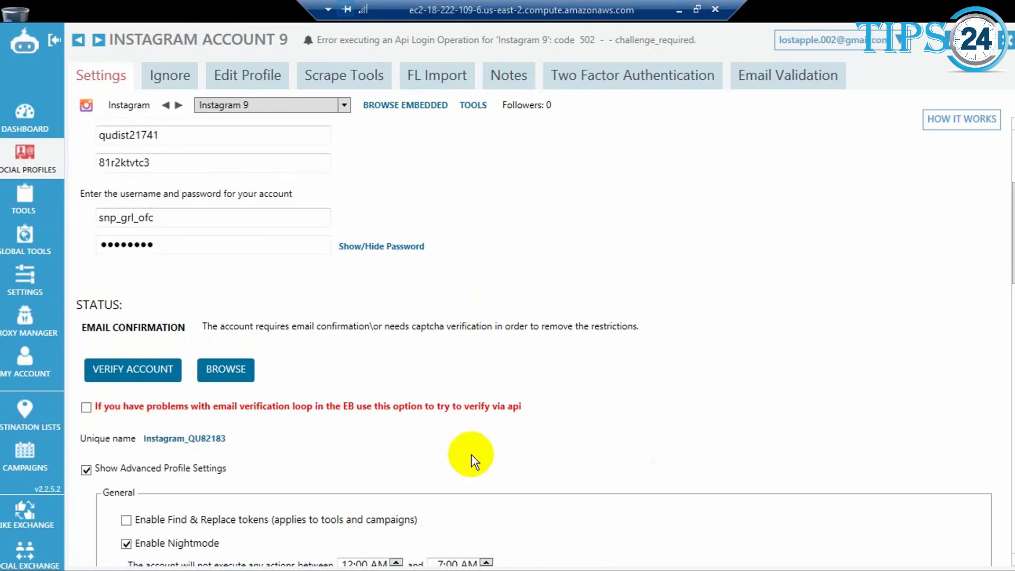
pyautogui.moveTo(660, 518)
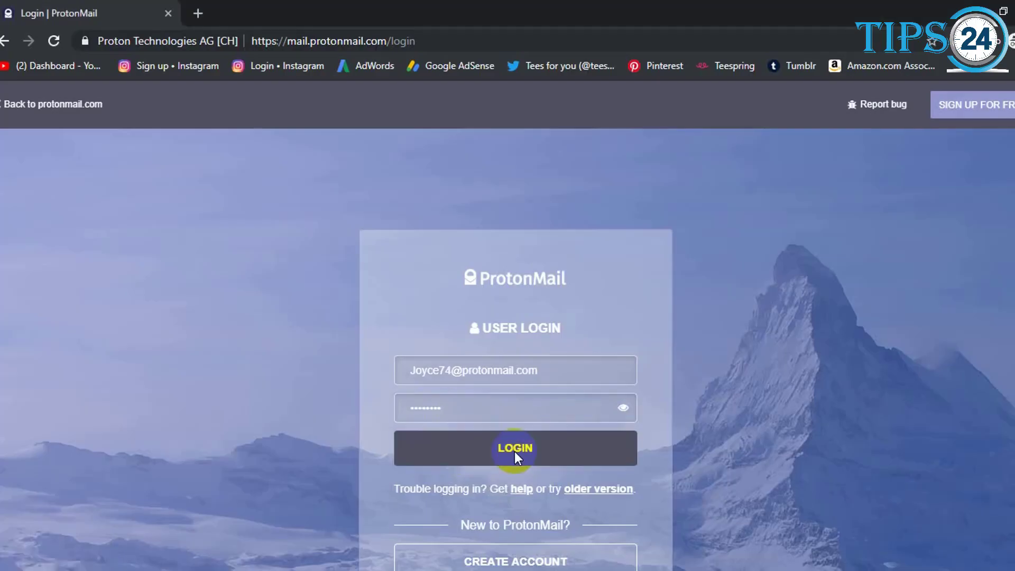
# - Log in to ProtonMail and load the inbox of Instagram follower notification emails
pyautogui.click(514, 447)
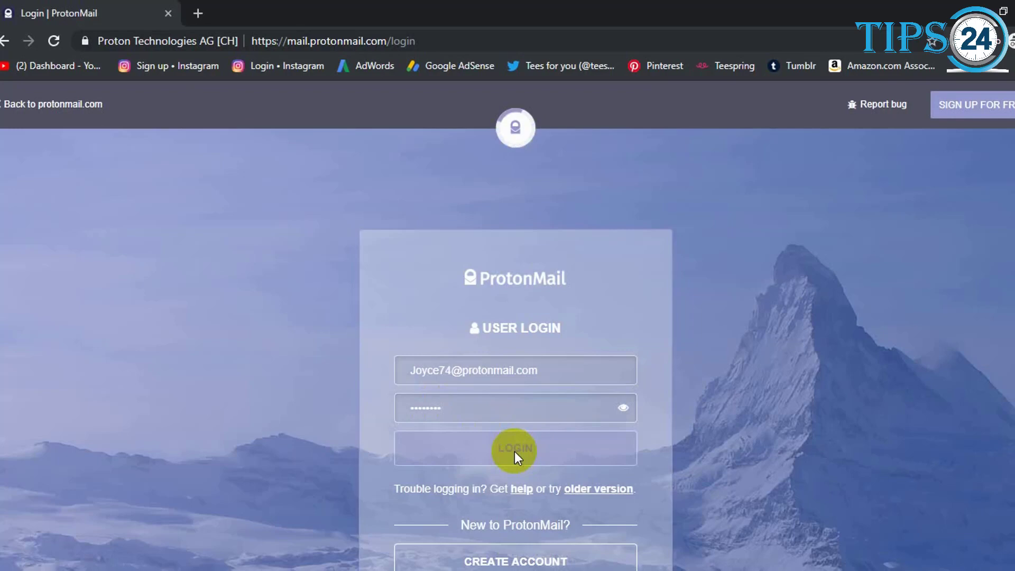
pyautogui.click(514, 448)
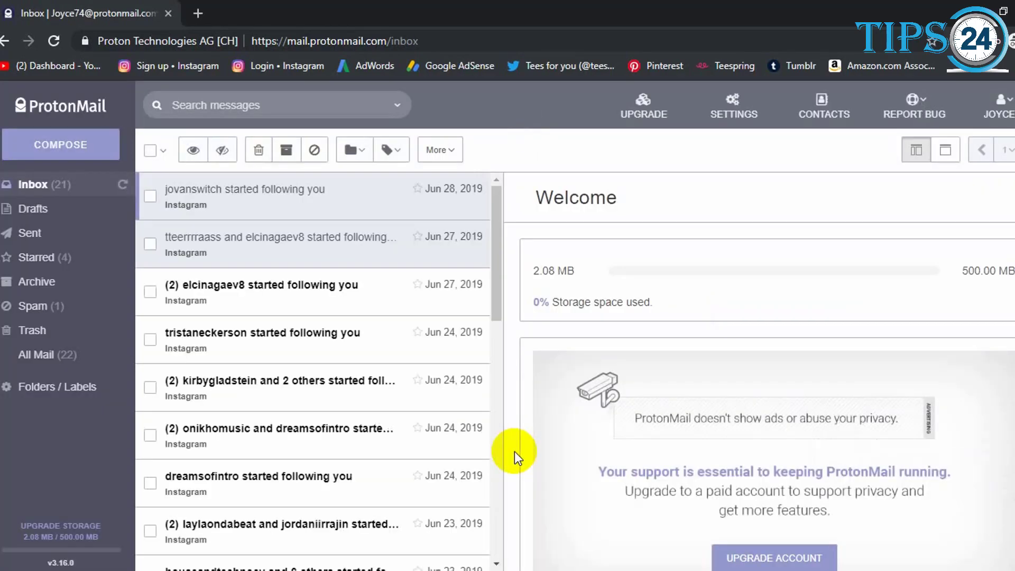
pyautogui.moveTo(277, 262)
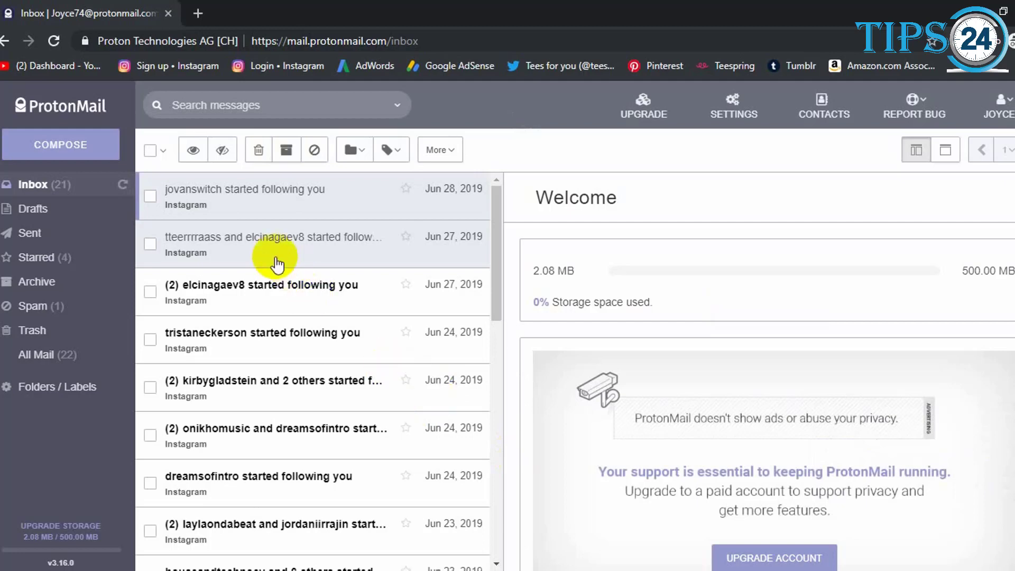
pyautogui.moveTo(265, 218)
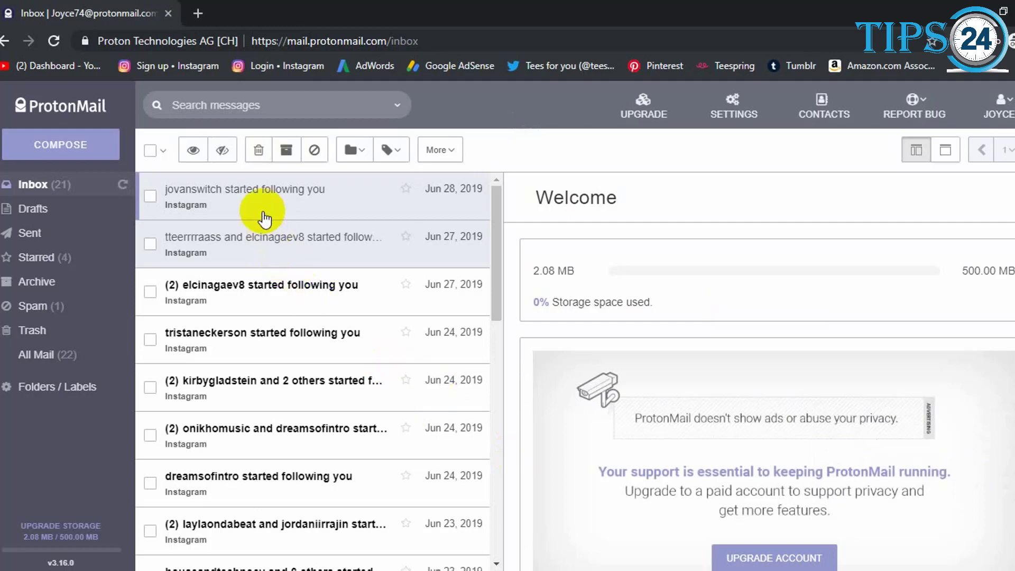
pyautogui.moveTo(503, 516)
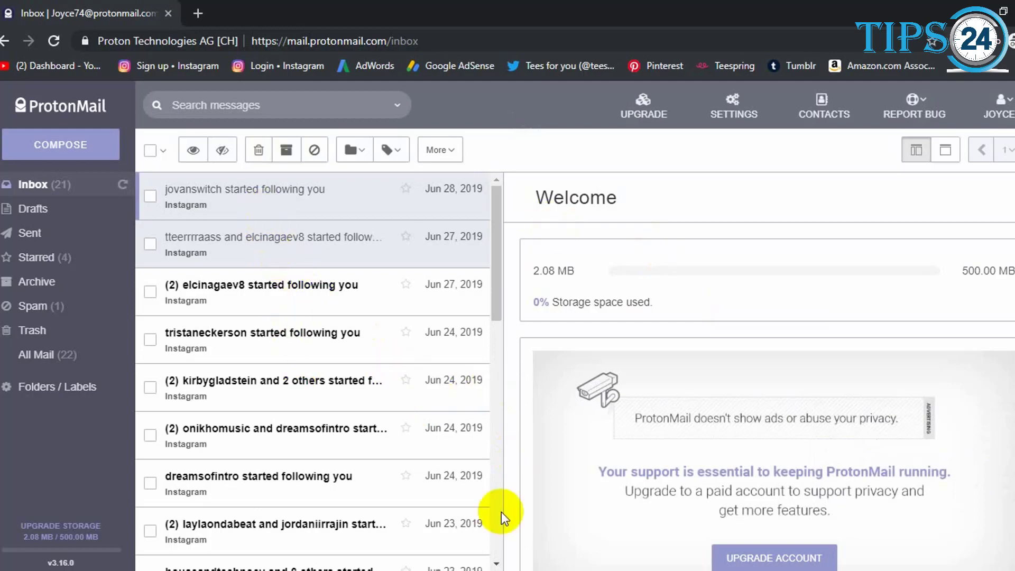
pyautogui.moveTo(466, 305)
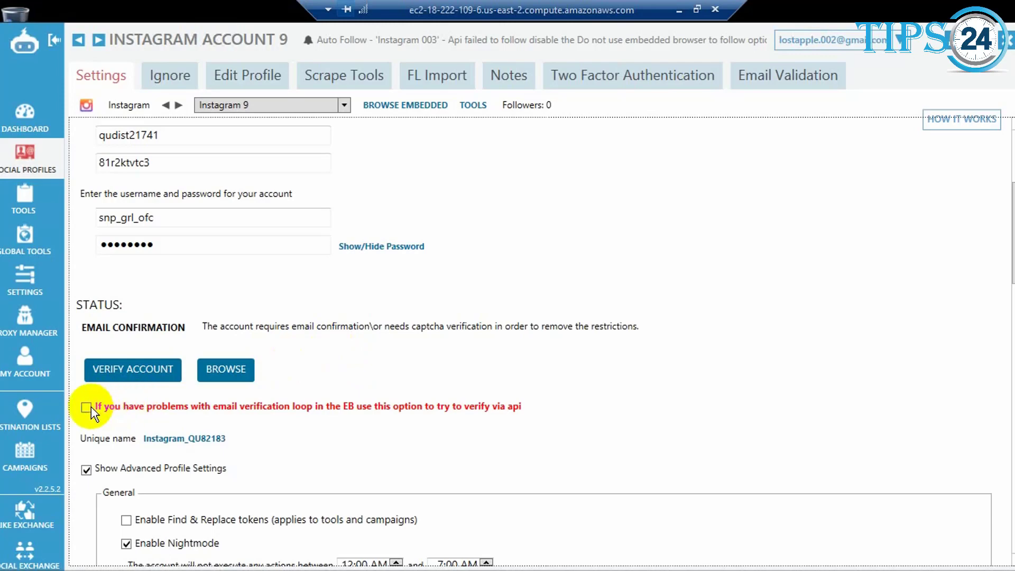
# - Enable 'verify via api' for Instagram 9, try email verification, and dismiss the too-many-attempts notice
pyautogui.click(86, 407)
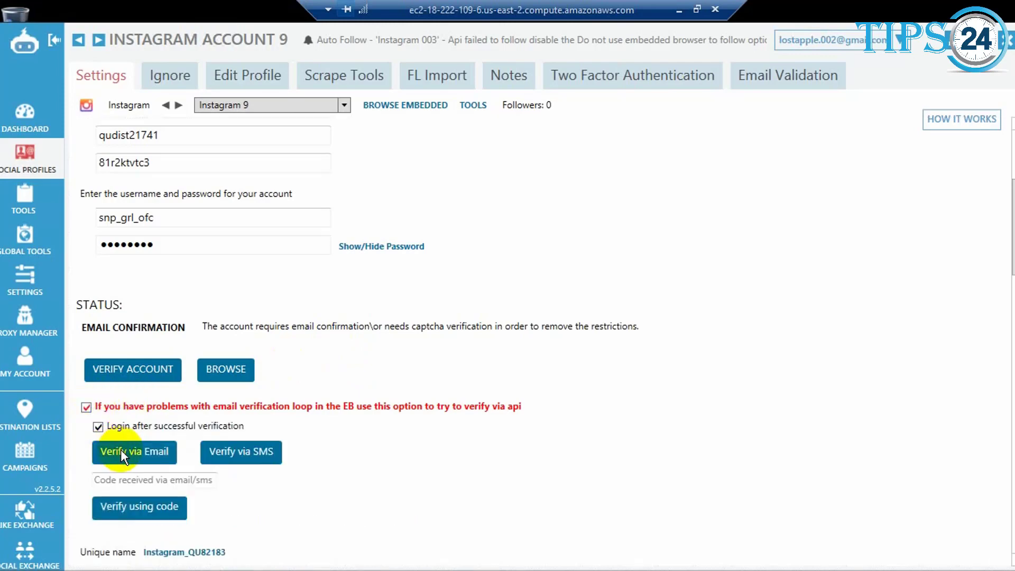
pyautogui.click(134, 451)
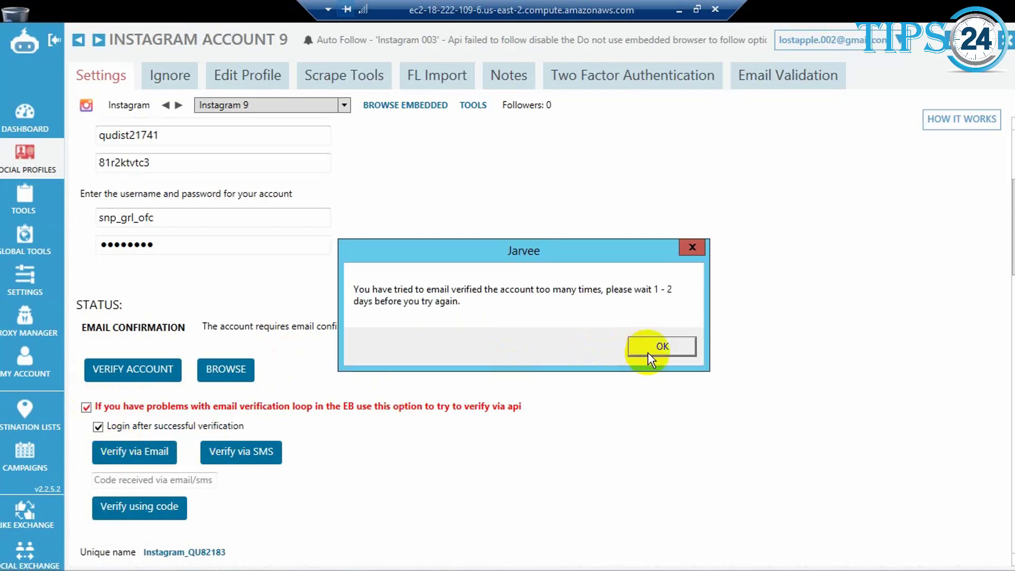
pyautogui.click(660, 345)
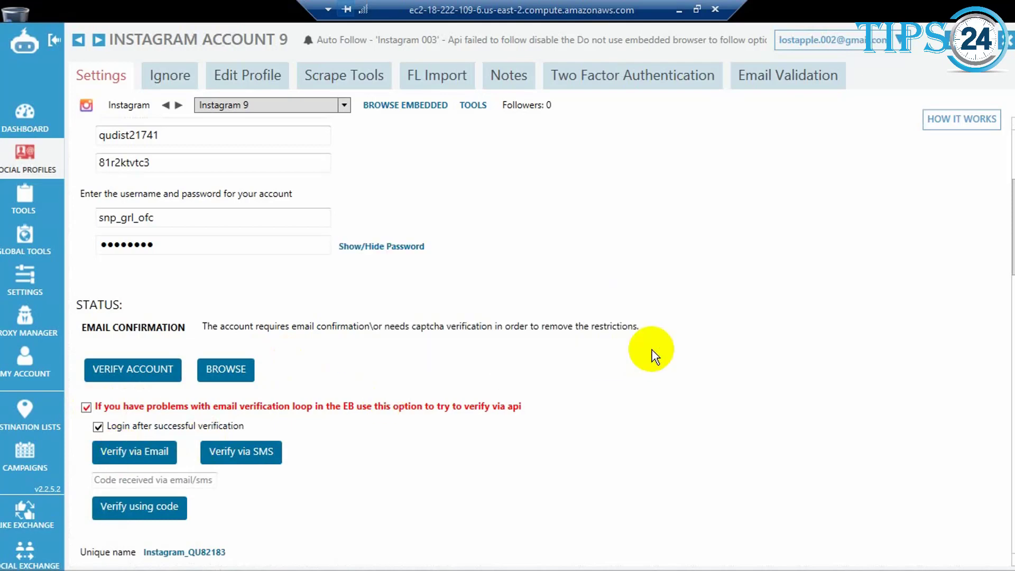
pyautogui.moveTo(605, 418)
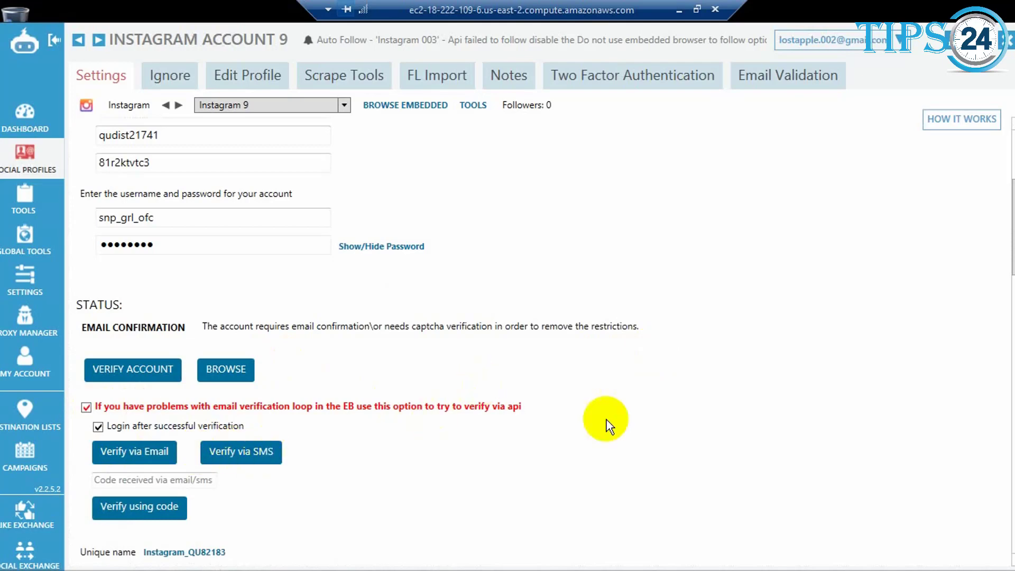
pyautogui.moveTo(291, 421)
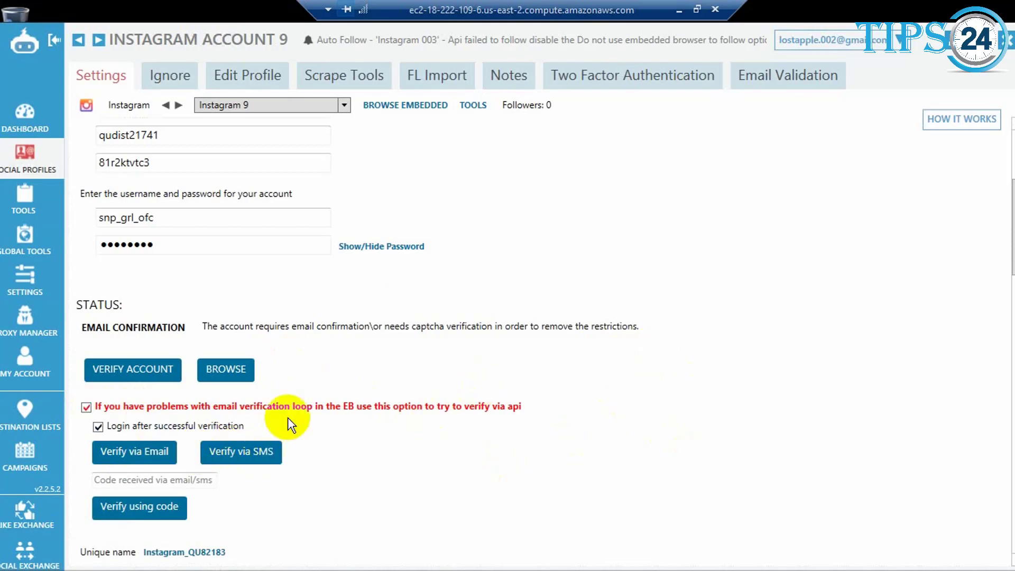
pyautogui.moveTo(679, 11)
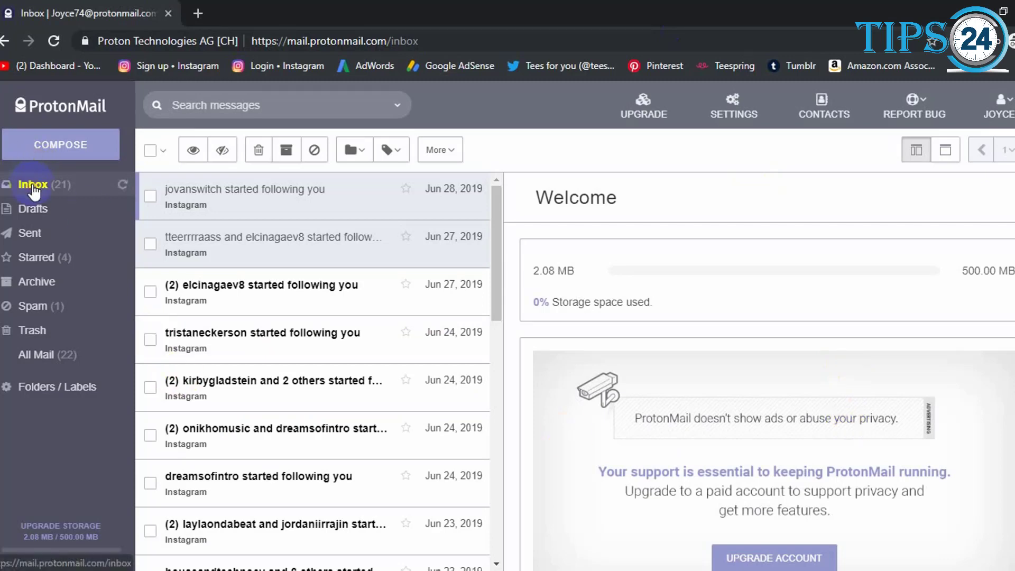
pyautogui.moveTo(213, 252)
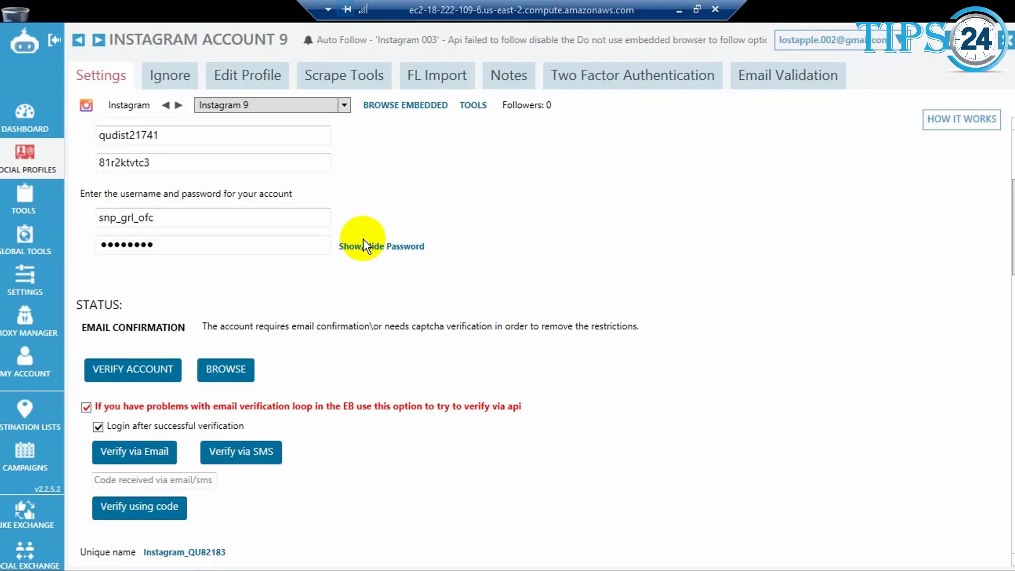
pyautogui.moveTo(661, 420)
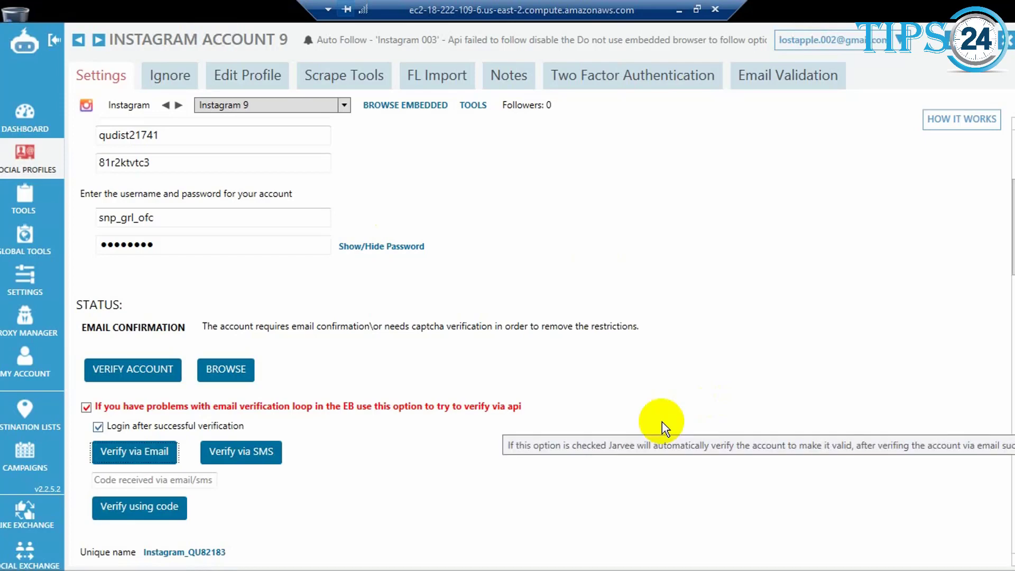
pyautogui.moveTo(148, 433)
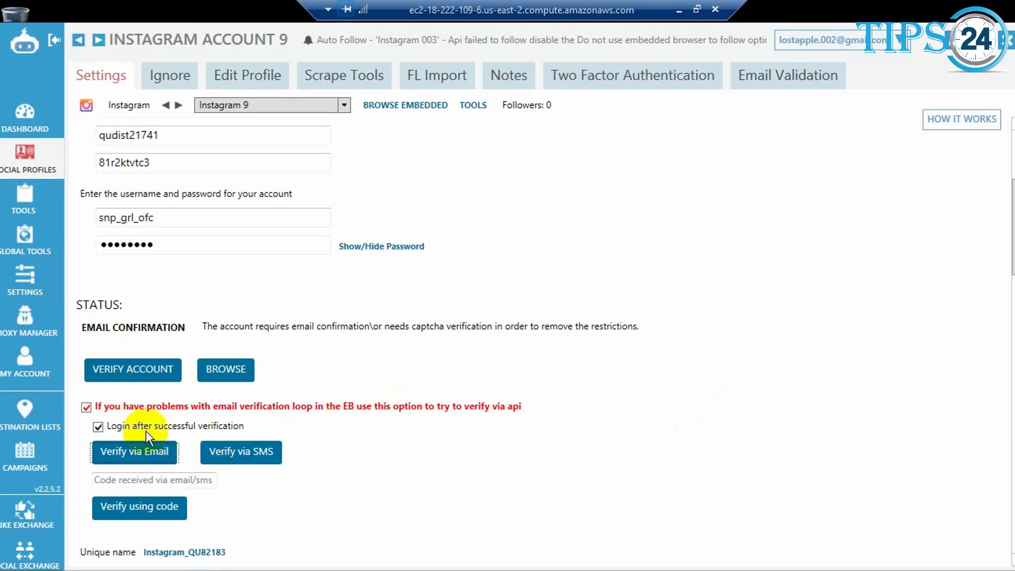
pyautogui.moveTo(740, 401)
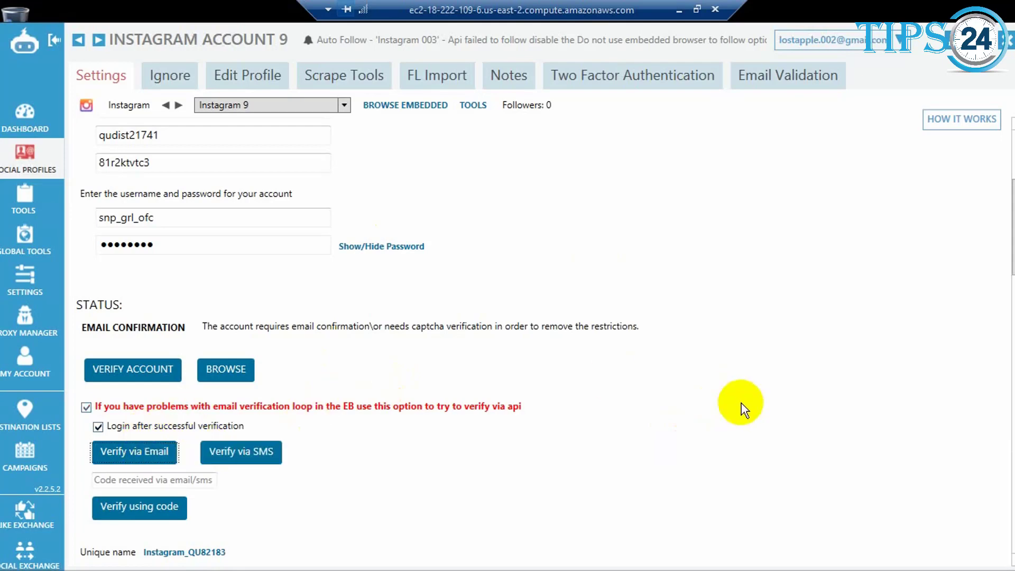
pyautogui.moveTo(736, 405)
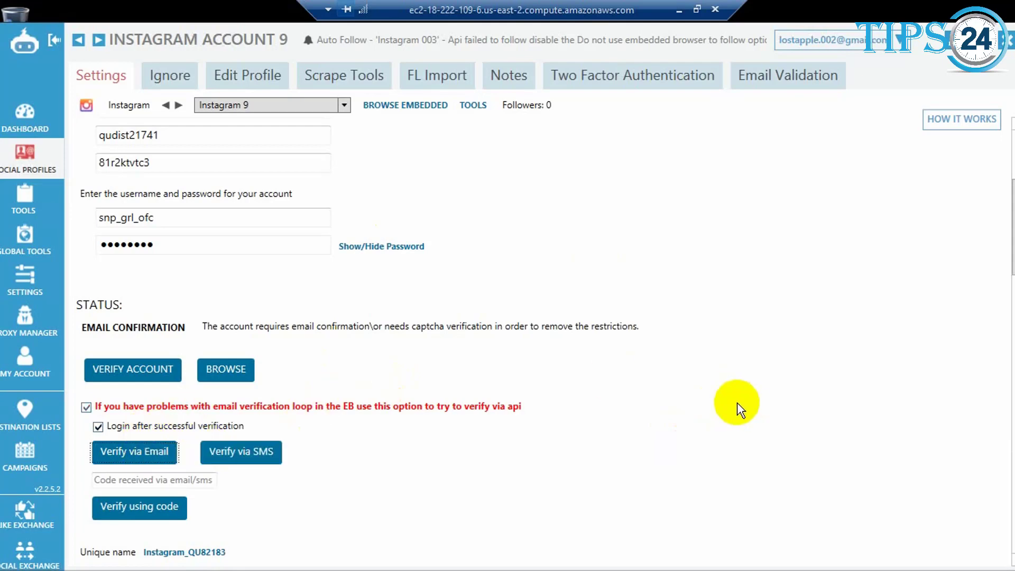
pyautogui.moveTo(835, 476)
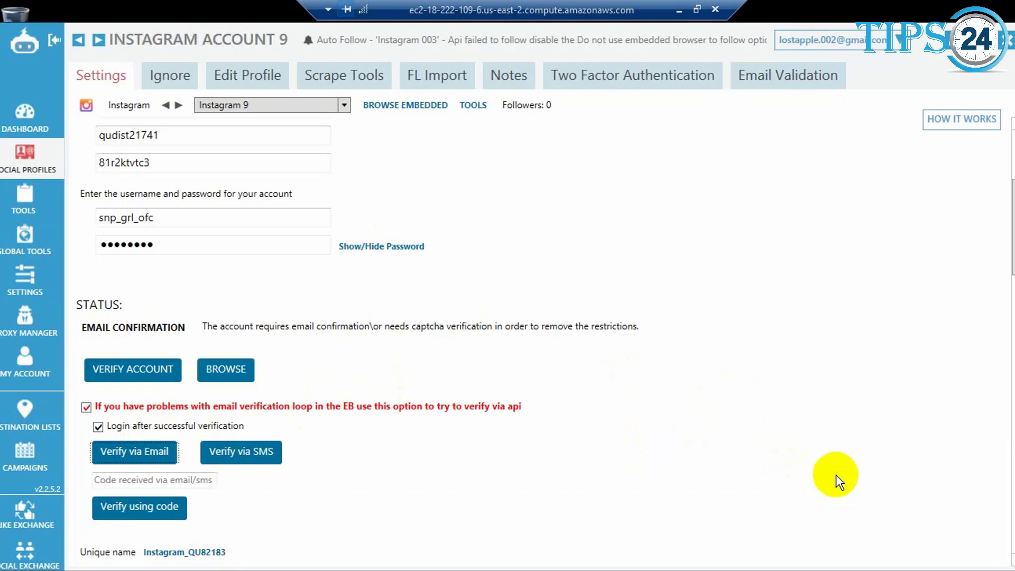
pyautogui.moveTo(602, 446)
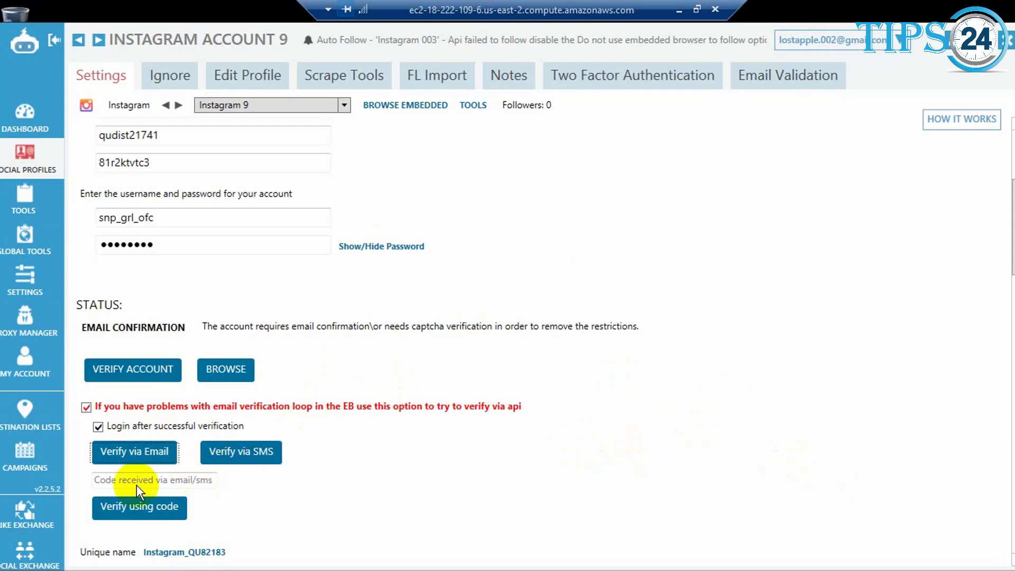
# - Request an SMS verification code for Instagram 9, dismiss the check-your-phone message, and focus the code field
pyautogui.click(153, 479)
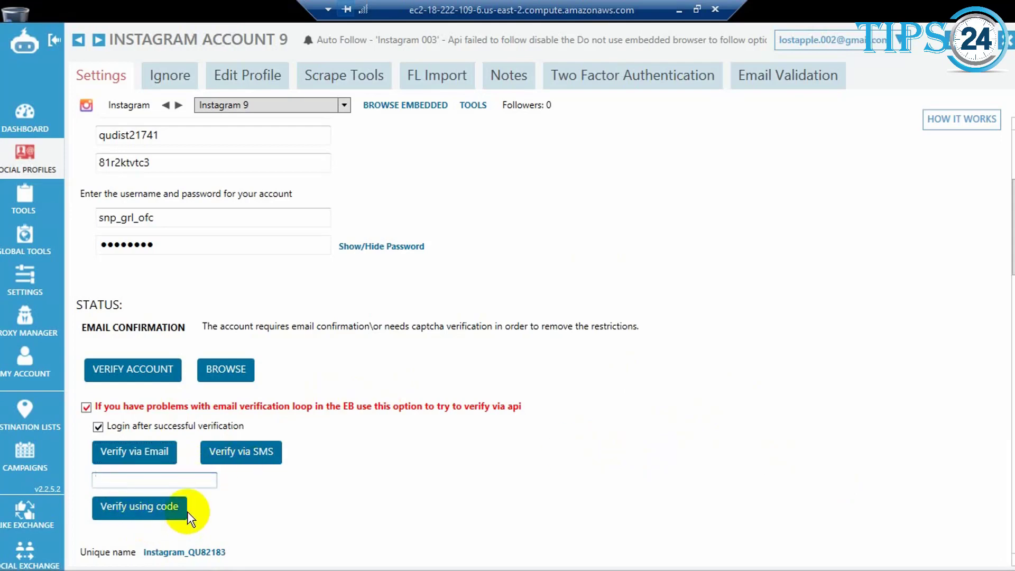
pyautogui.moveTo(240, 451)
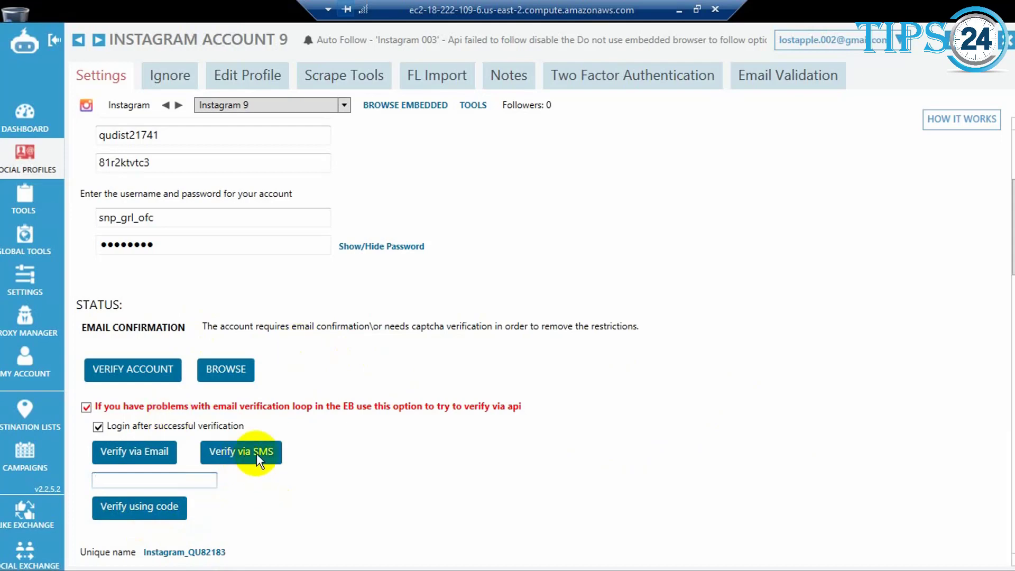
pyautogui.moveTo(134, 451)
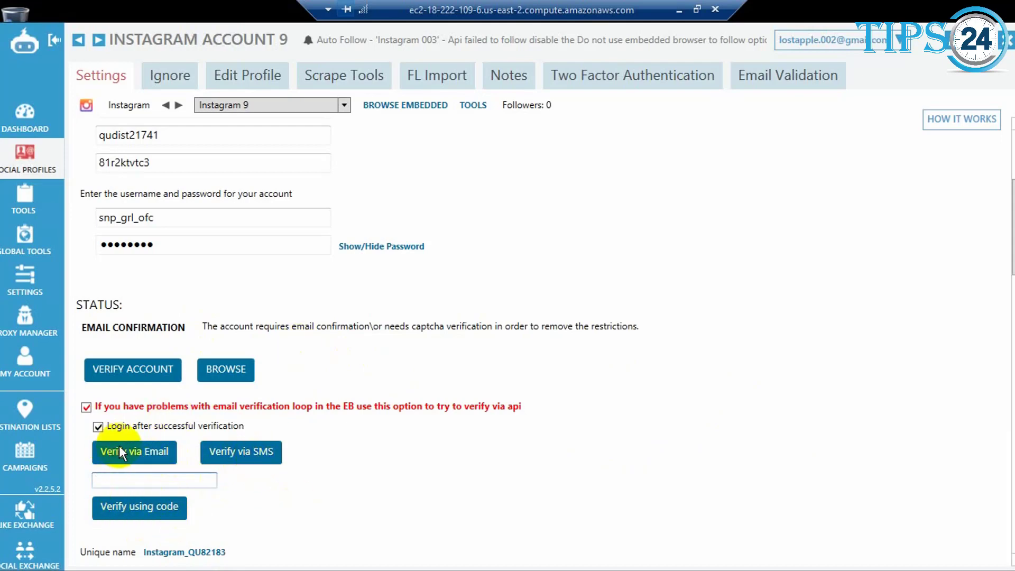
pyautogui.moveTo(241, 452)
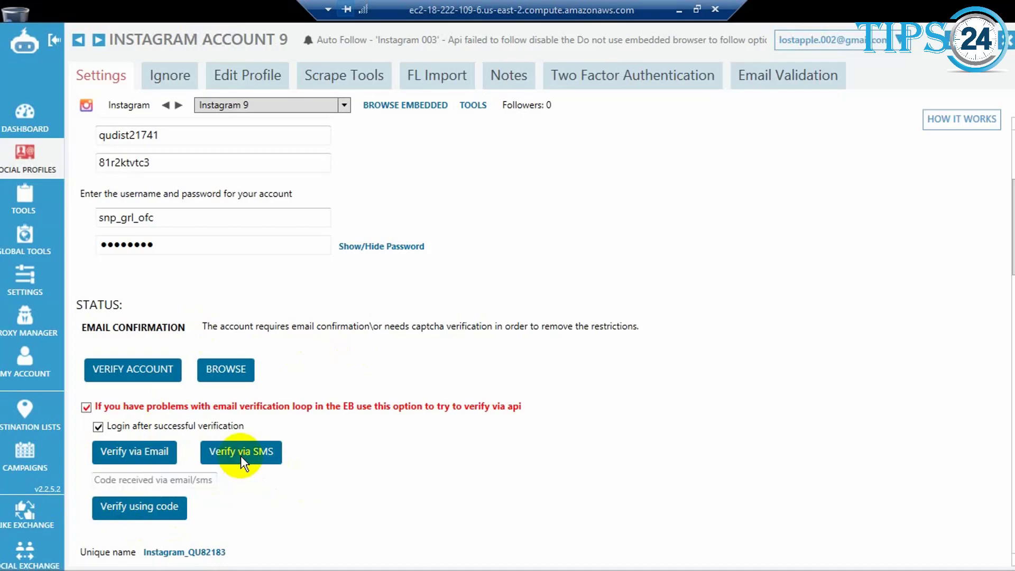
pyautogui.click(241, 451)
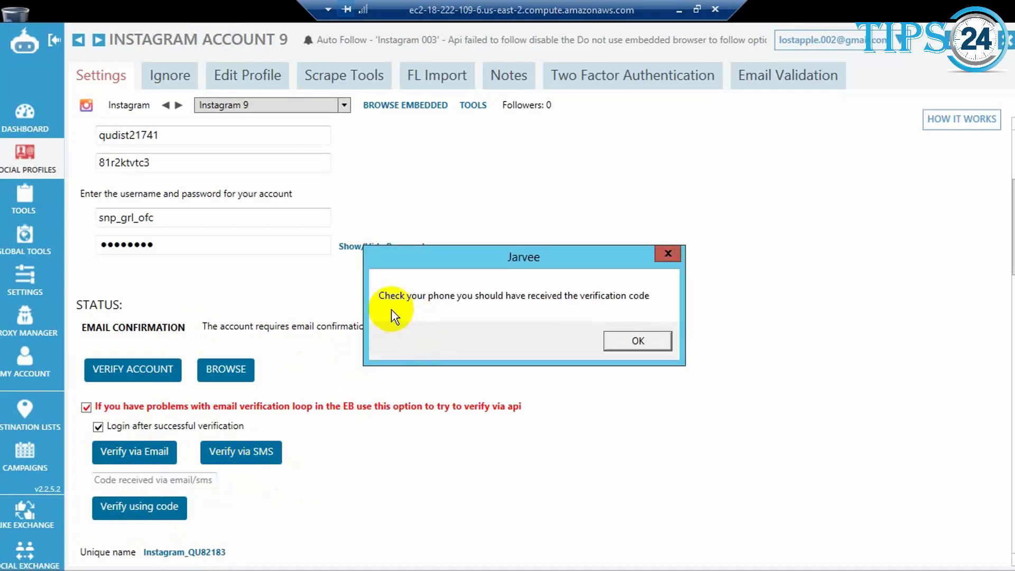
pyautogui.moveTo(599, 317)
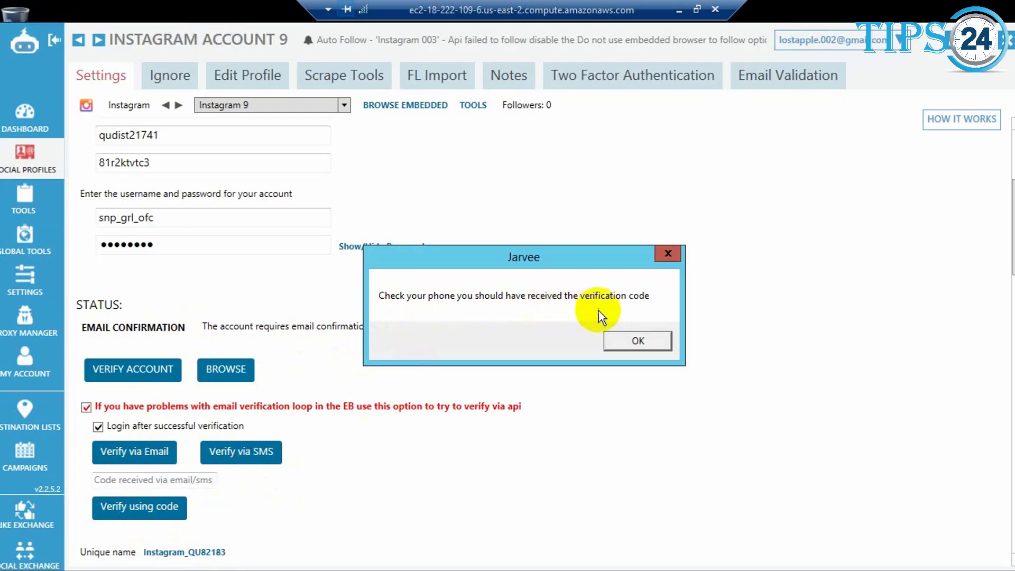
pyautogui.click(636, 341)
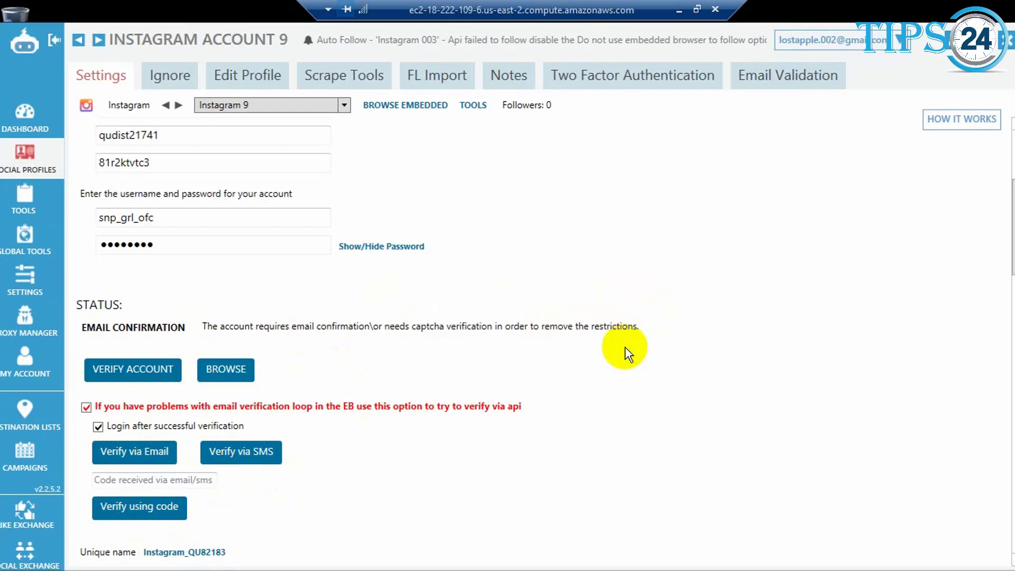
pyautogui.moveTo(251, 479)
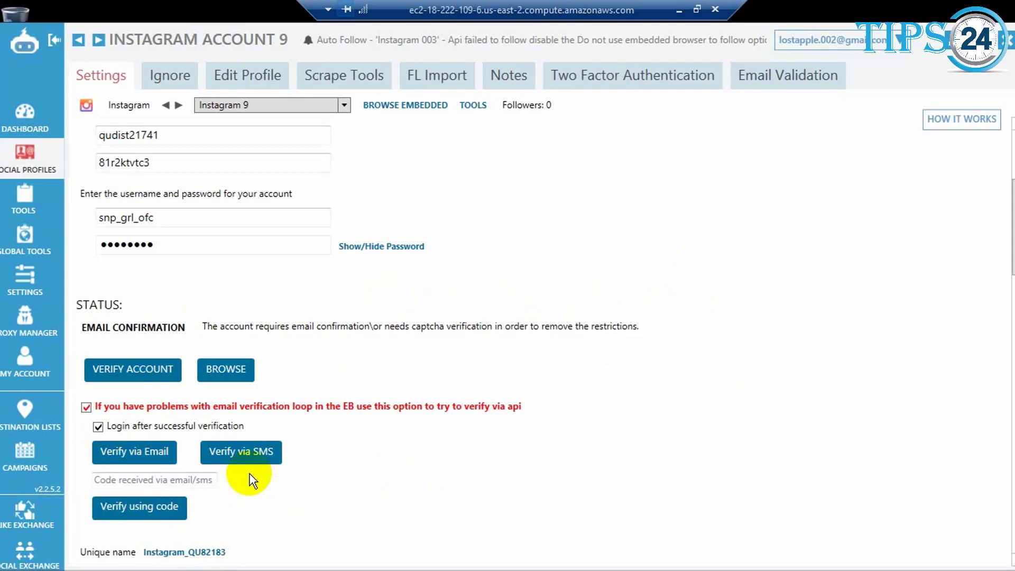
pyautogui.click(154, 479)
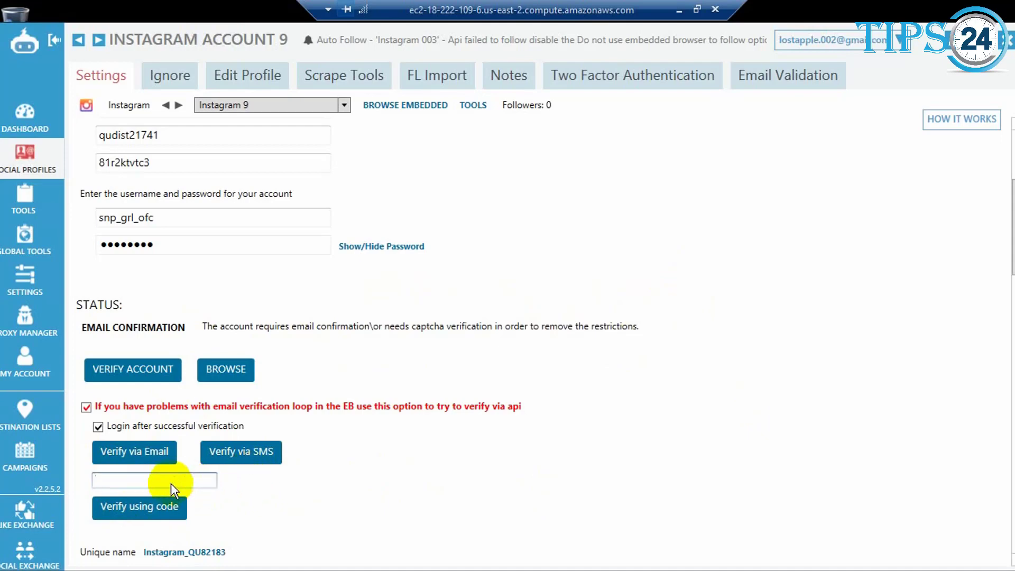
pyautogui.moveTo(24, 158)
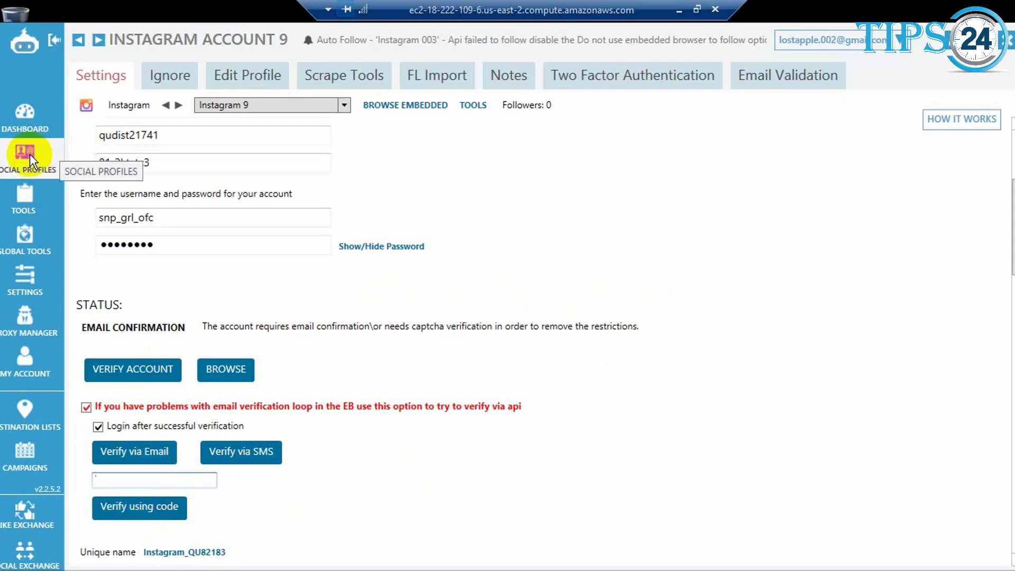
# - Review Instagram 008's valid status and advanced settings in Social Profiles, then open the Tools overview
pyautogui.click(26, 155)
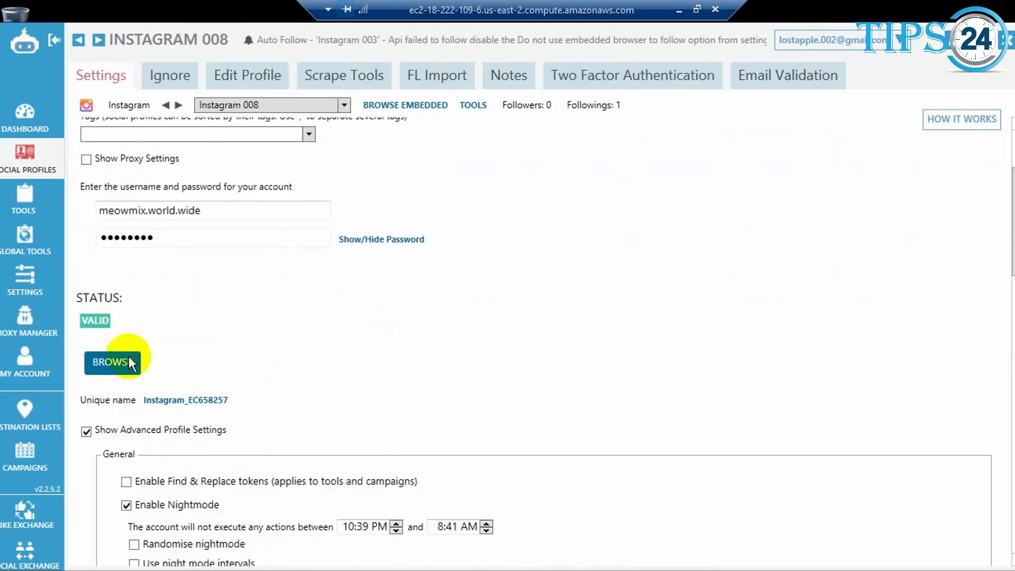
pyautogui.scroll(3)
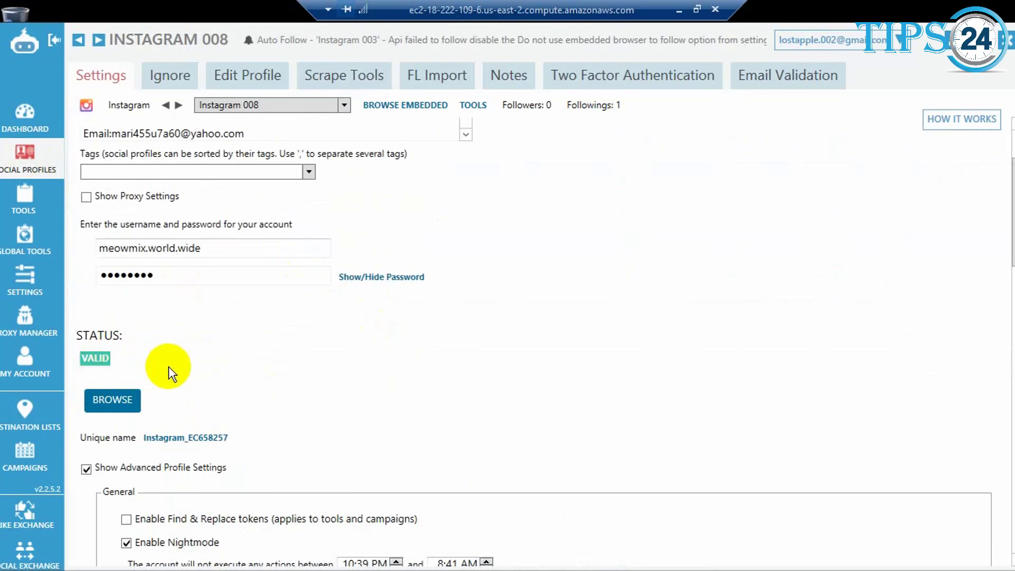
pyautogui.moveTo(223, 375)
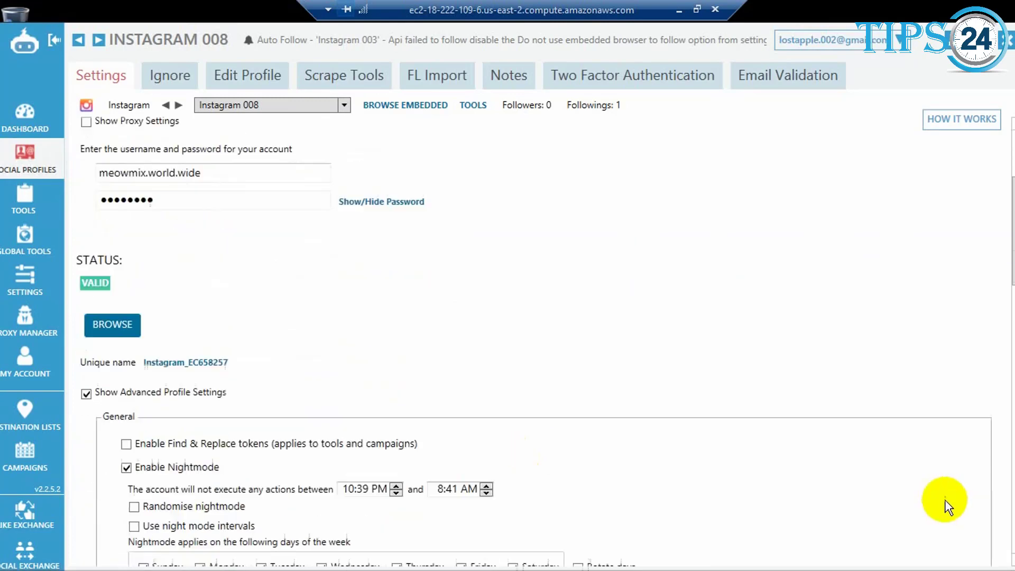
pyautogui.moveTo(1009, 346)
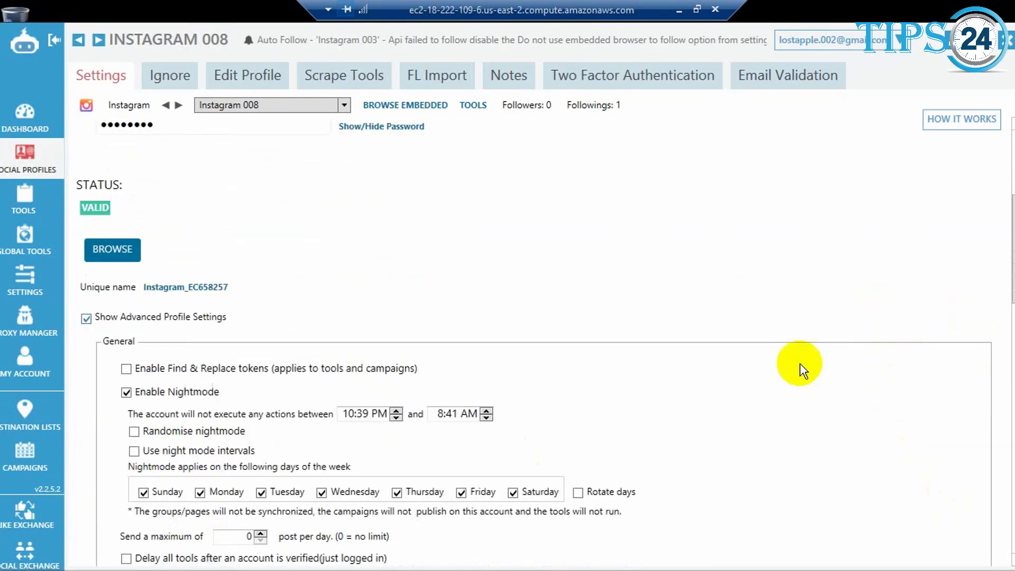
pyautogui.scroll(3)
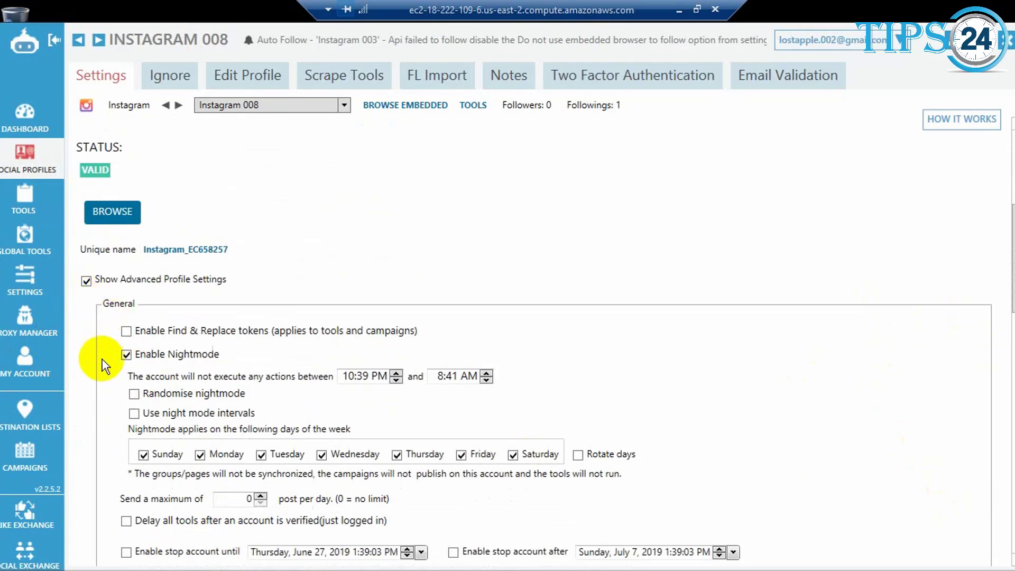
pyautogui.moveTo(183, 292)
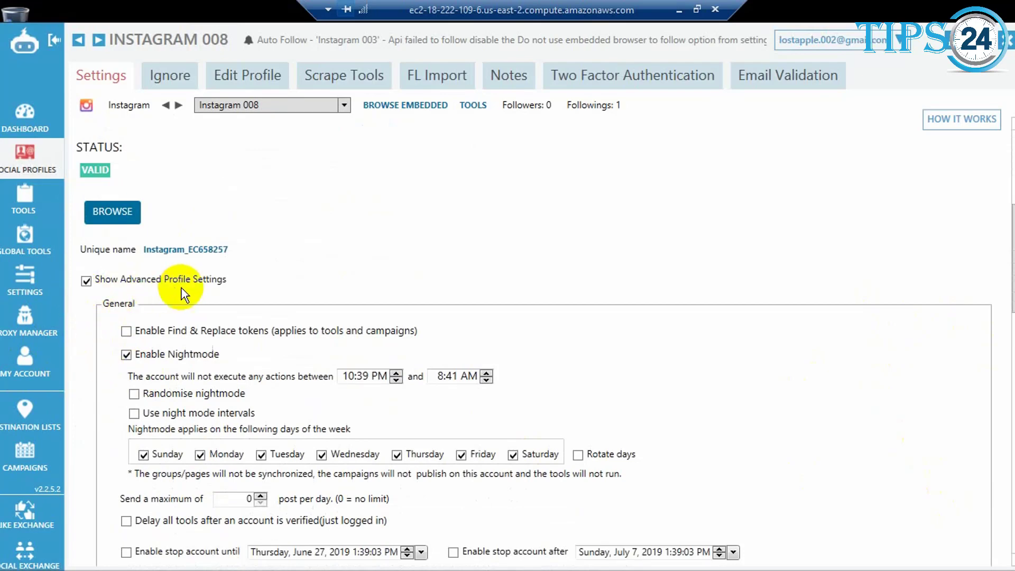
pyautogui.moveTo(136, 378)
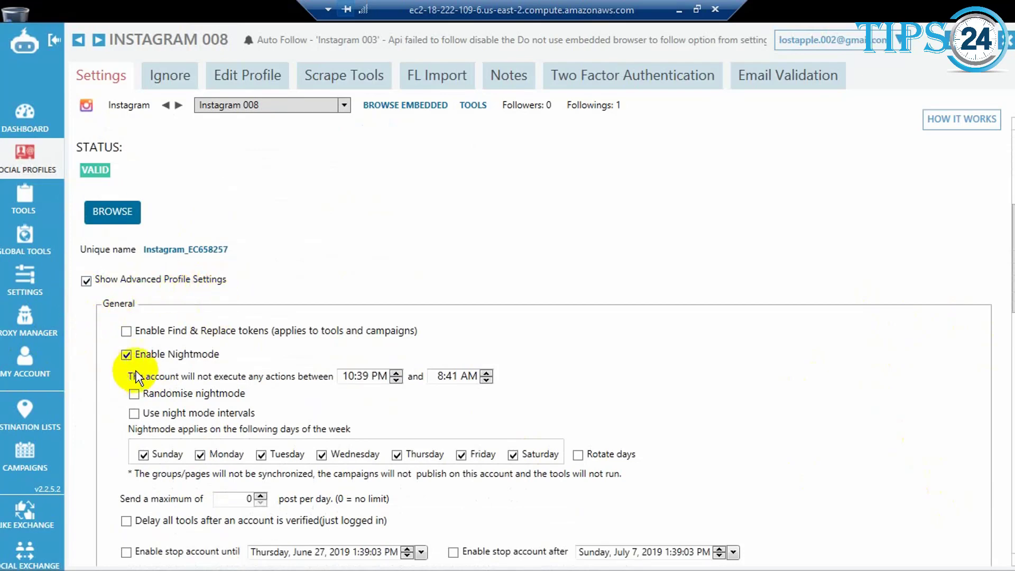
pyautogui.scroll(-3)
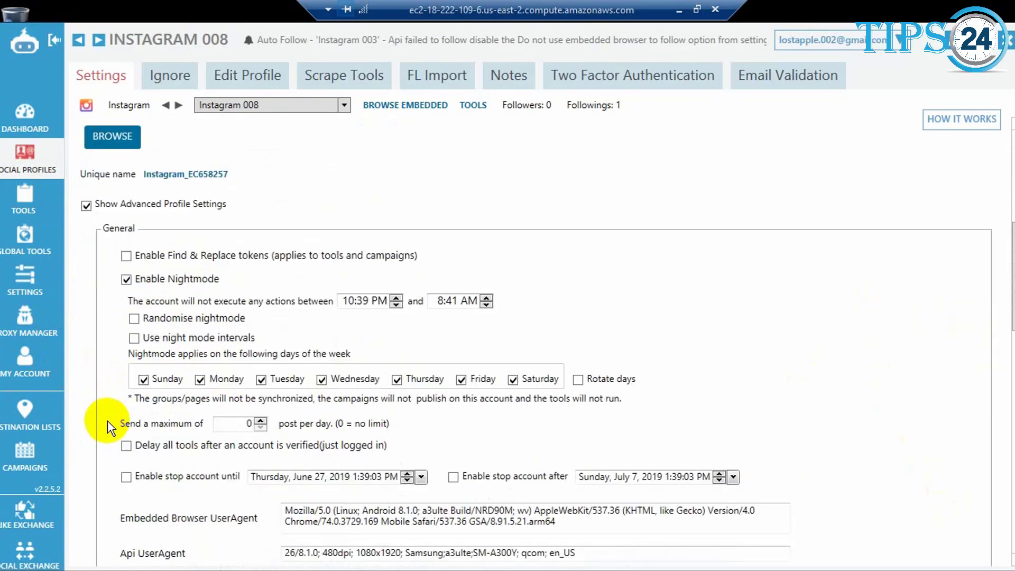
pyautogui.scroll(-3)
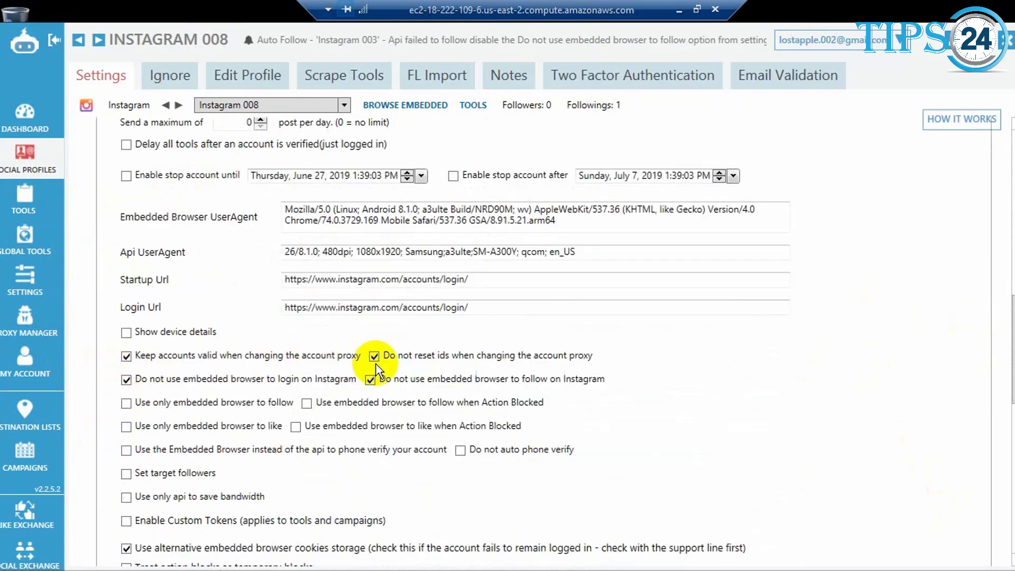
pyautogui.moveTo(761, 407)
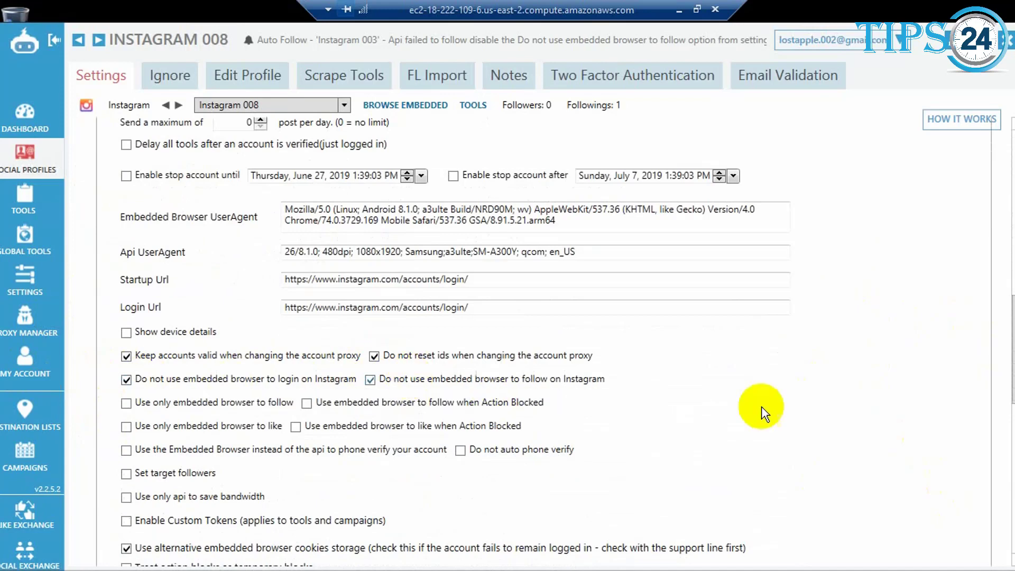
pyautogui.scroll(-3)
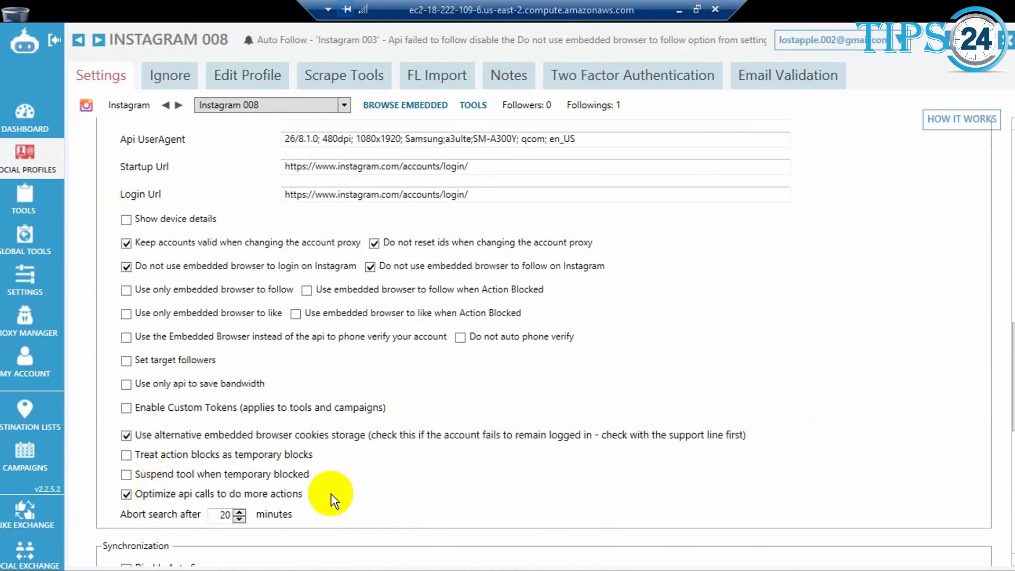
pyautogui.scroll(-3)
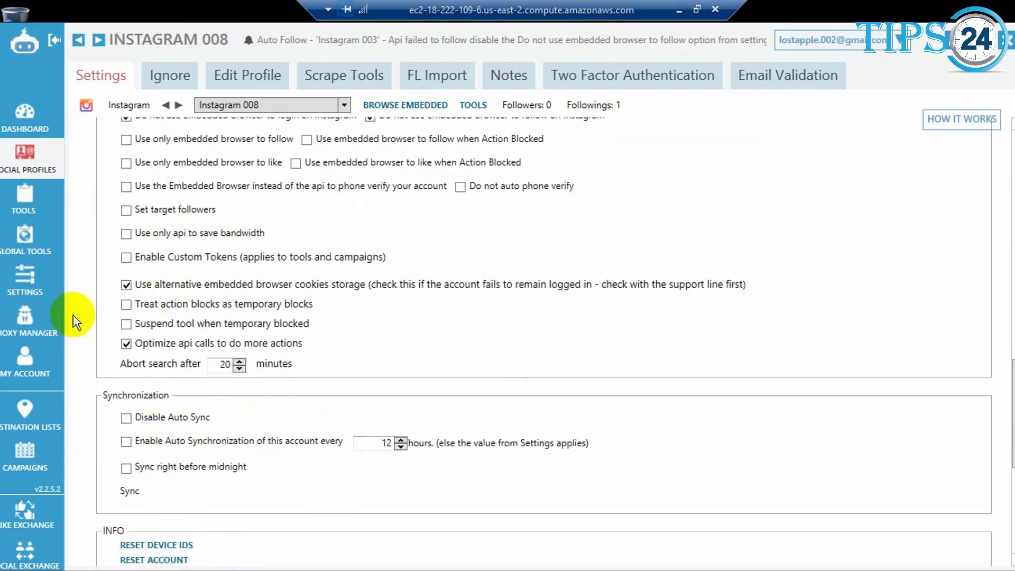
pyautogui.moveTo(24, 194)
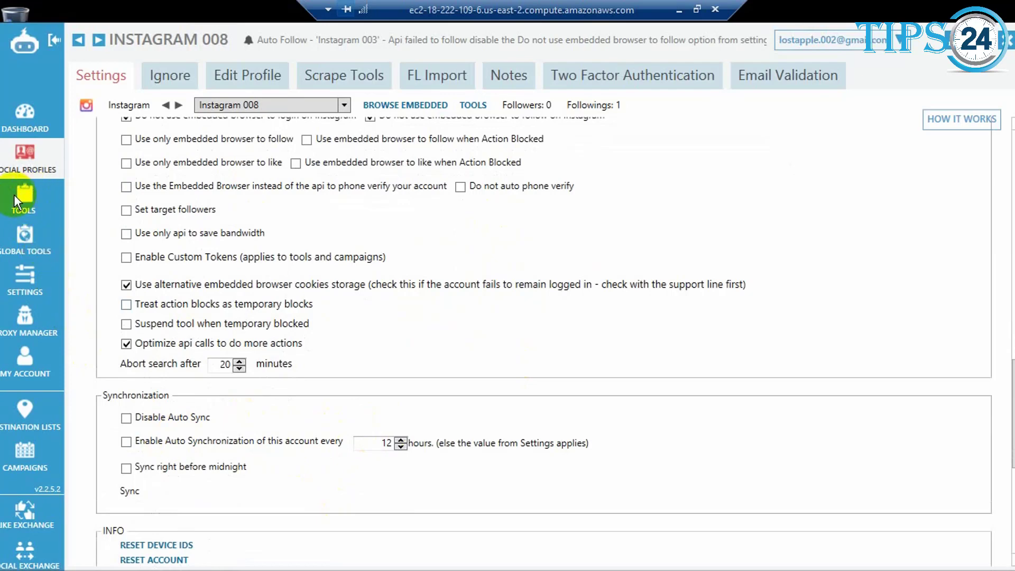
pyautogui.moveTo(19, 197)
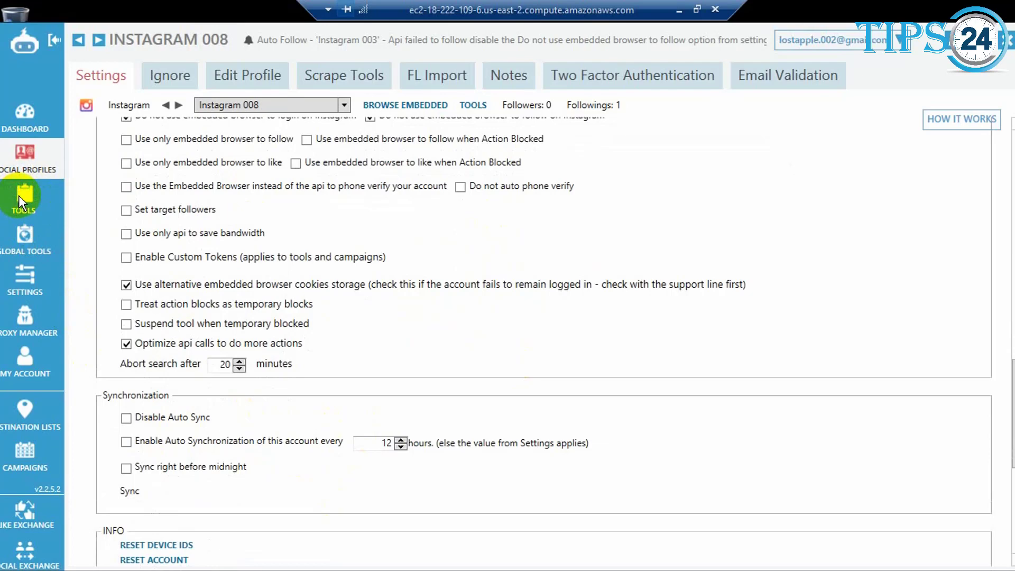
pyautogui.click(24, 194)
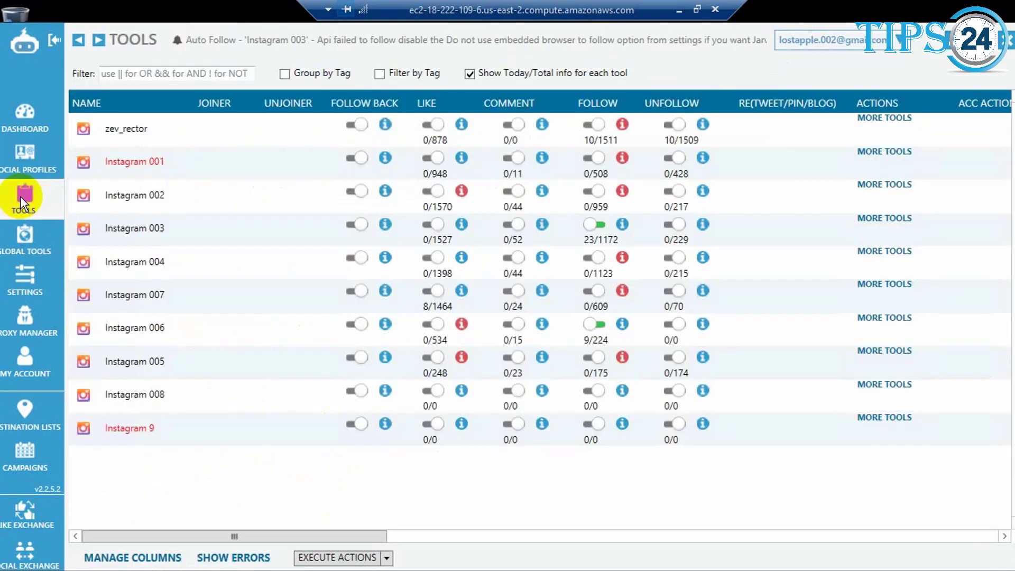